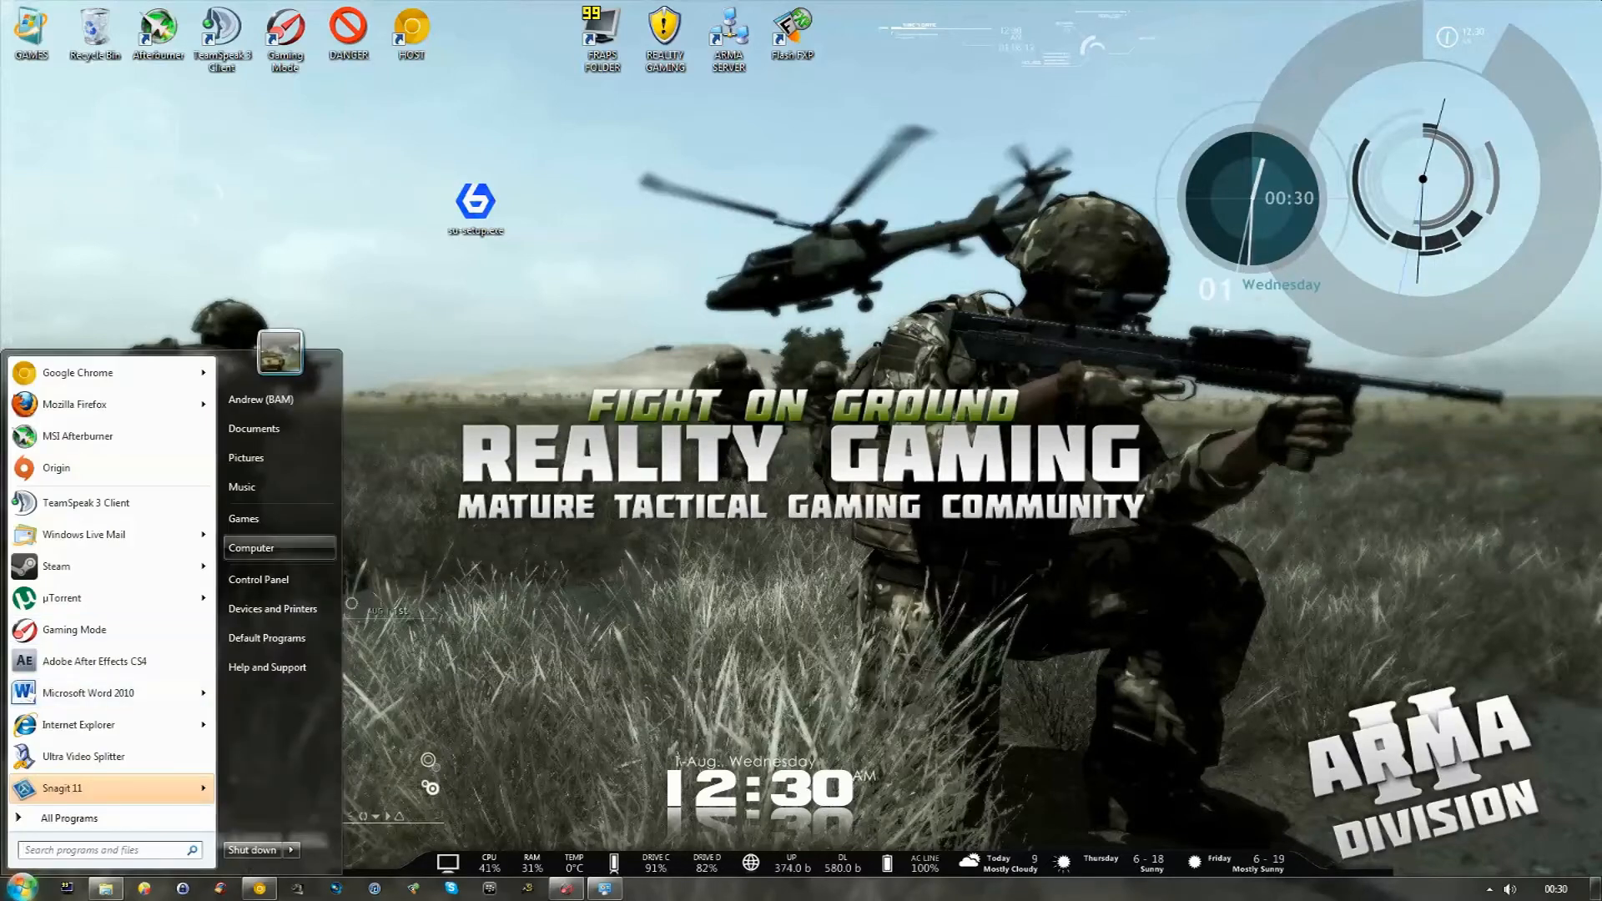
Browse from Computer through drive C to the ArmA 2 folder under GAMES\Bohemia Interactive.
{"action": "left_click", "coordinate": [252, 548]}
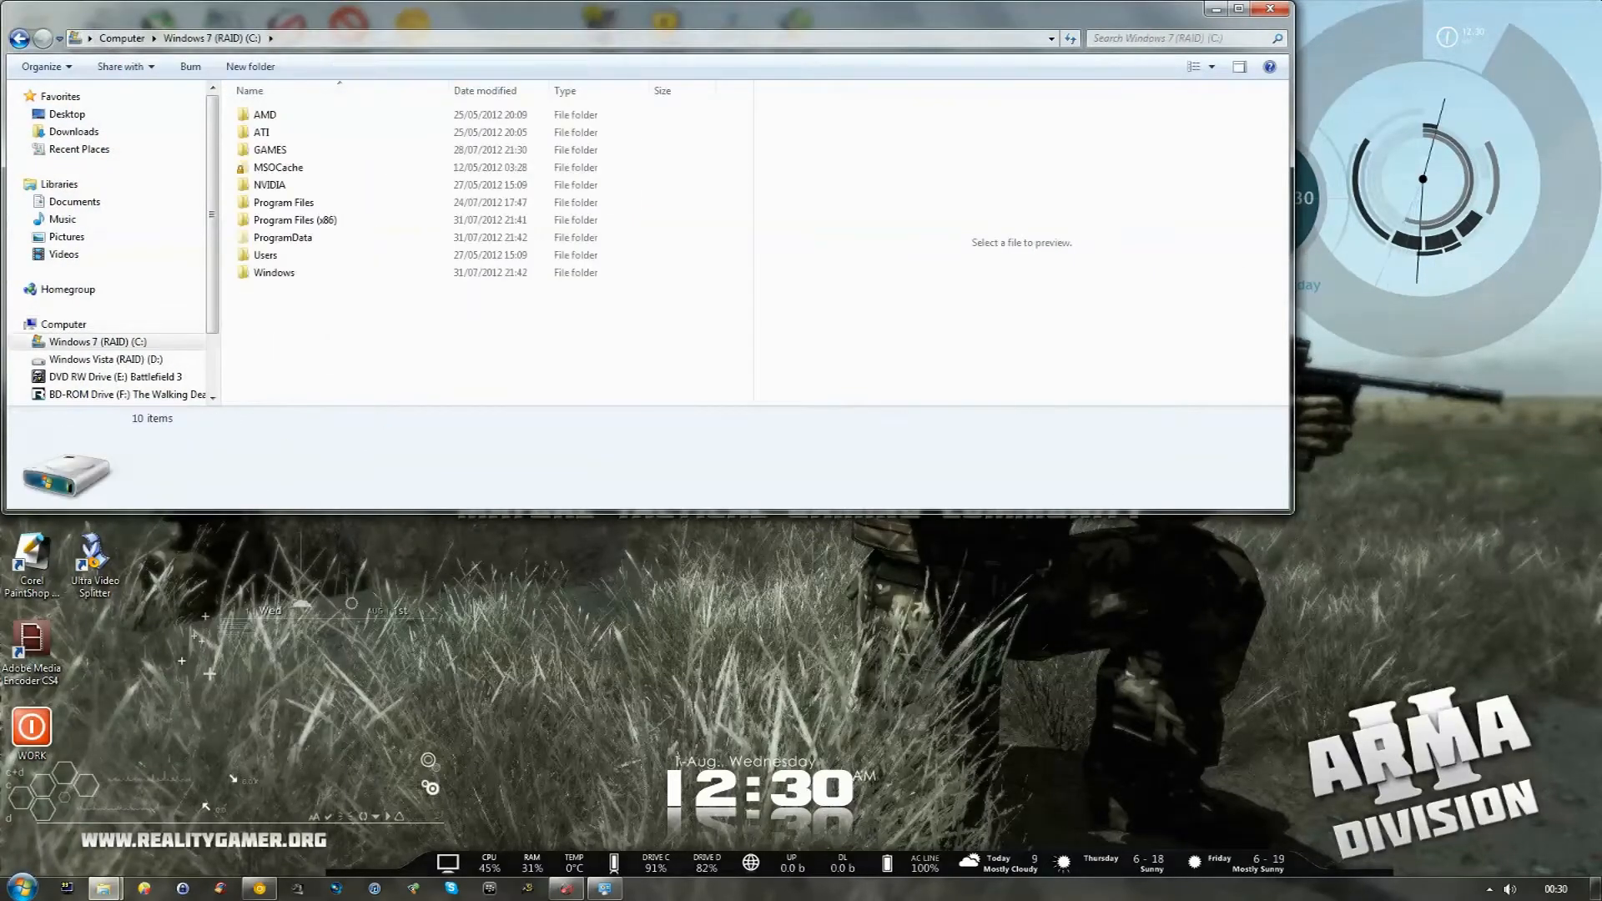
{"action": "double_click", "coordinate": [284, 202]}
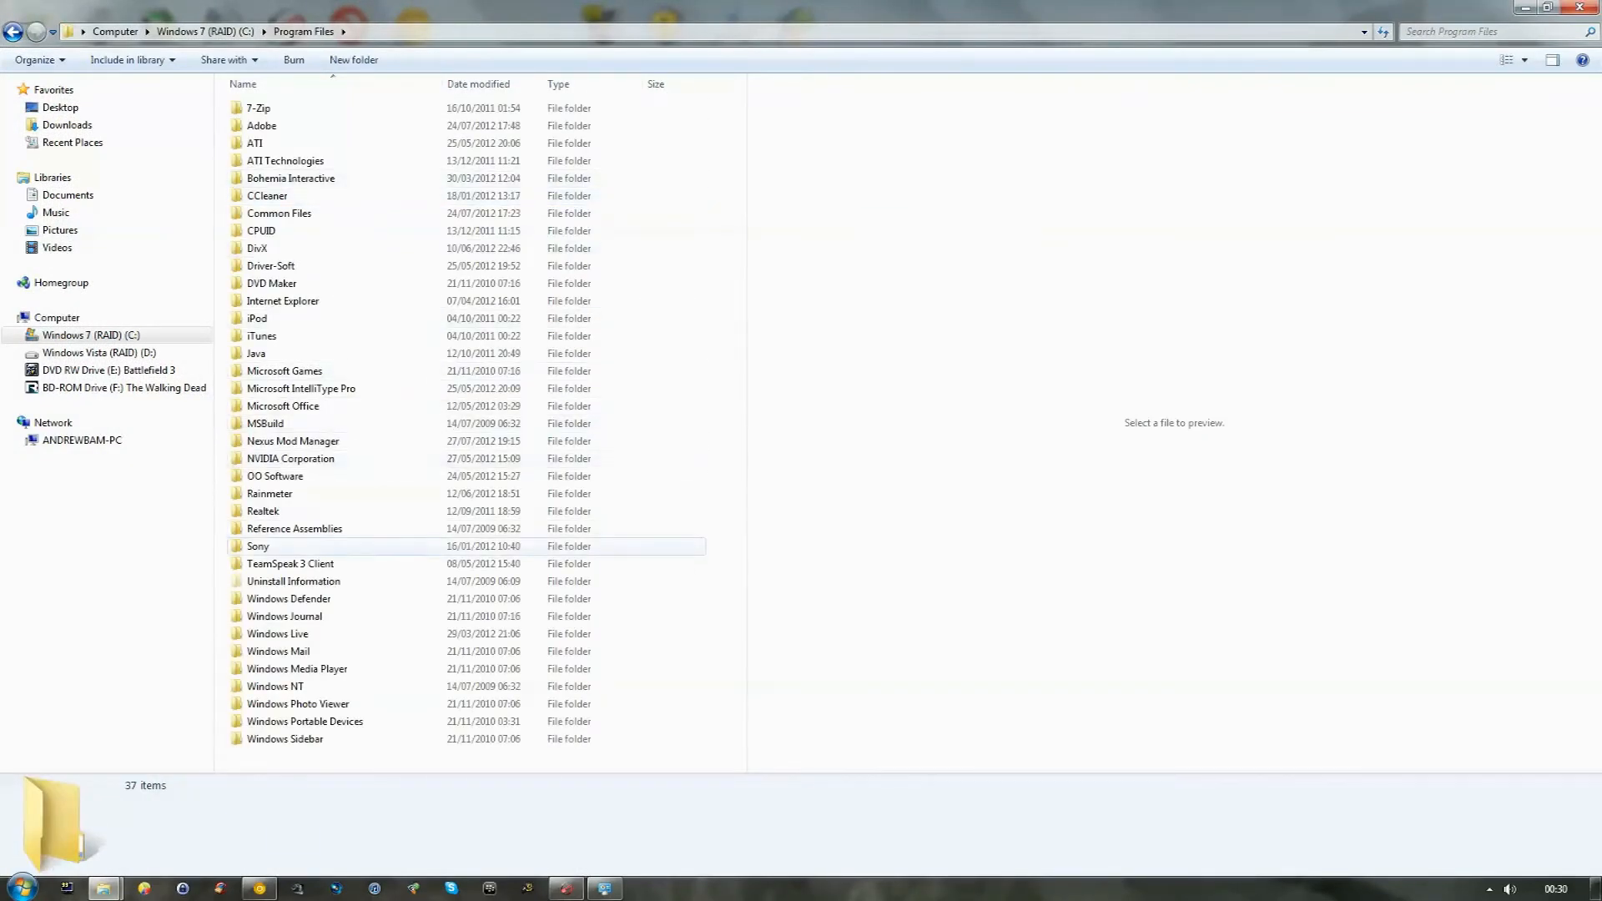
{"action": "double_click", "coordinate": [291, 179]}
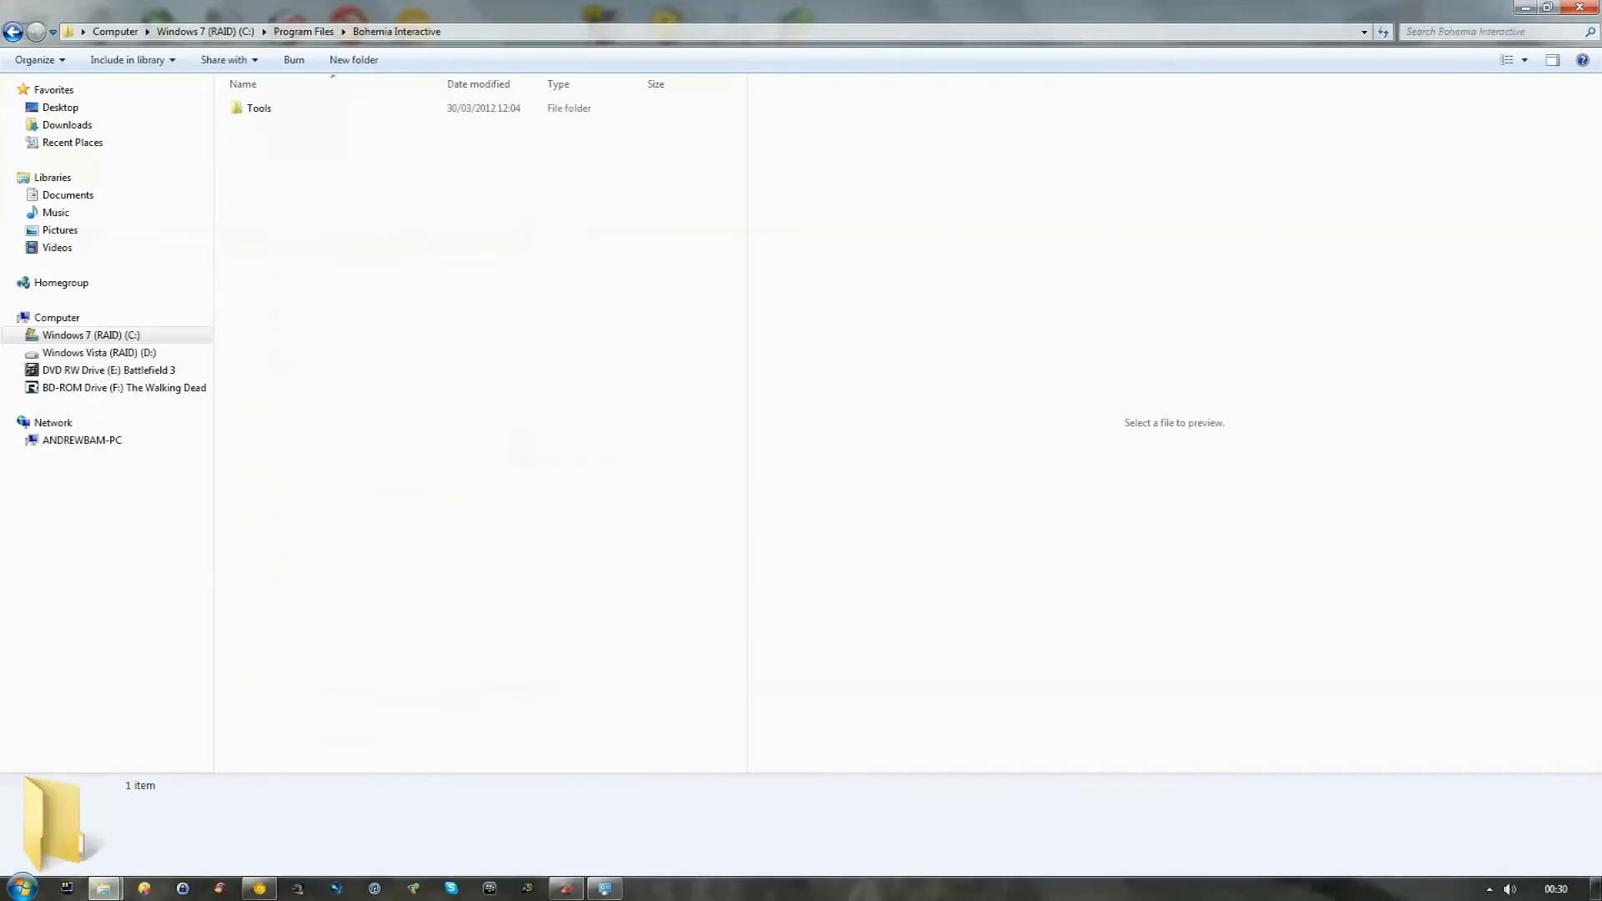
{"action": "double_click", "coordinate": [258, 106]}
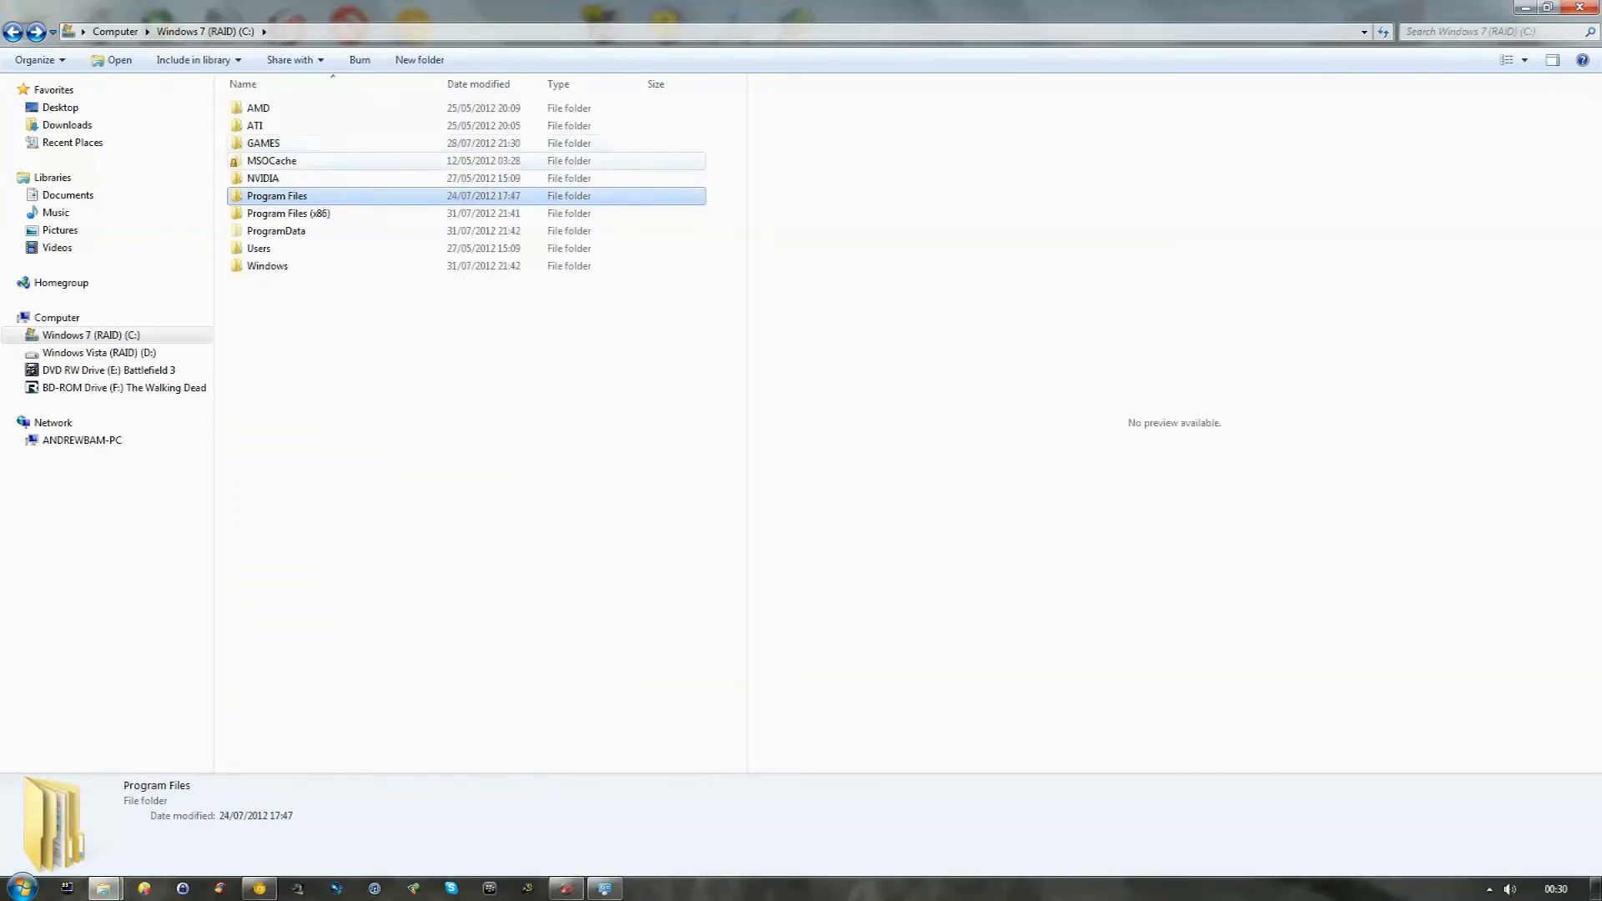
{"action": "double_click", "coordinate": [275, 195]}
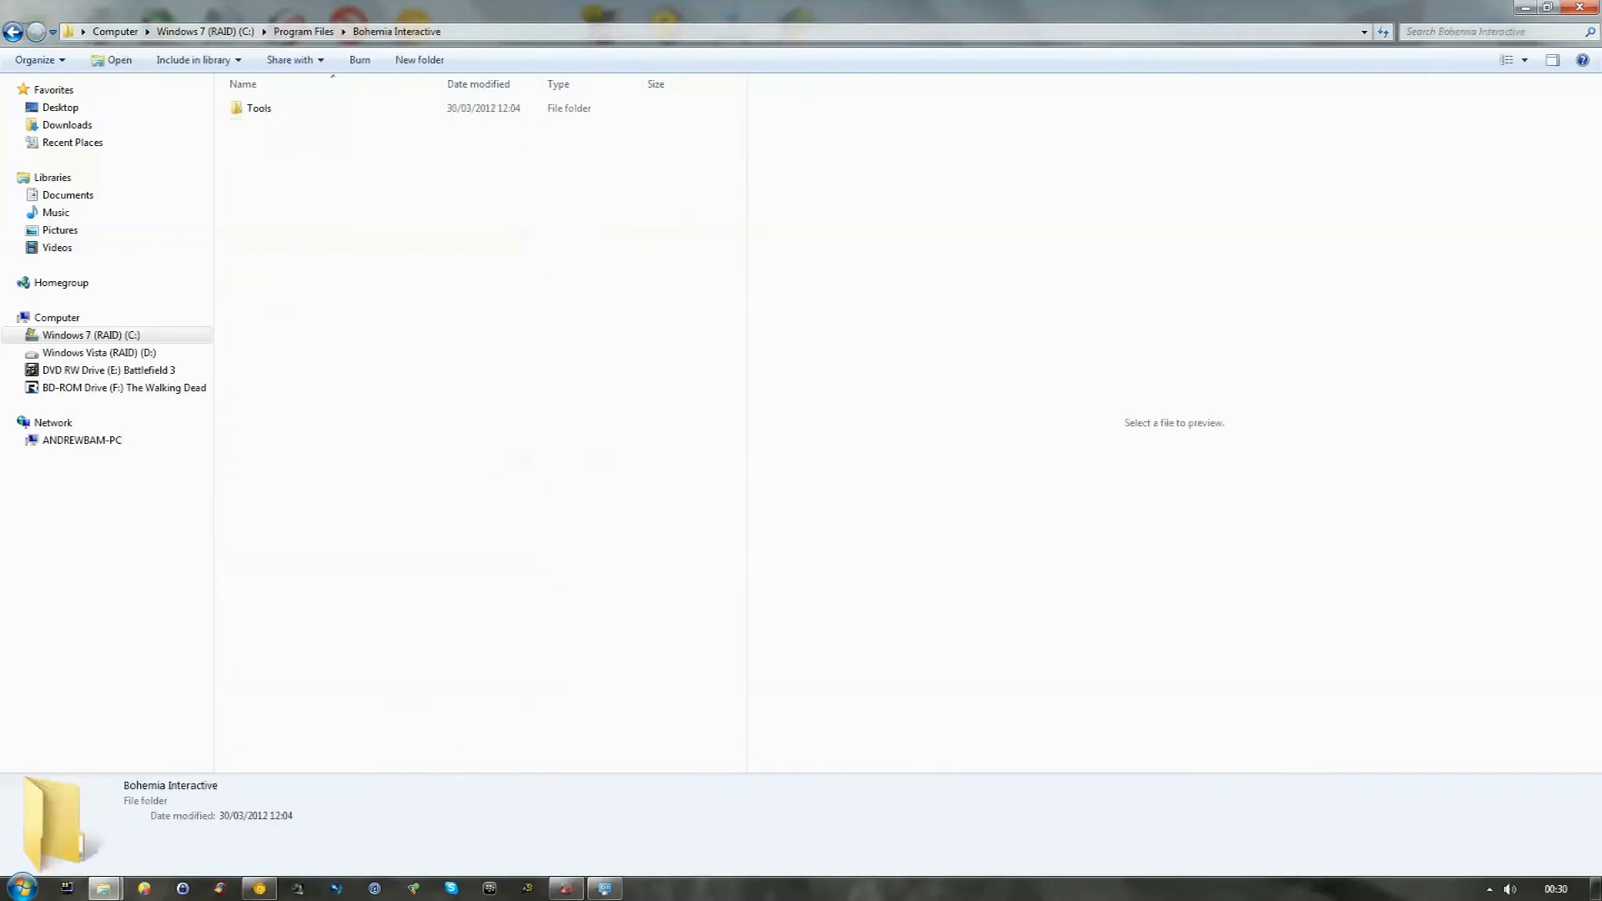
{"action": "left_click", "coordinate": [15, 32]}
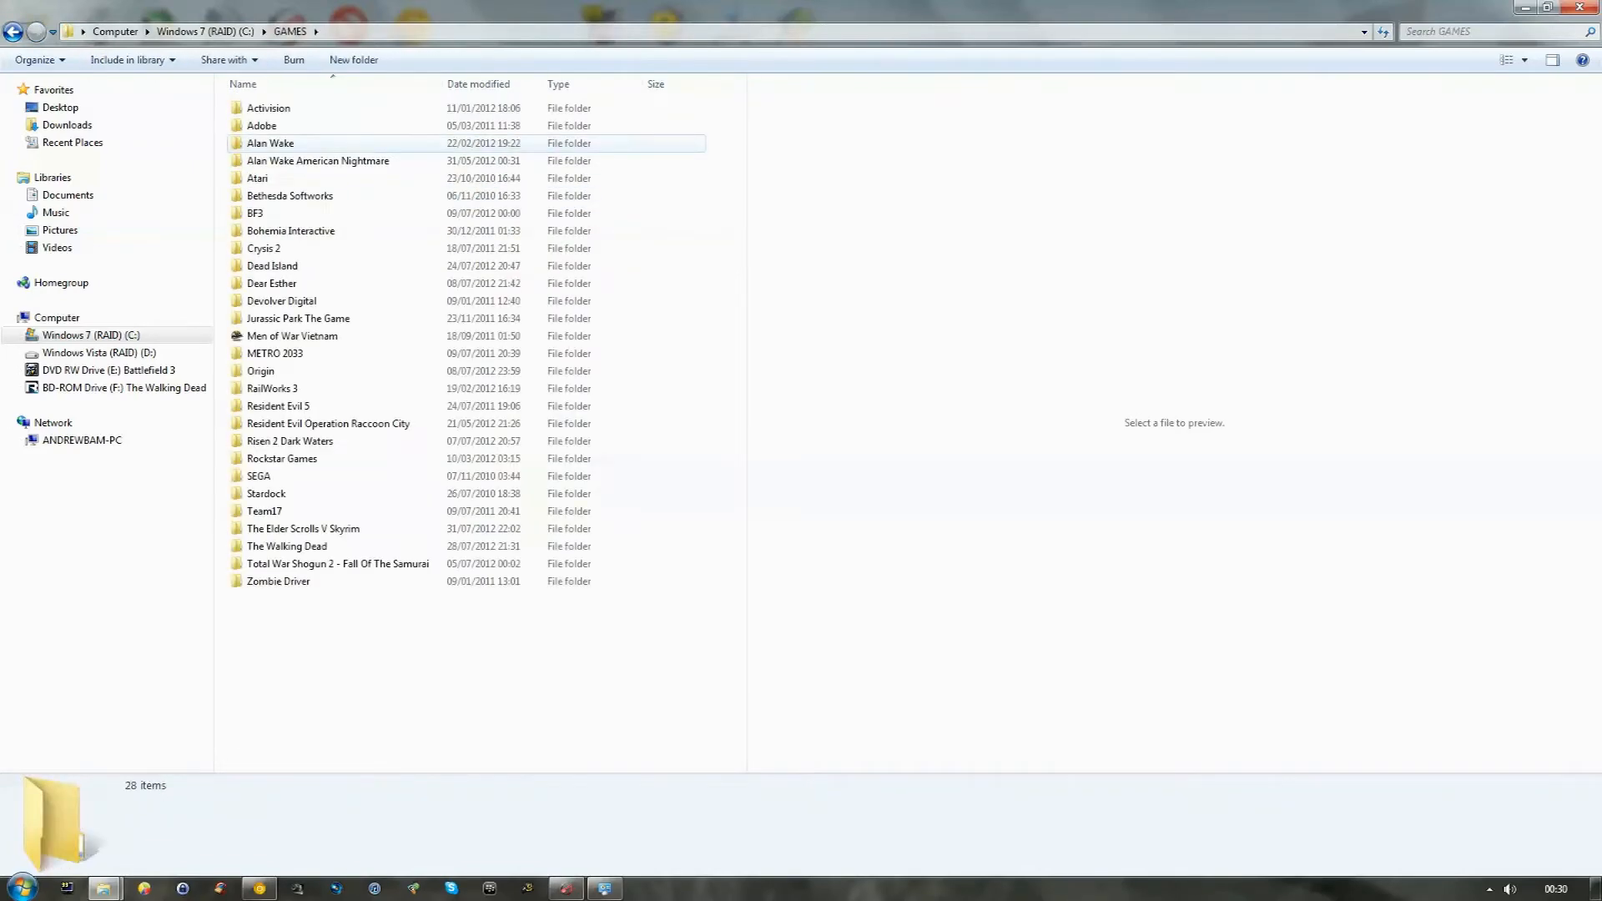
{"action": "double_click", "coordinate": [290, 230]}
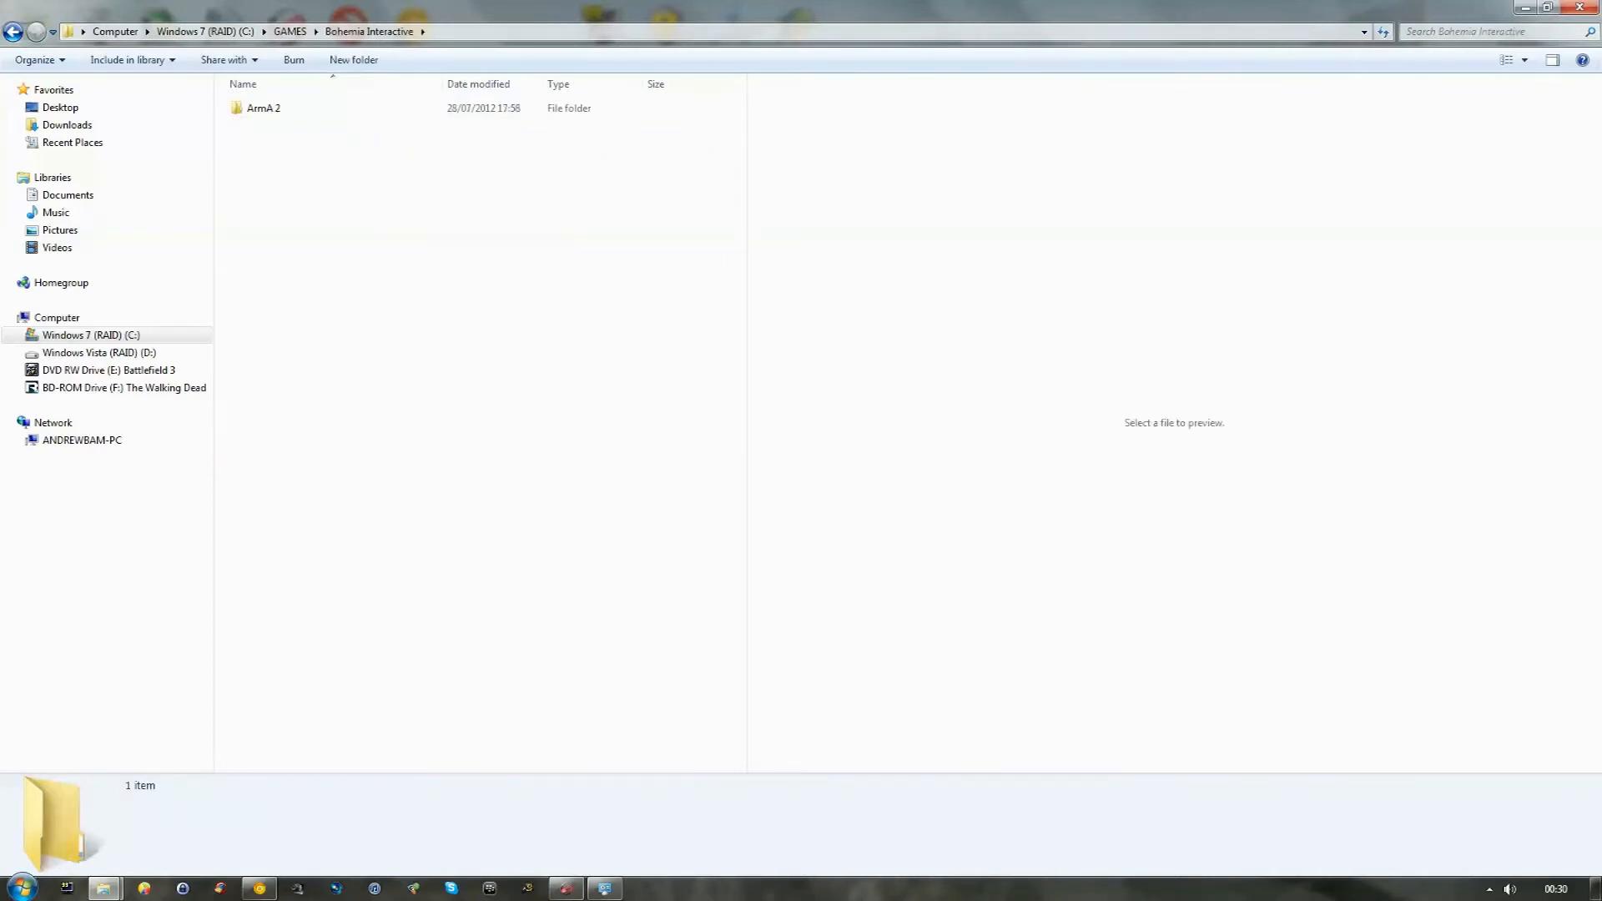
{"action": "double_click", "coordinate": [264, 107]}
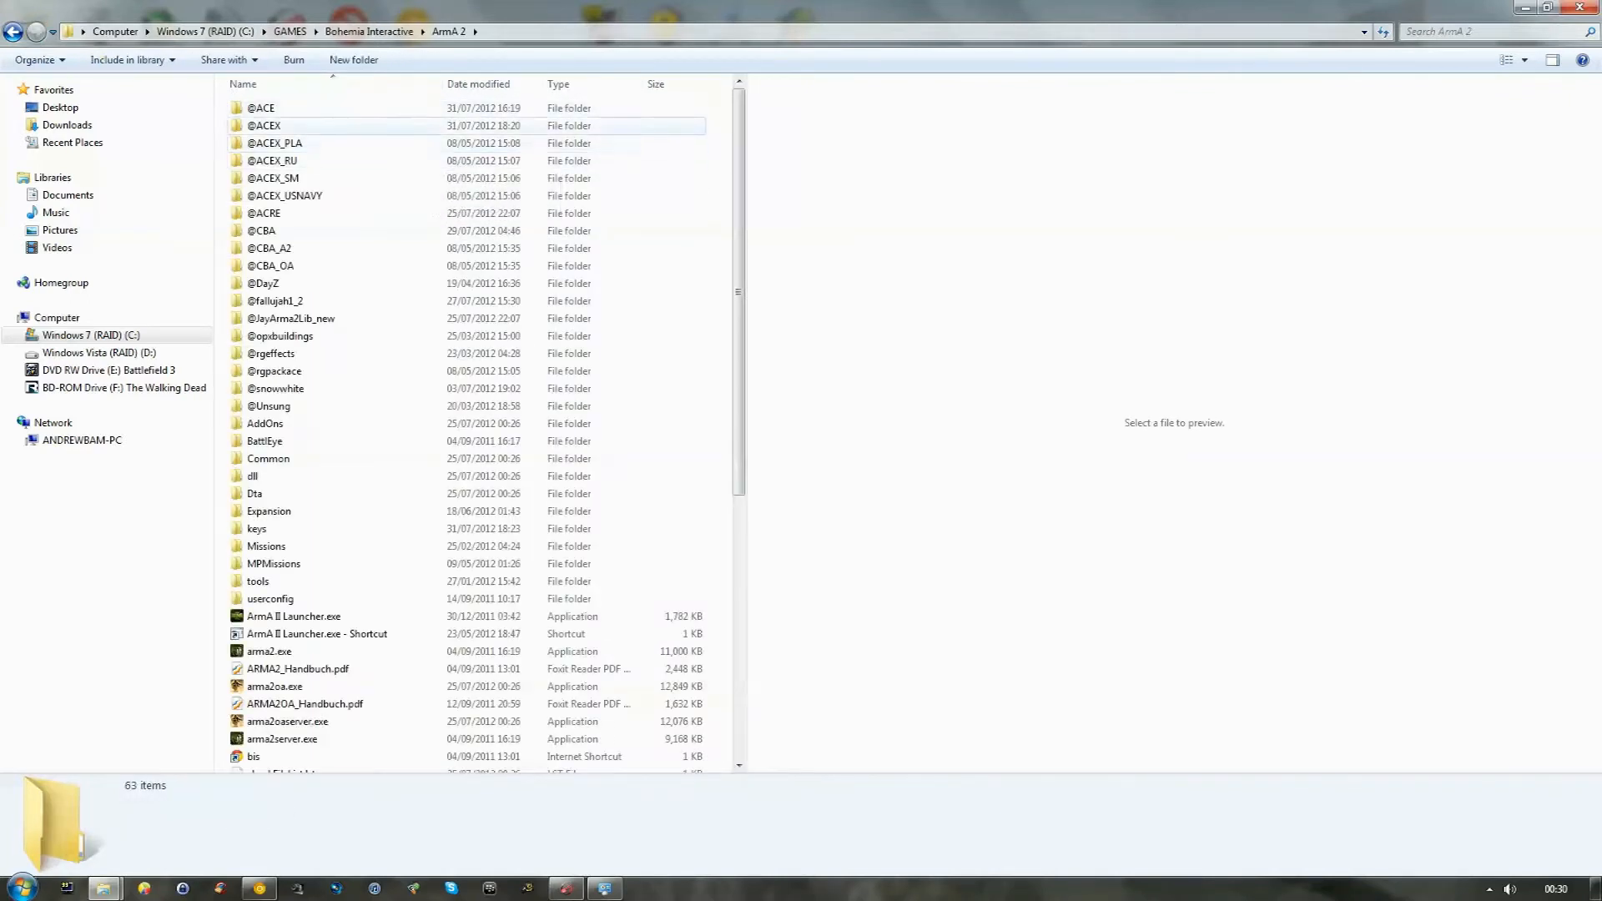
{"action": "left_click", "coordinate": [276, 144]}
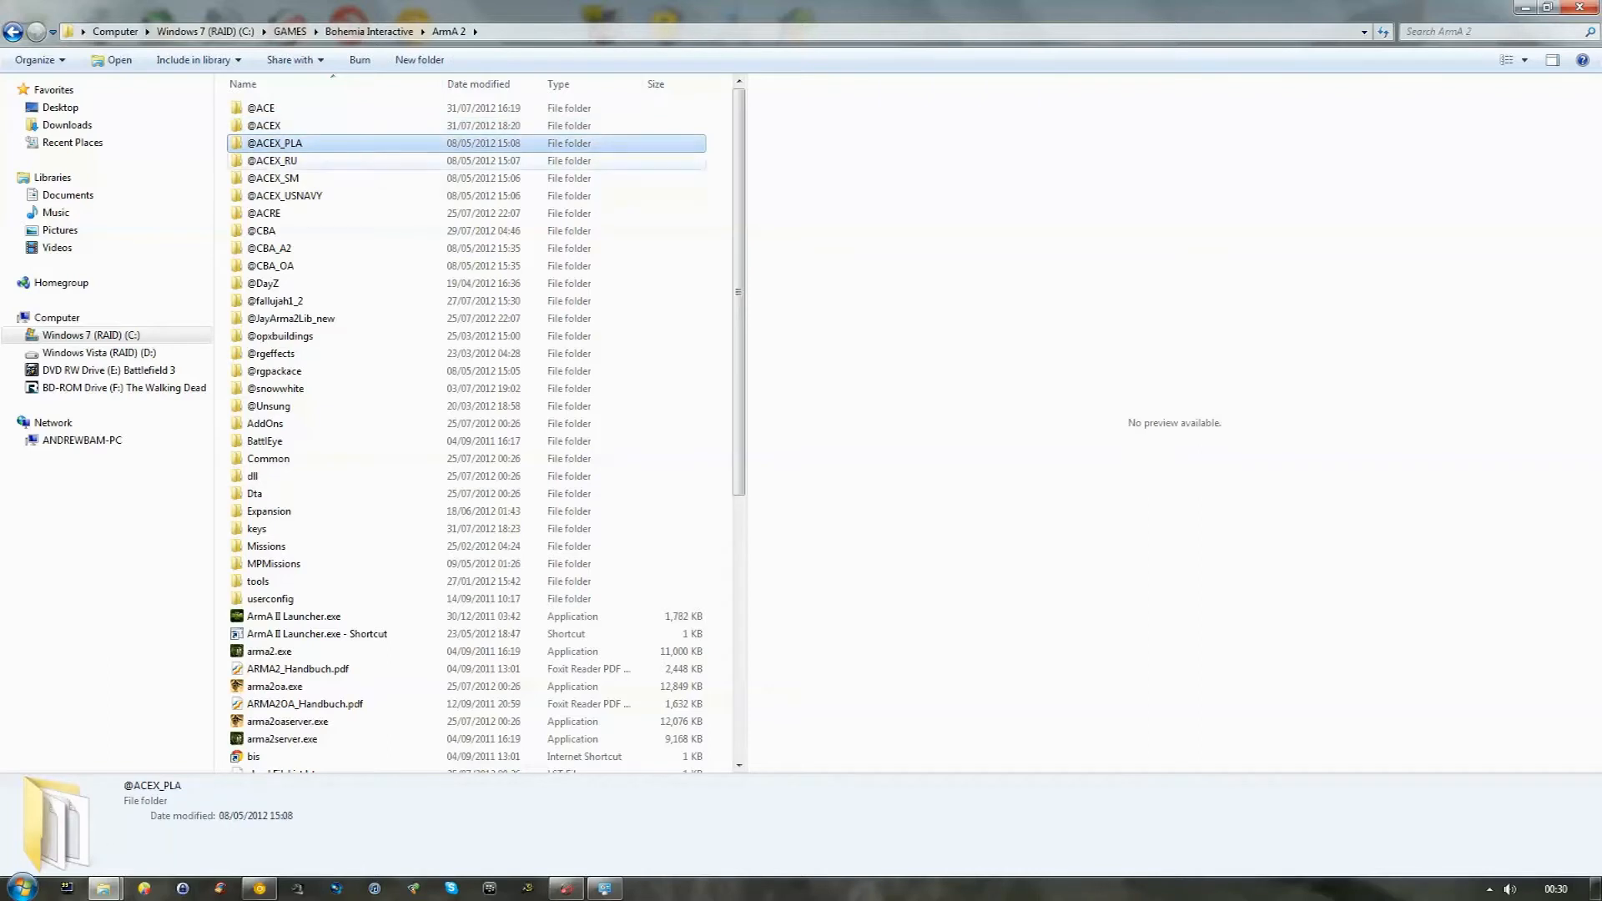
{"action": "left_click", "coordinate": [262, 230]}
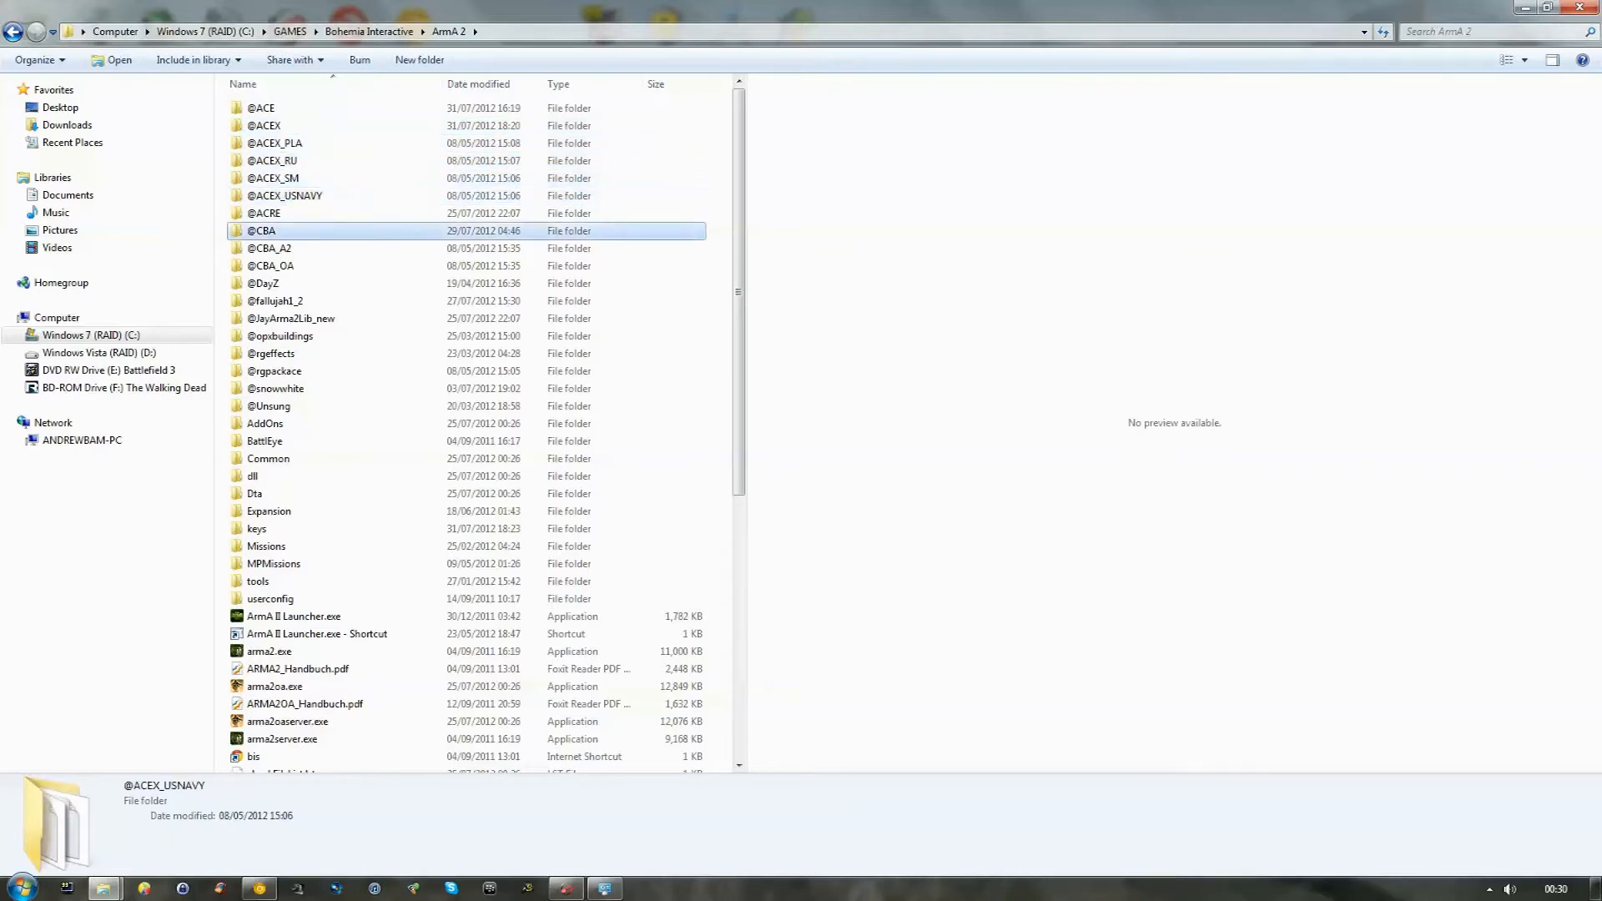
{"action": "left_click", "coordinate": [272, 179]}
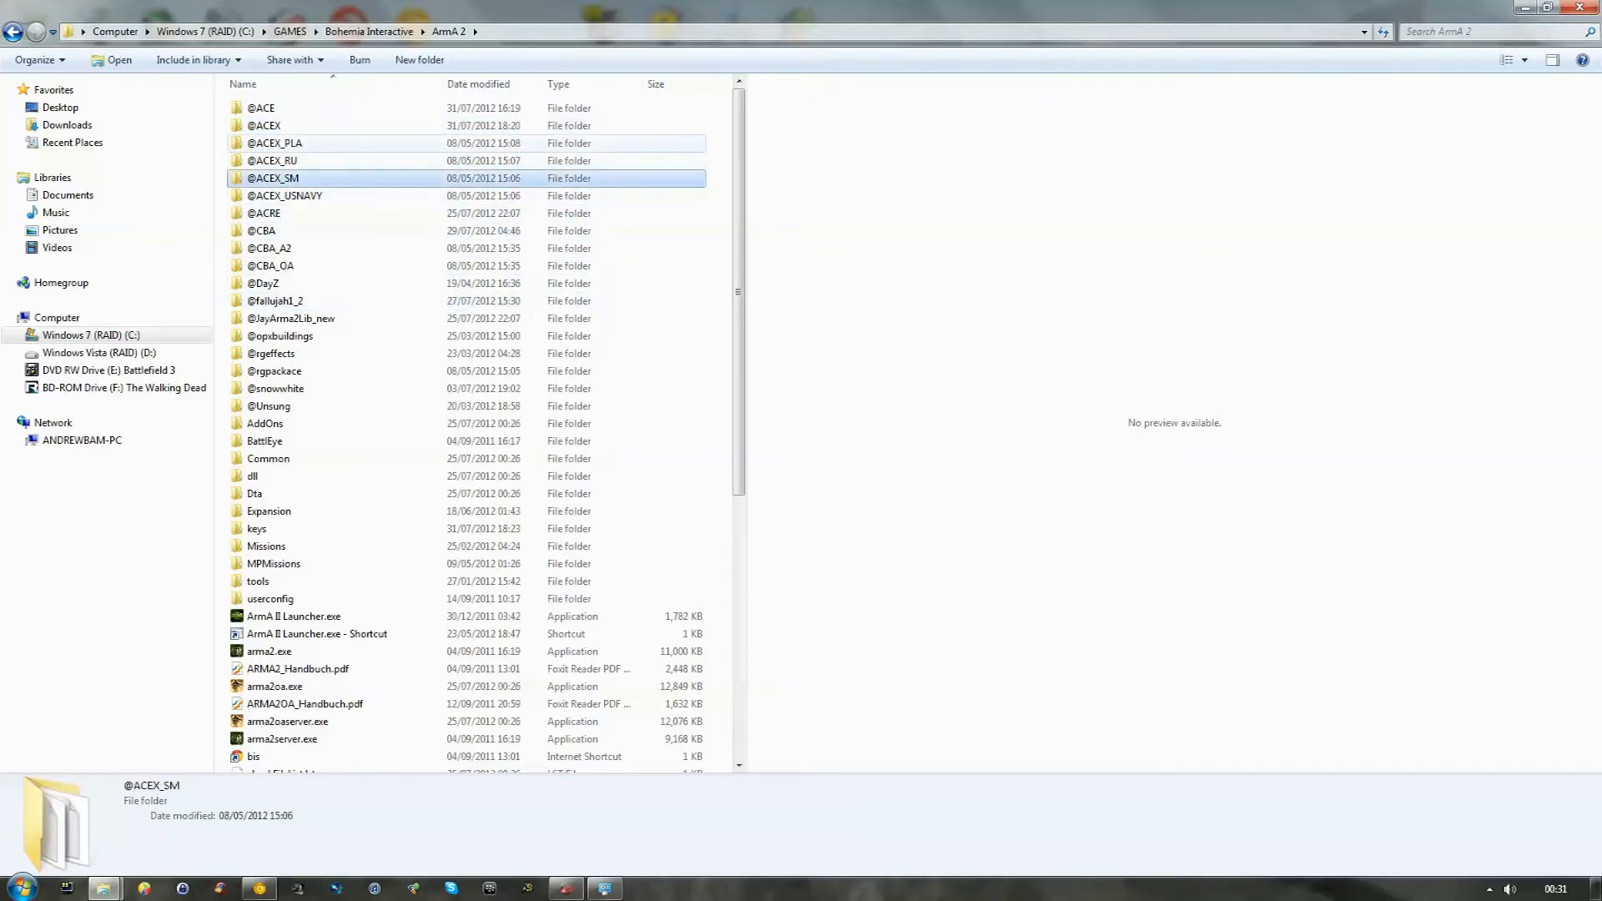
{"action": "left_click", "coordinate": [272, 178]}
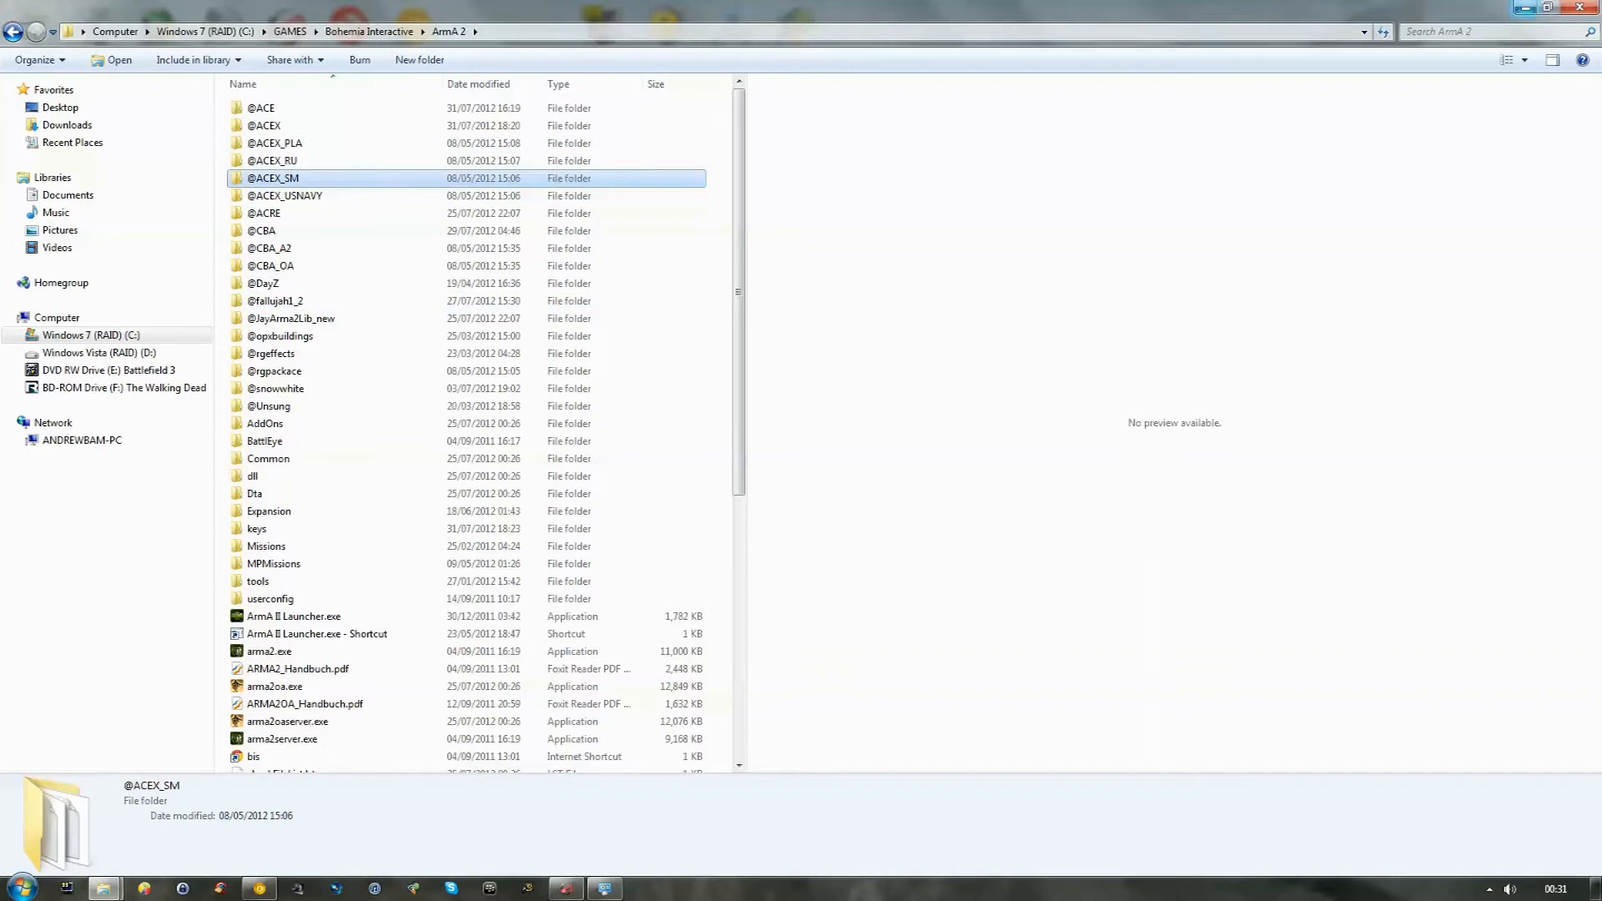
{"action": "mouse_move", "coordinate": [1526, 8]}
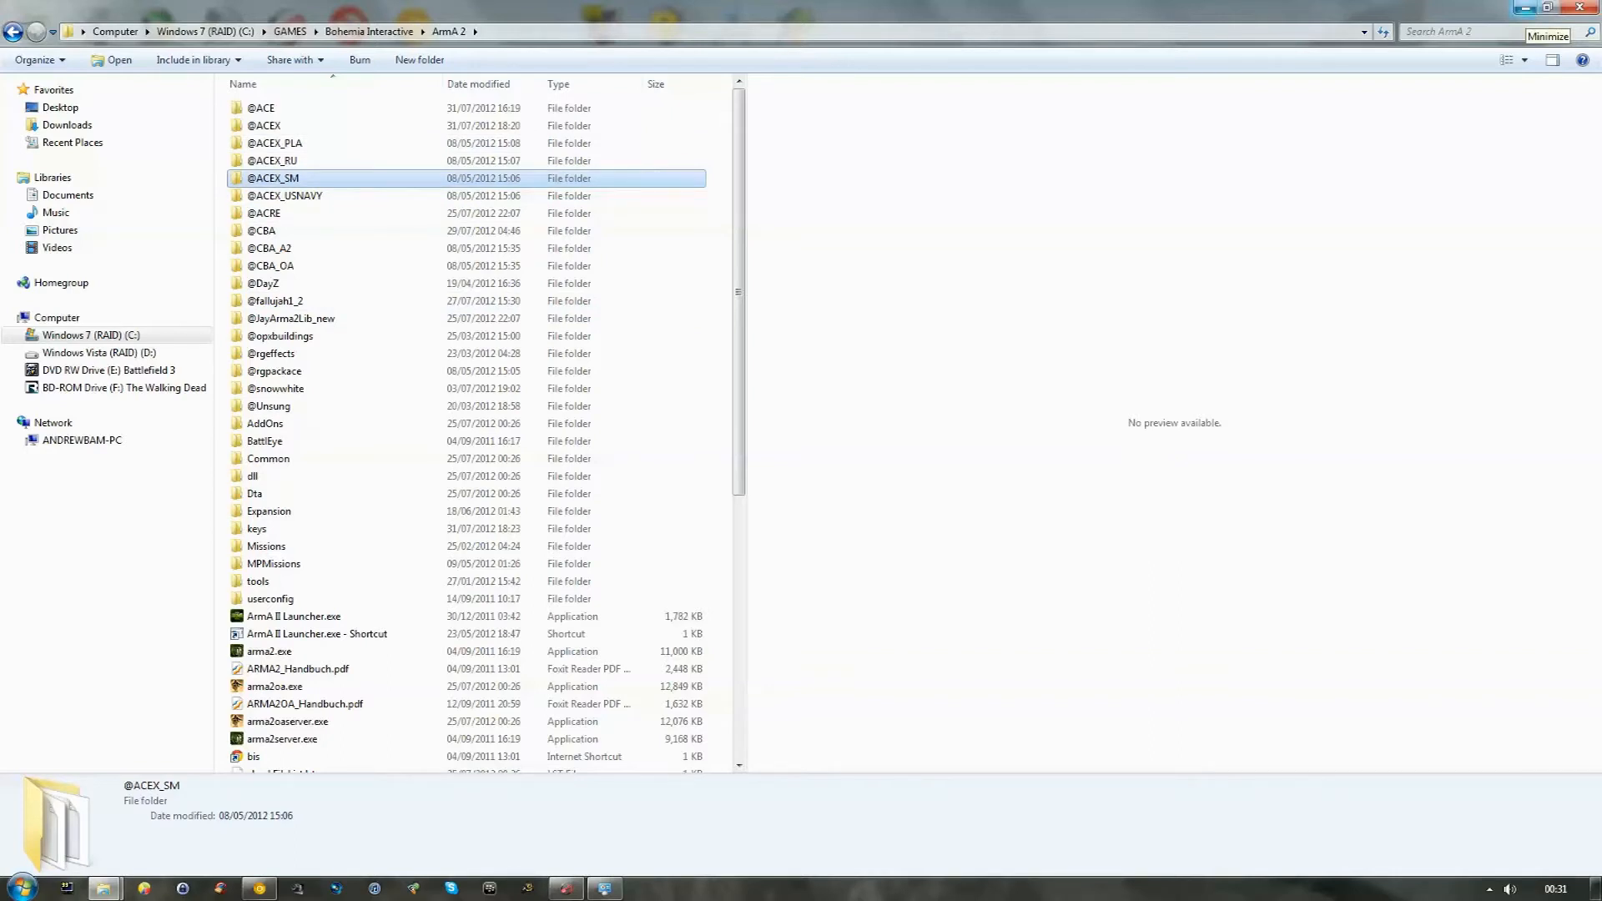
{"action": "left_click", "coordinate": [1549, 35]}
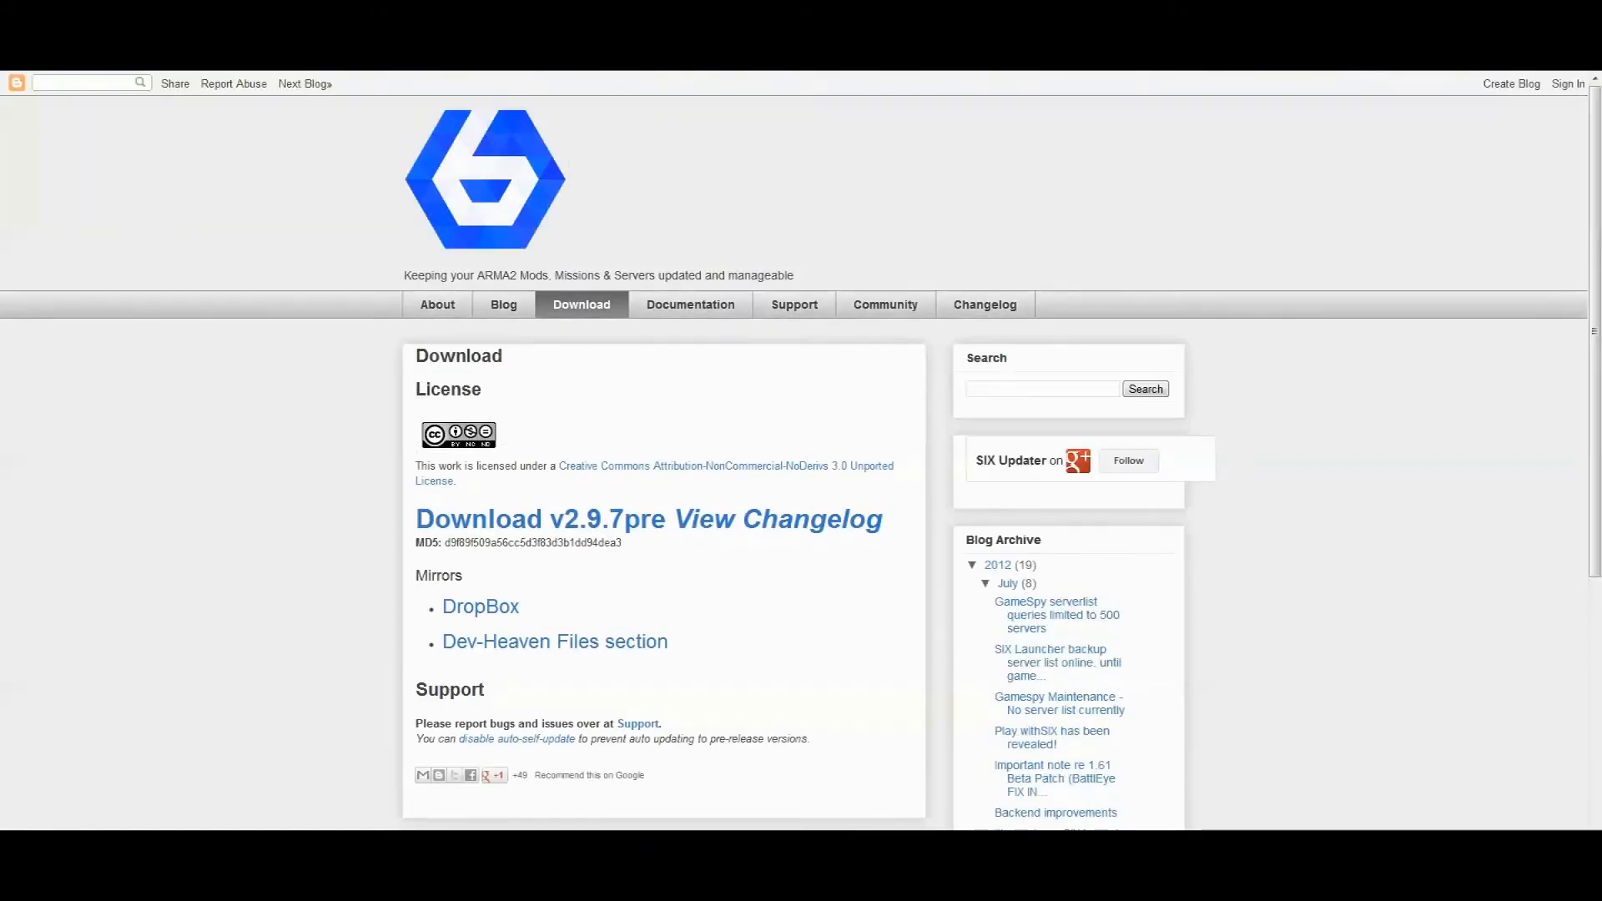
Scroll the Six Updater download page to the v2.9.7pre installer link.
{"action": "scroll", "scroll_direction": "down", "scroll_amount": 3}
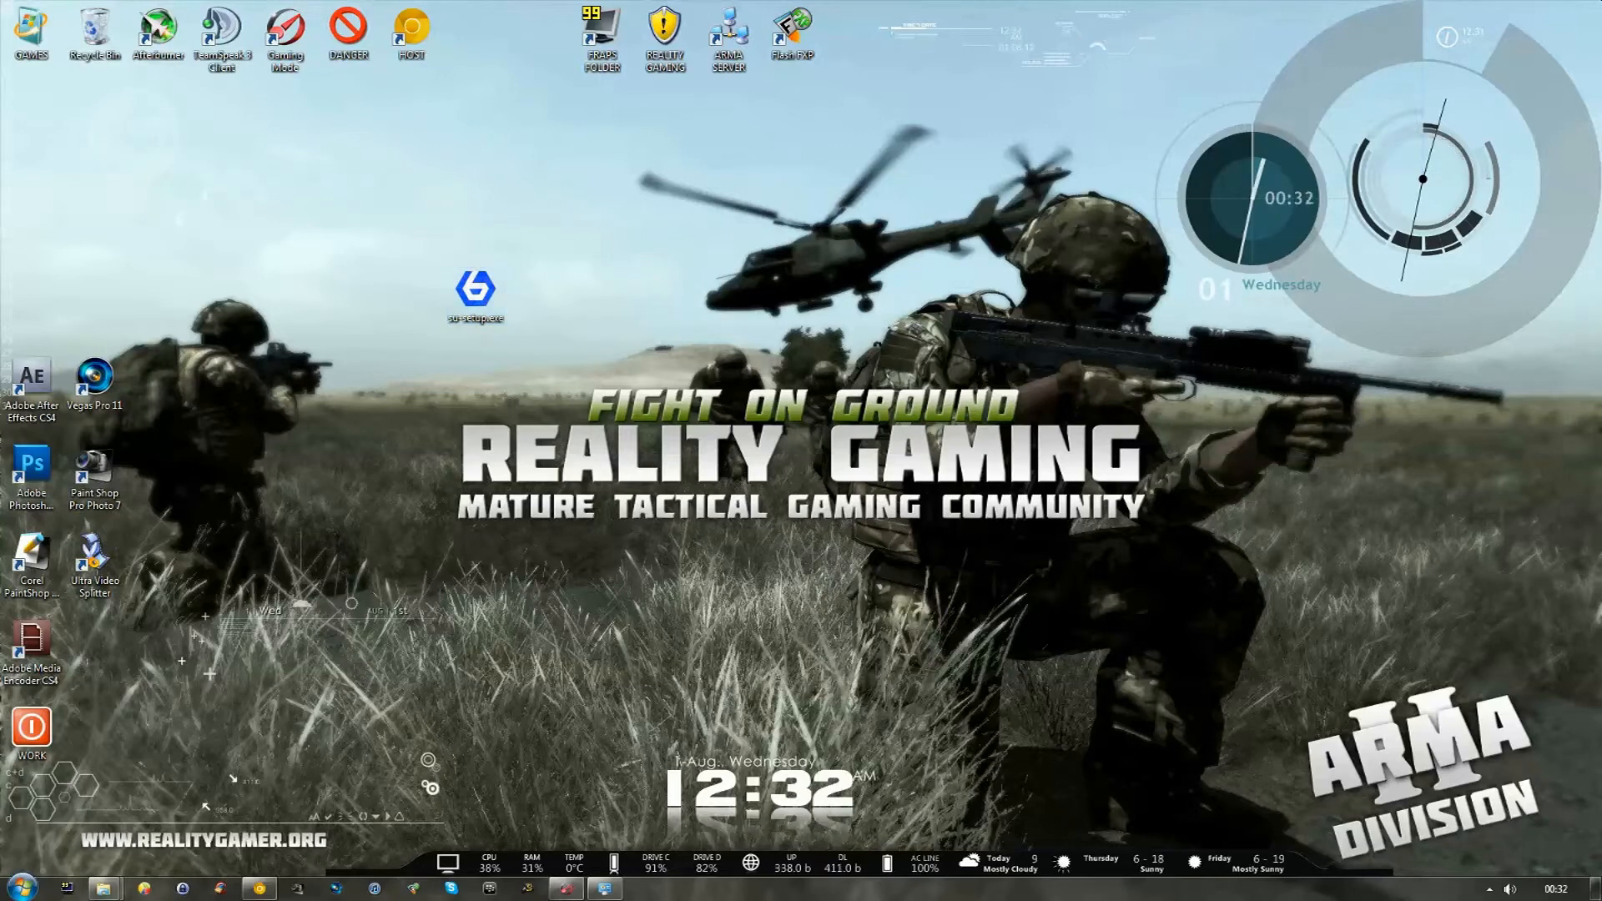
Launch su-setup.exe from the desktop with administrator rights.
{"action": "double_click", "coordinate": [474, 290]}
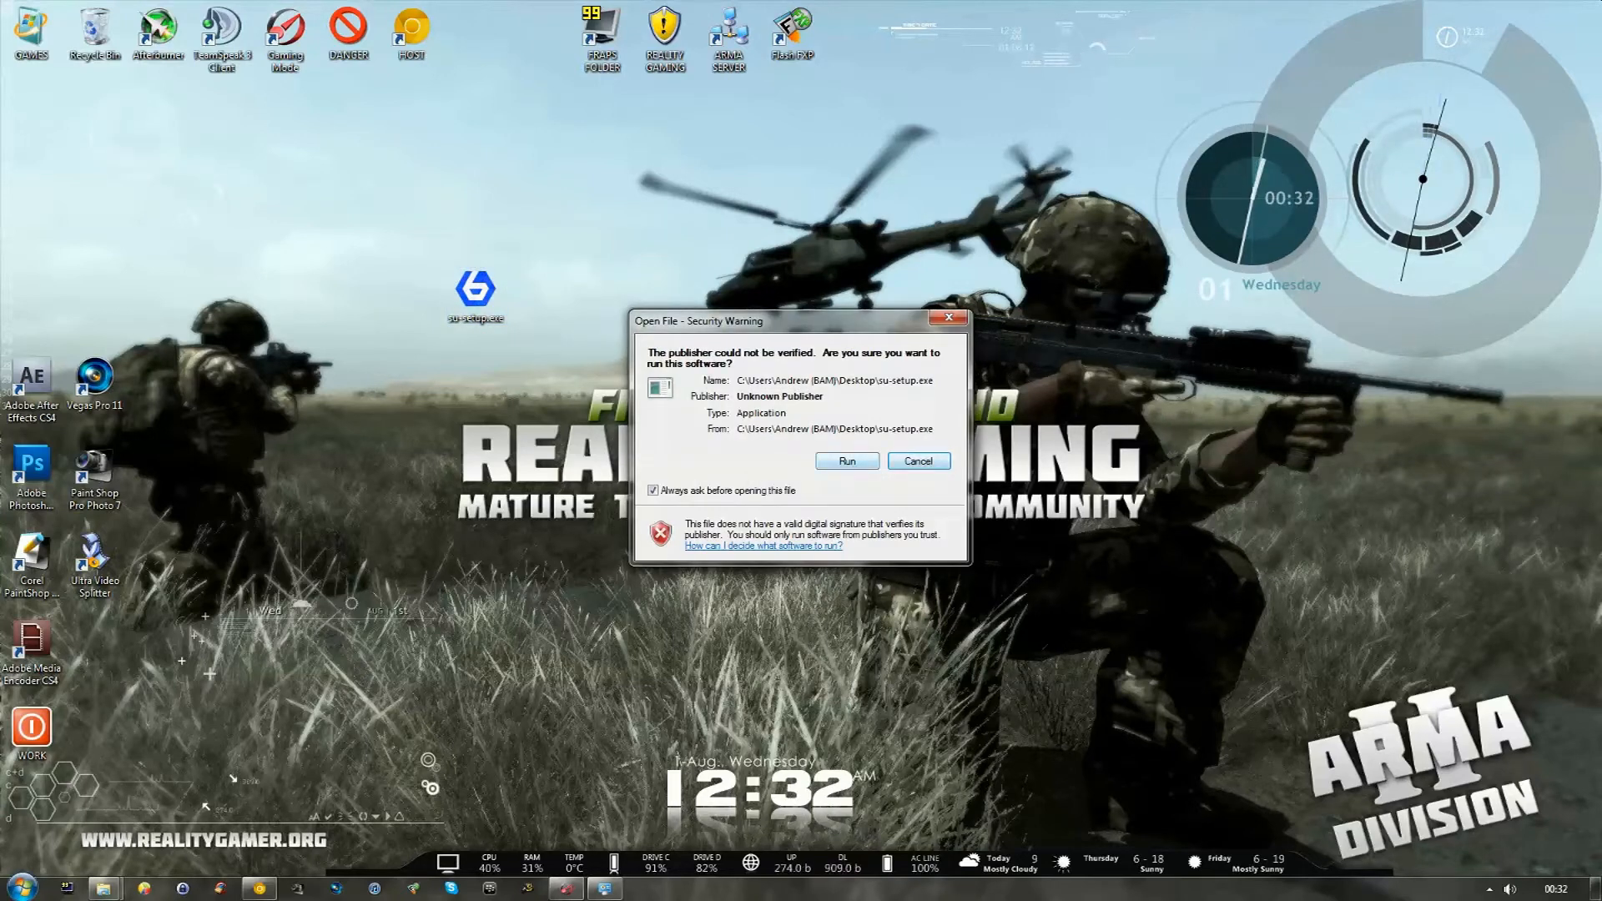
{"action": "right_click", "coordinate": [474, 289]}
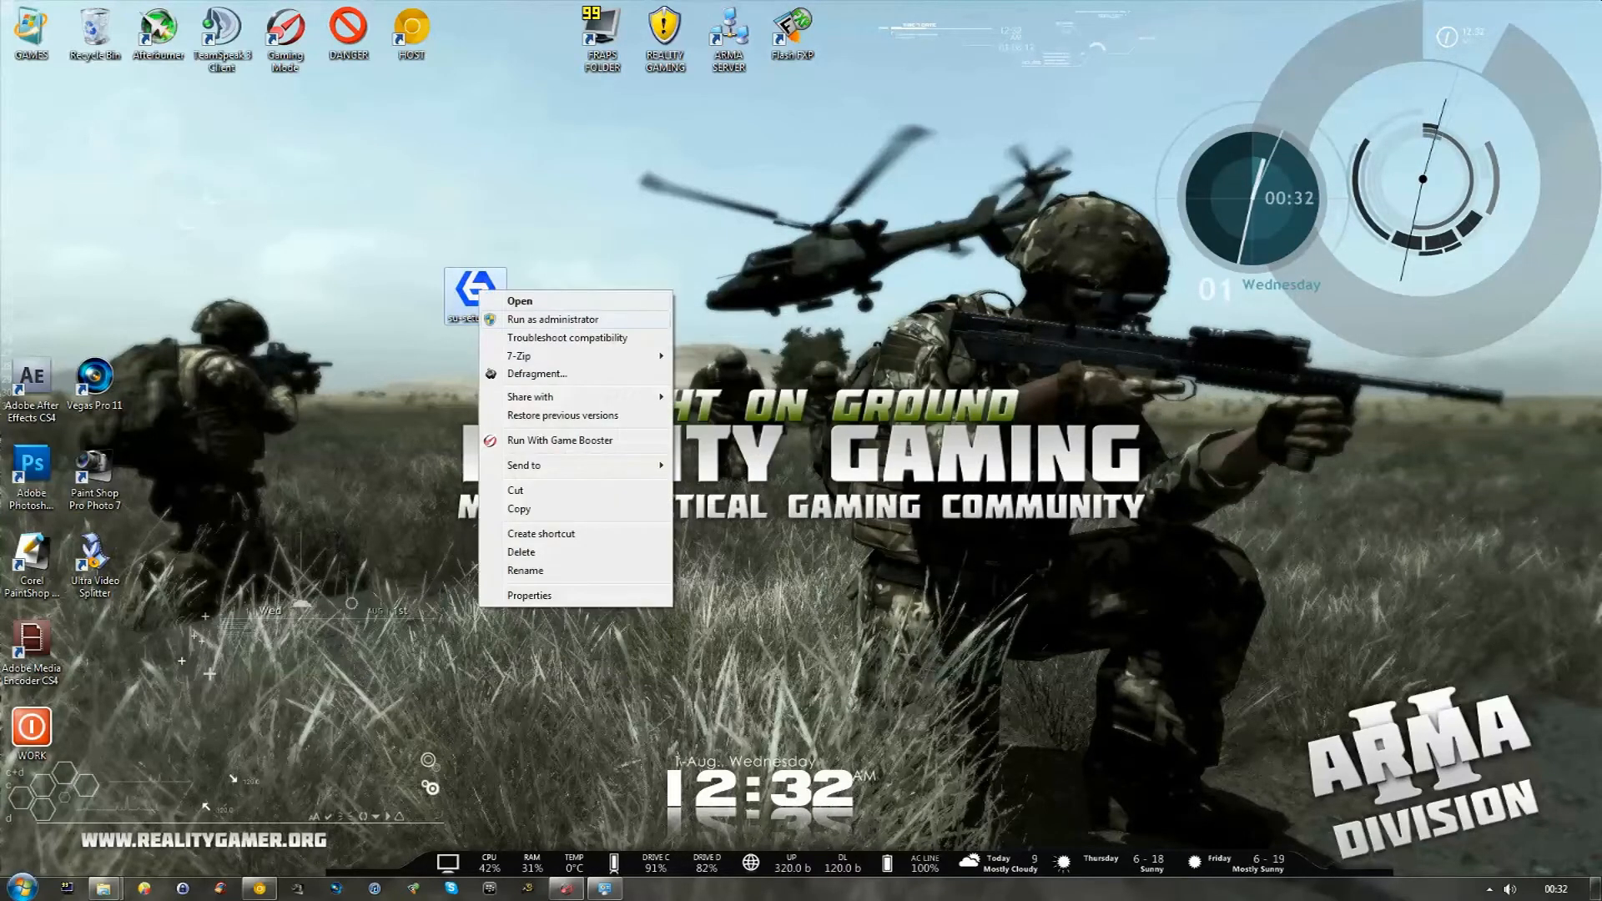
{"action": "left_click", "coordinate": [519, 300]}
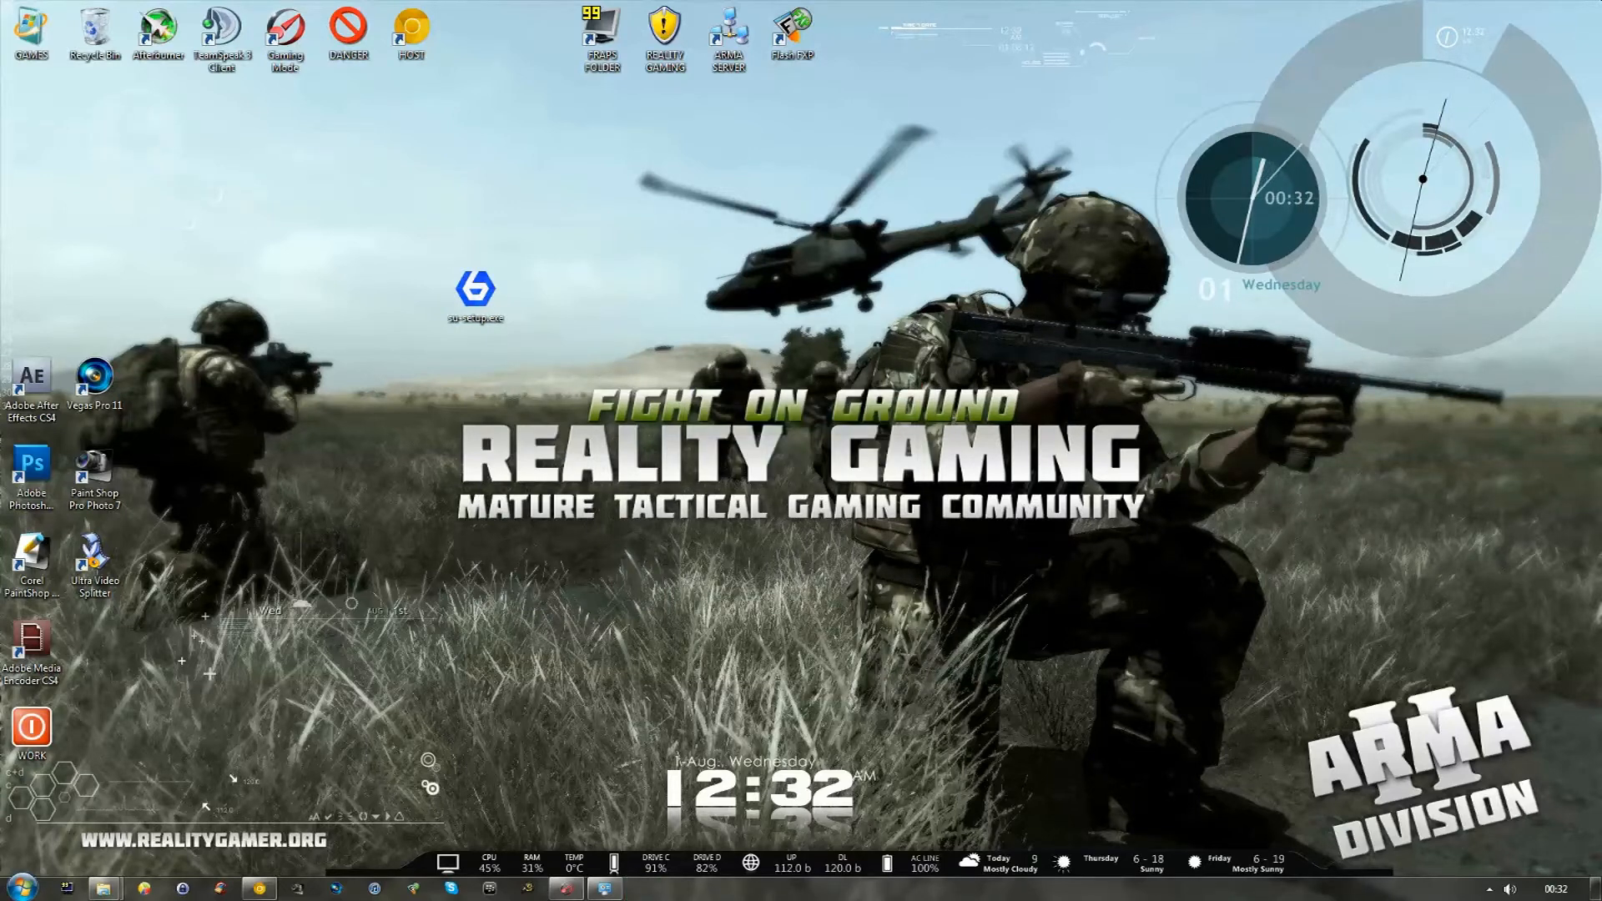
{"action": "double_click", "coordinate": [476, 290]}
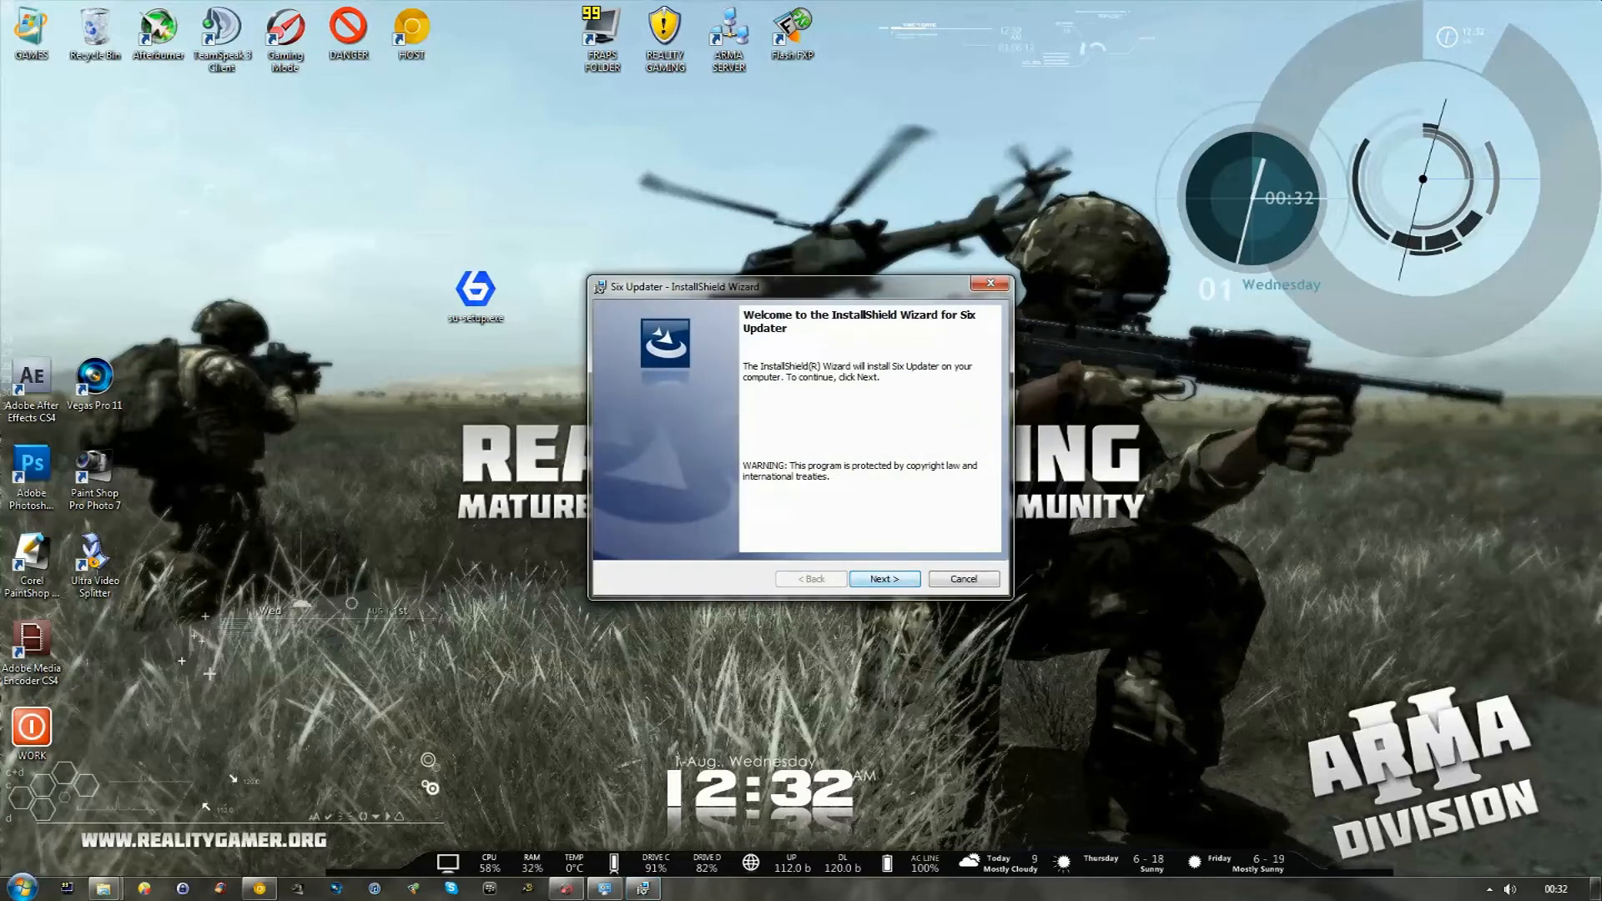
Pass the welcome and license screens with customer info 'Andrews' and 'Reality Gaming'.
{"action": "left_click", "coordinate": [882, 579]}
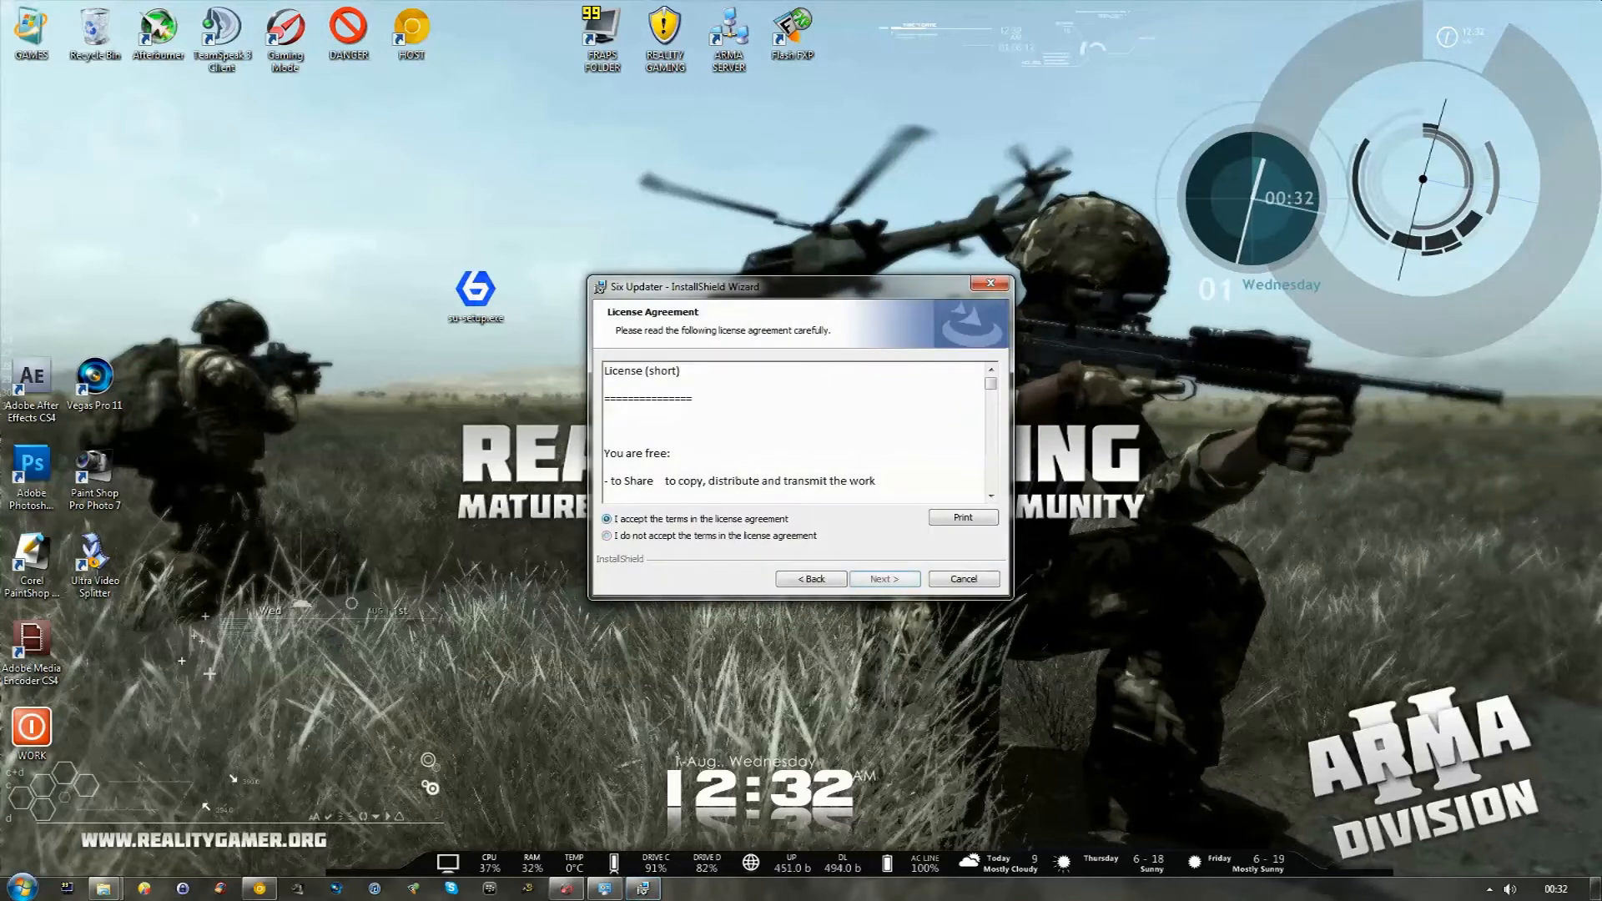
{"action": "left_click", "coordinate": [883, 579]}
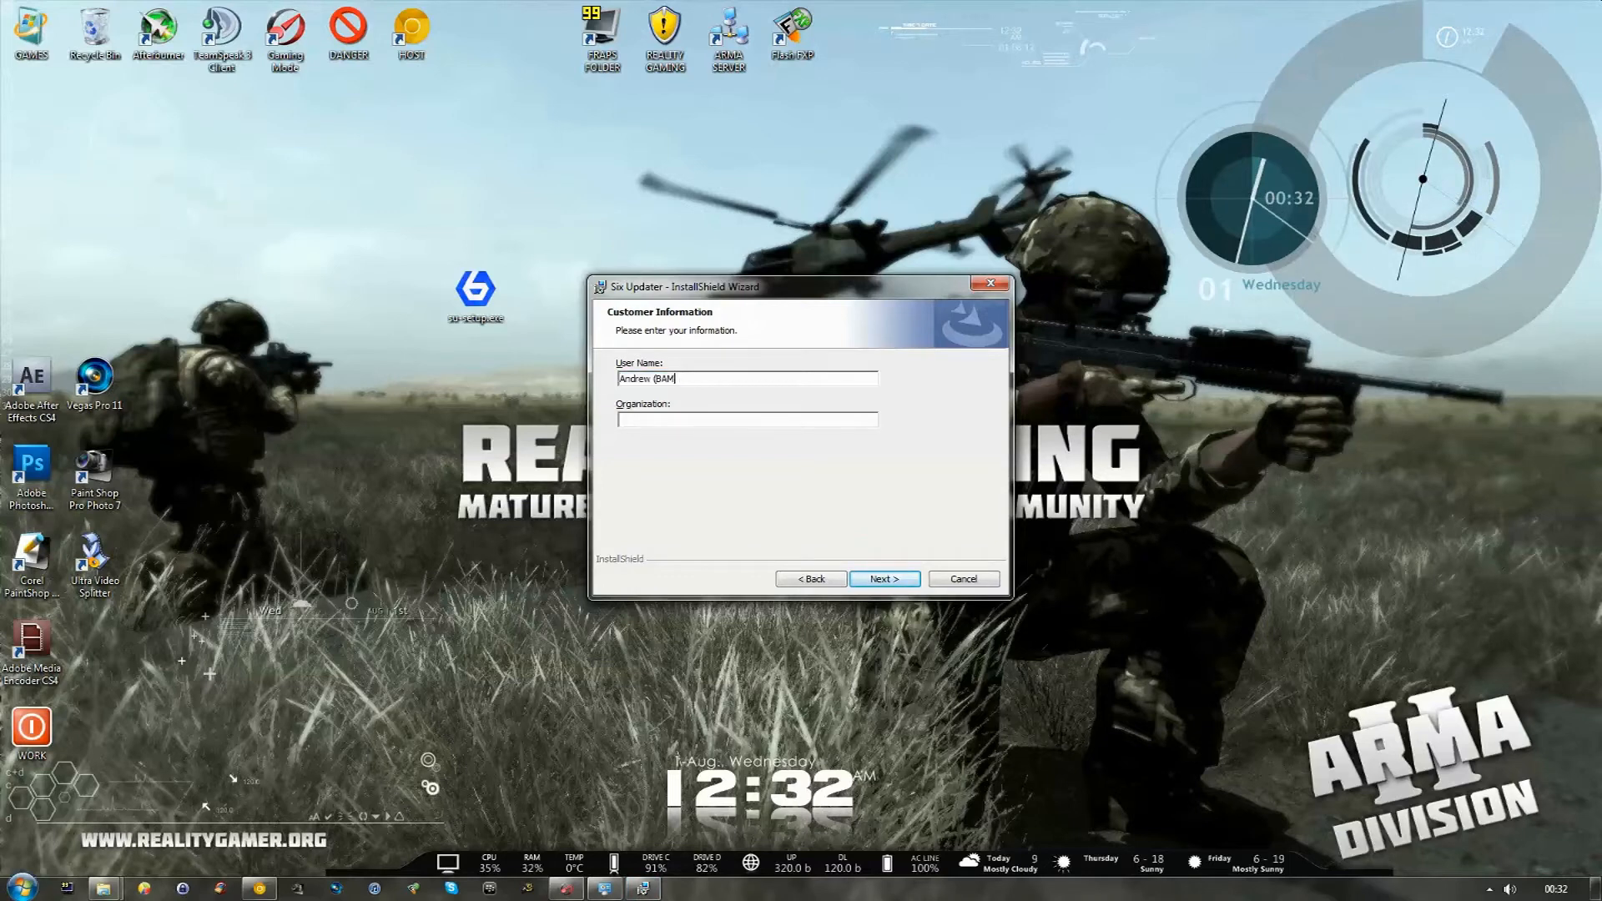
{"action": "type", "text": "Andrews"}
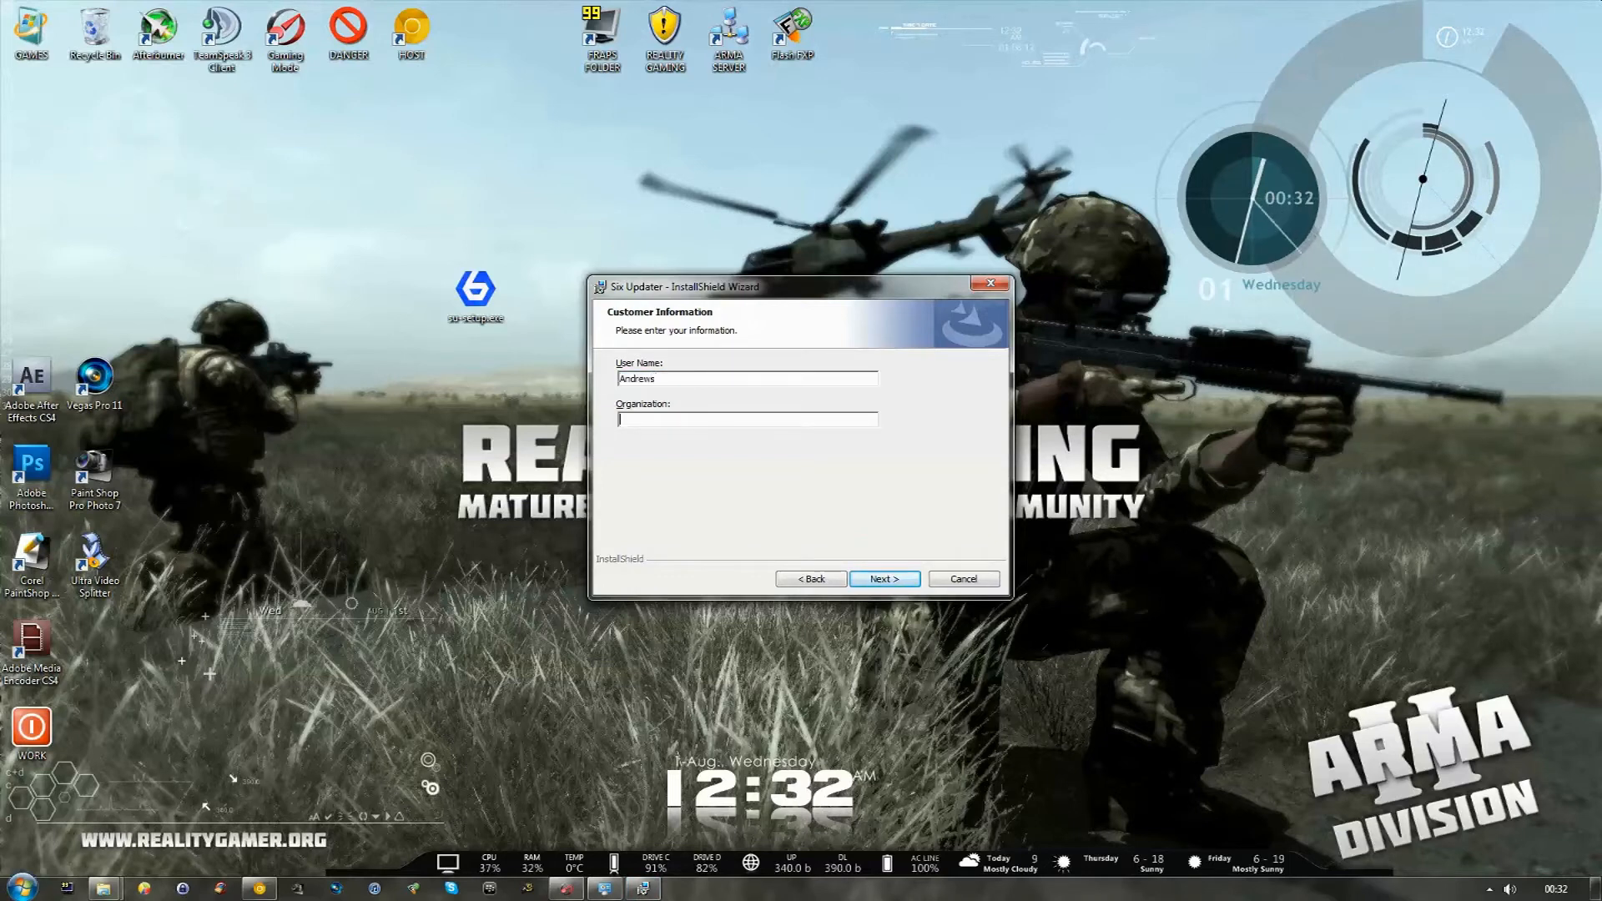
{"action": "type", "text": "Reality"}
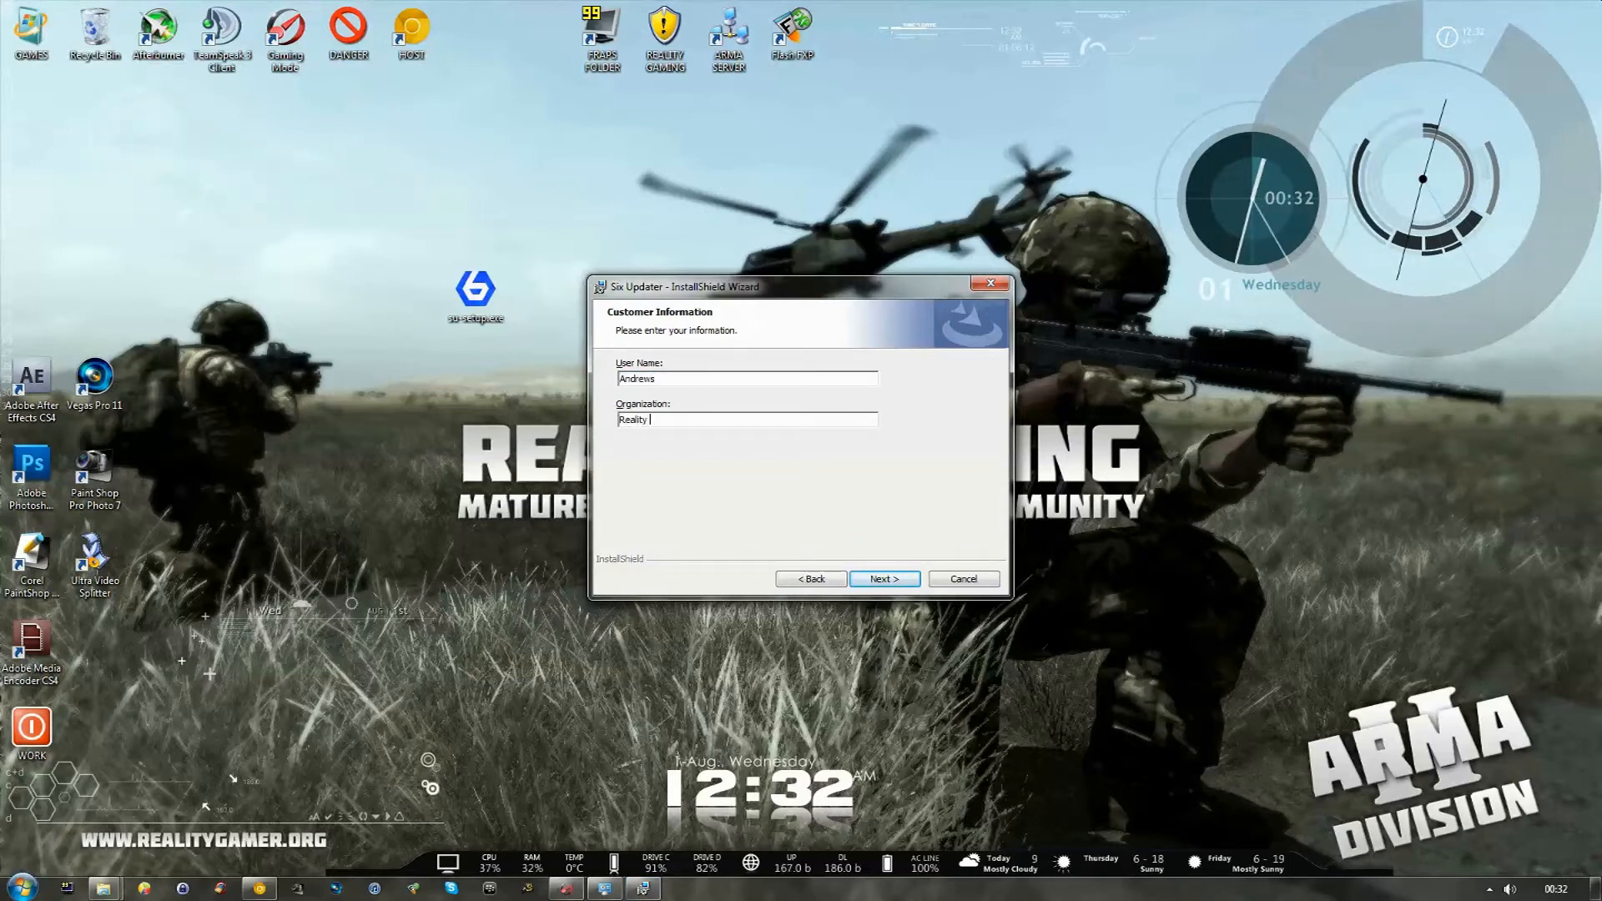
{"action": "type", "text": "Gaming"}
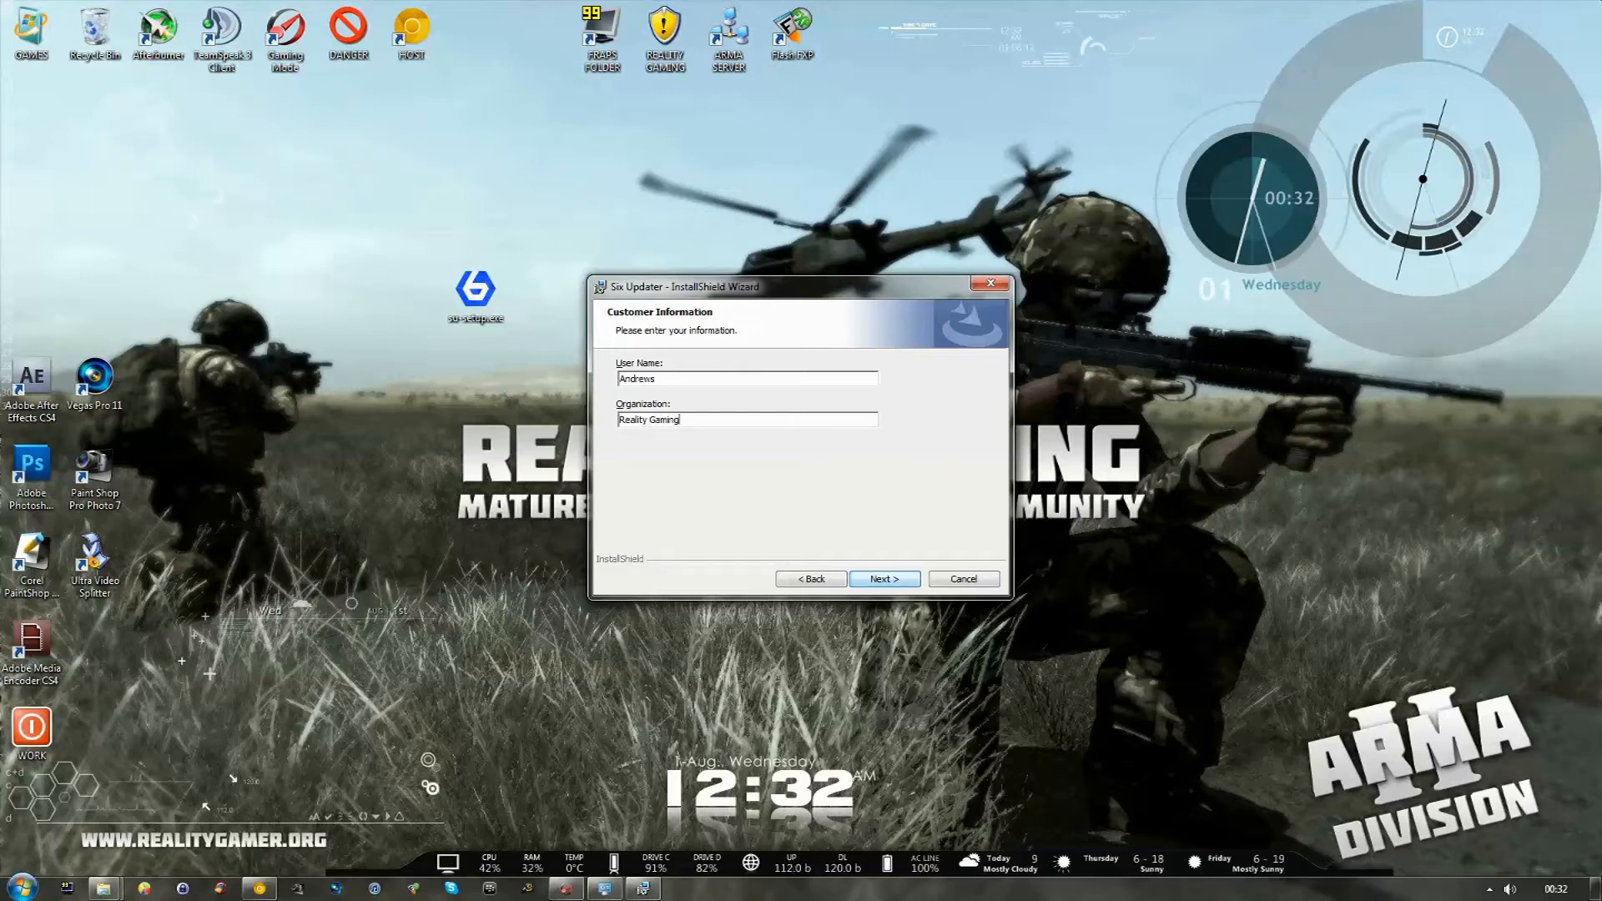
{"action": "left_click", "coordinate": [883, 579]}
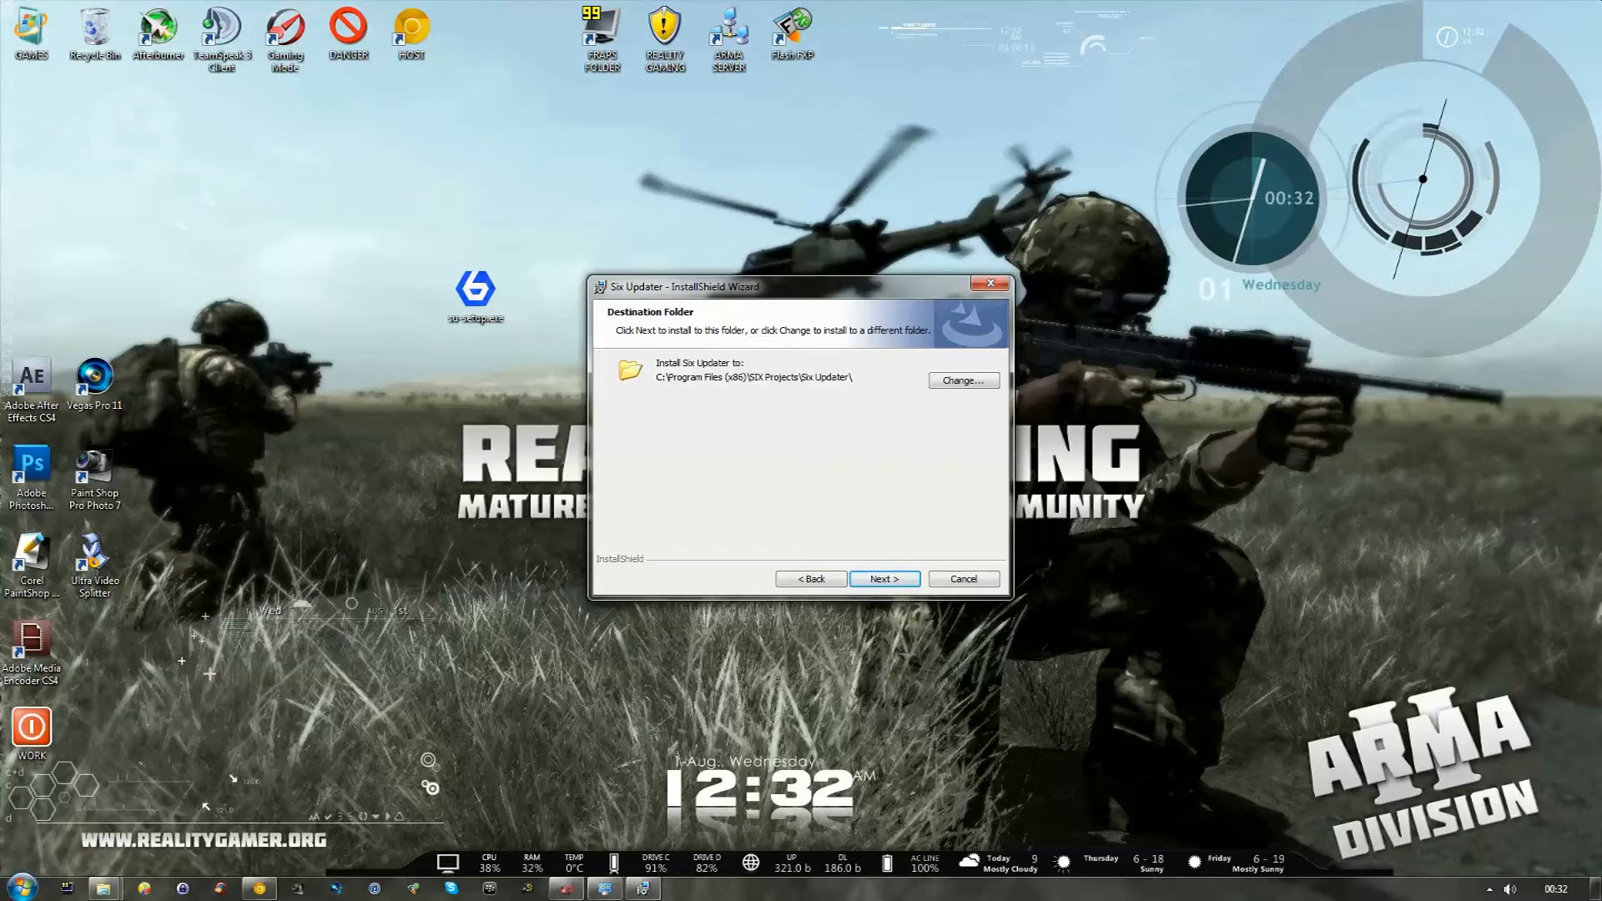
Install to the default SIX Projects folder and finish with Six Updater launching.
{"action": "left_click", "coordinate": [883, 579]}
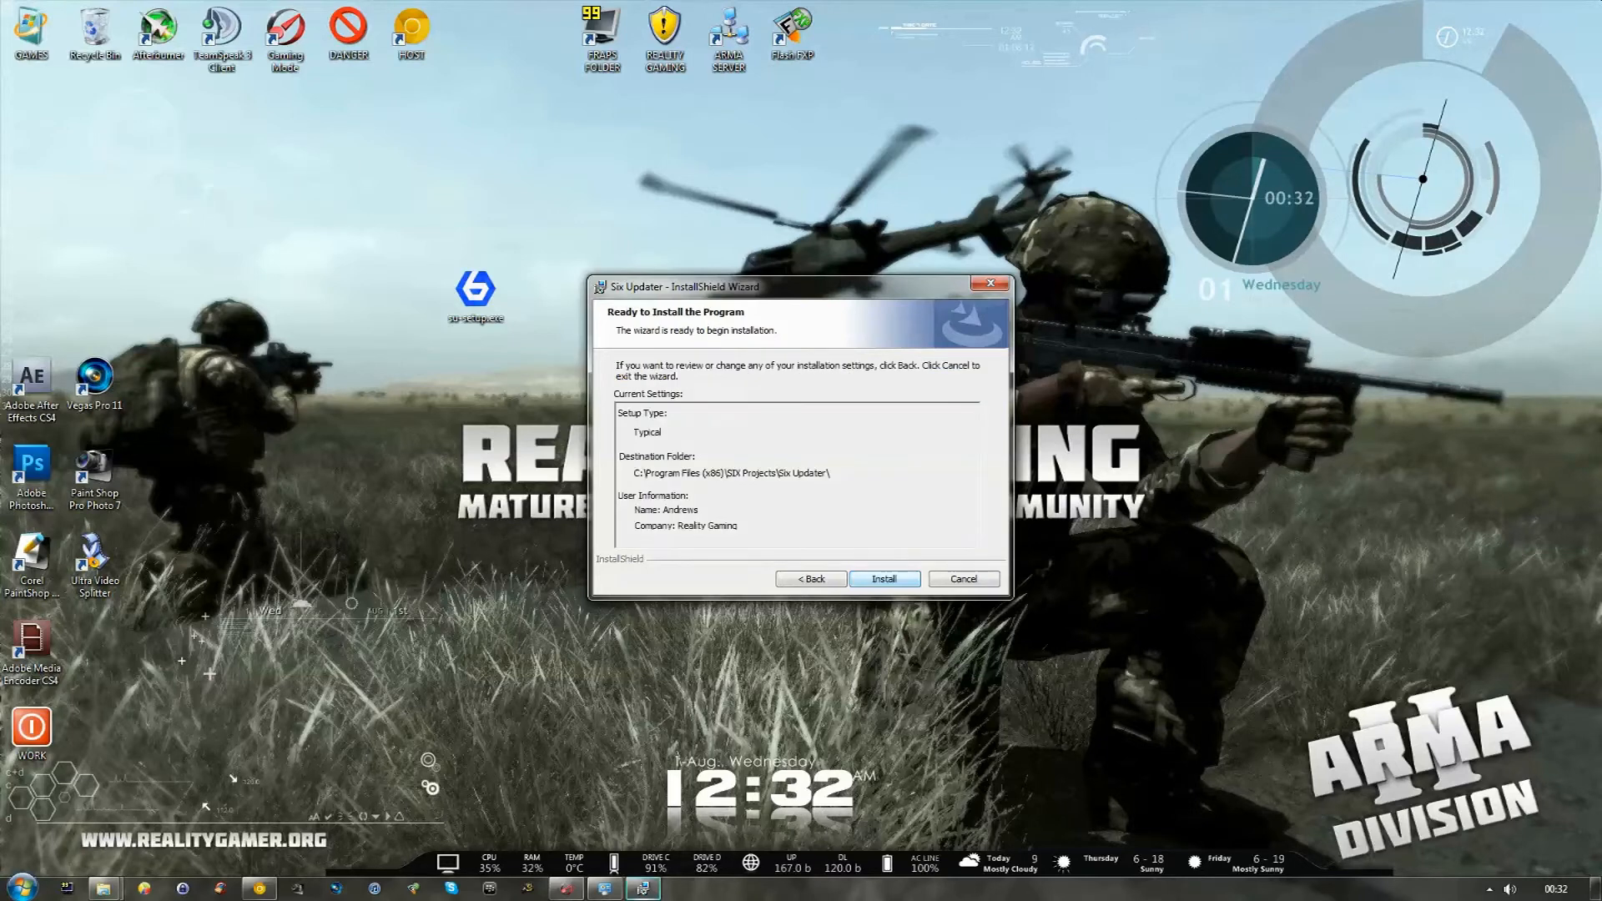
{"action": "left_click", "coordinate": [883, 579]}
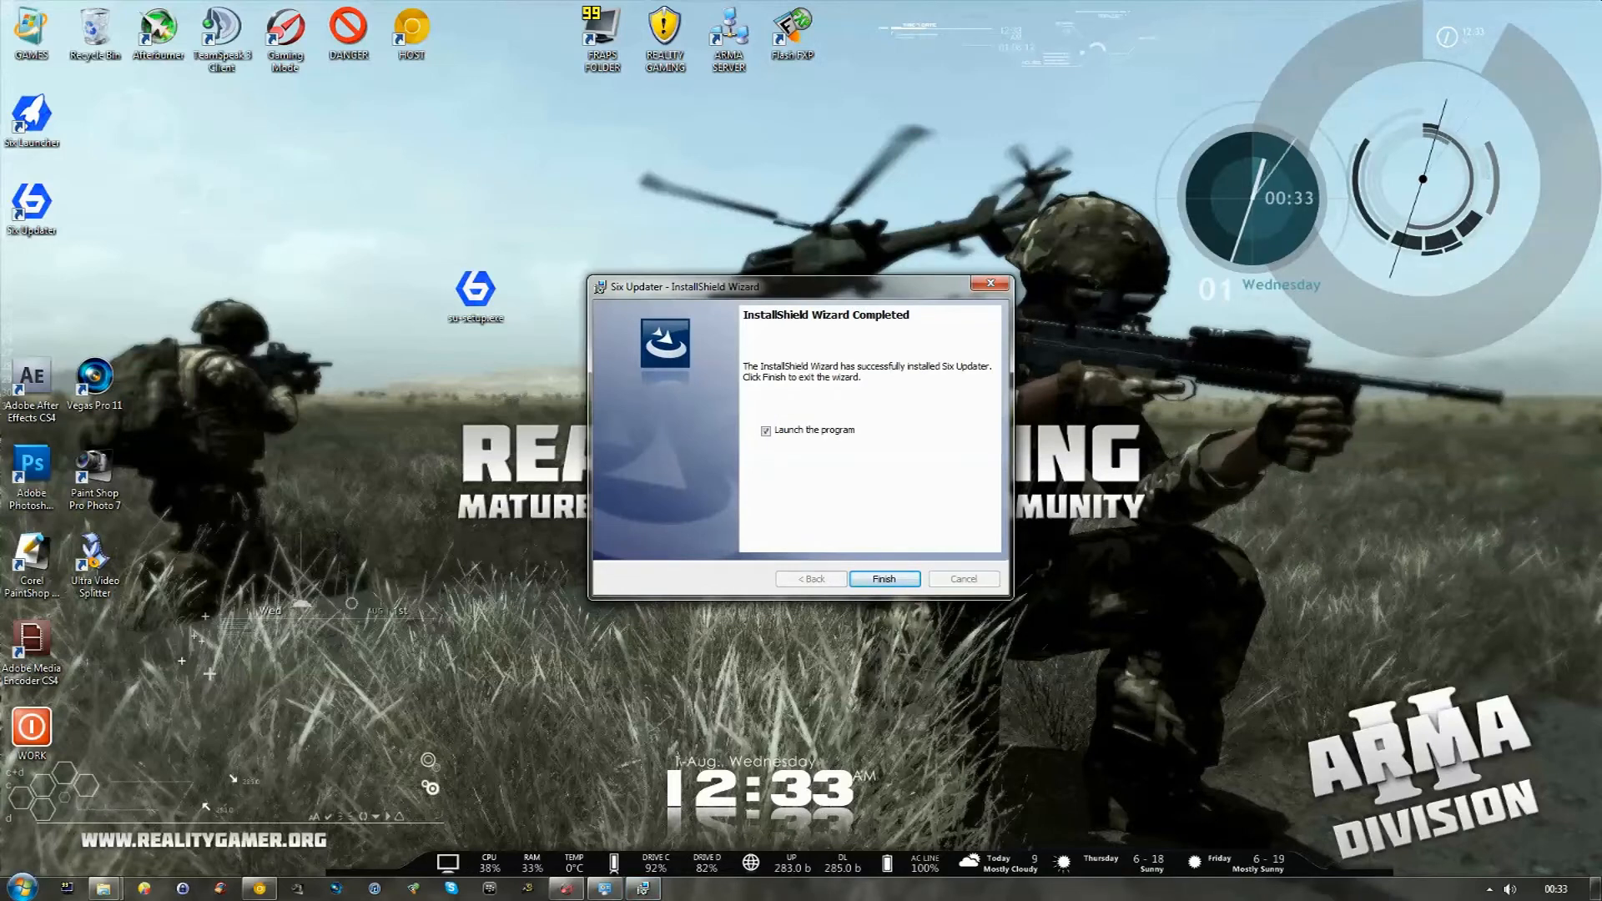
{"action": "left_click", "coordinate": [883, 579]}
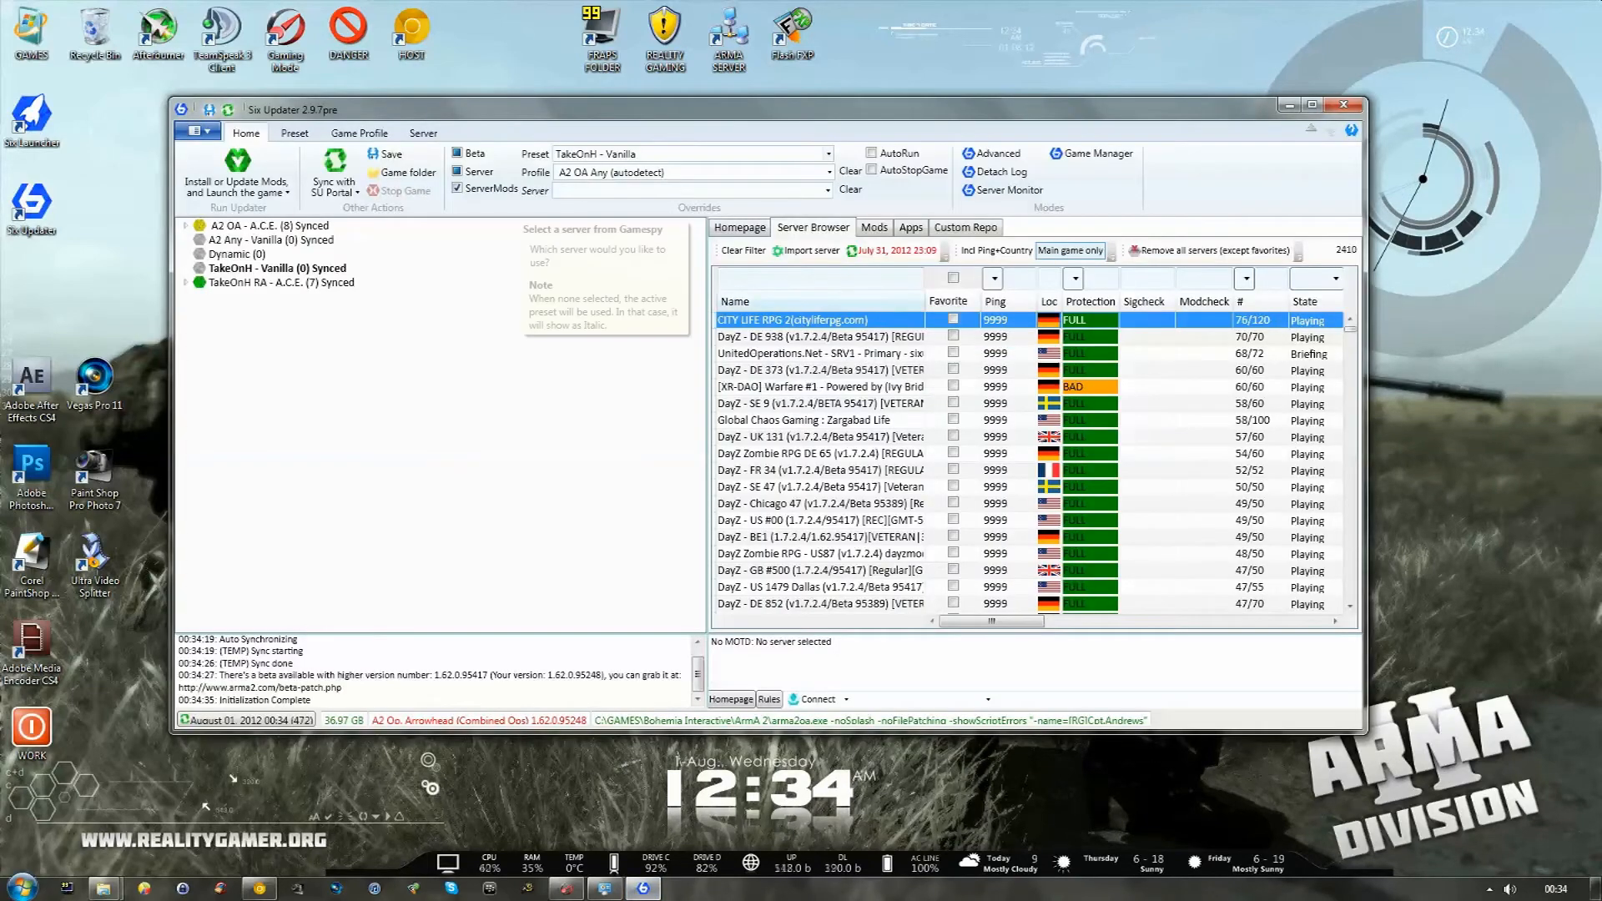
Maximize the Six Updater window after its initial sync.
{"action": "left_click", "coordinate": [1321, 108]}
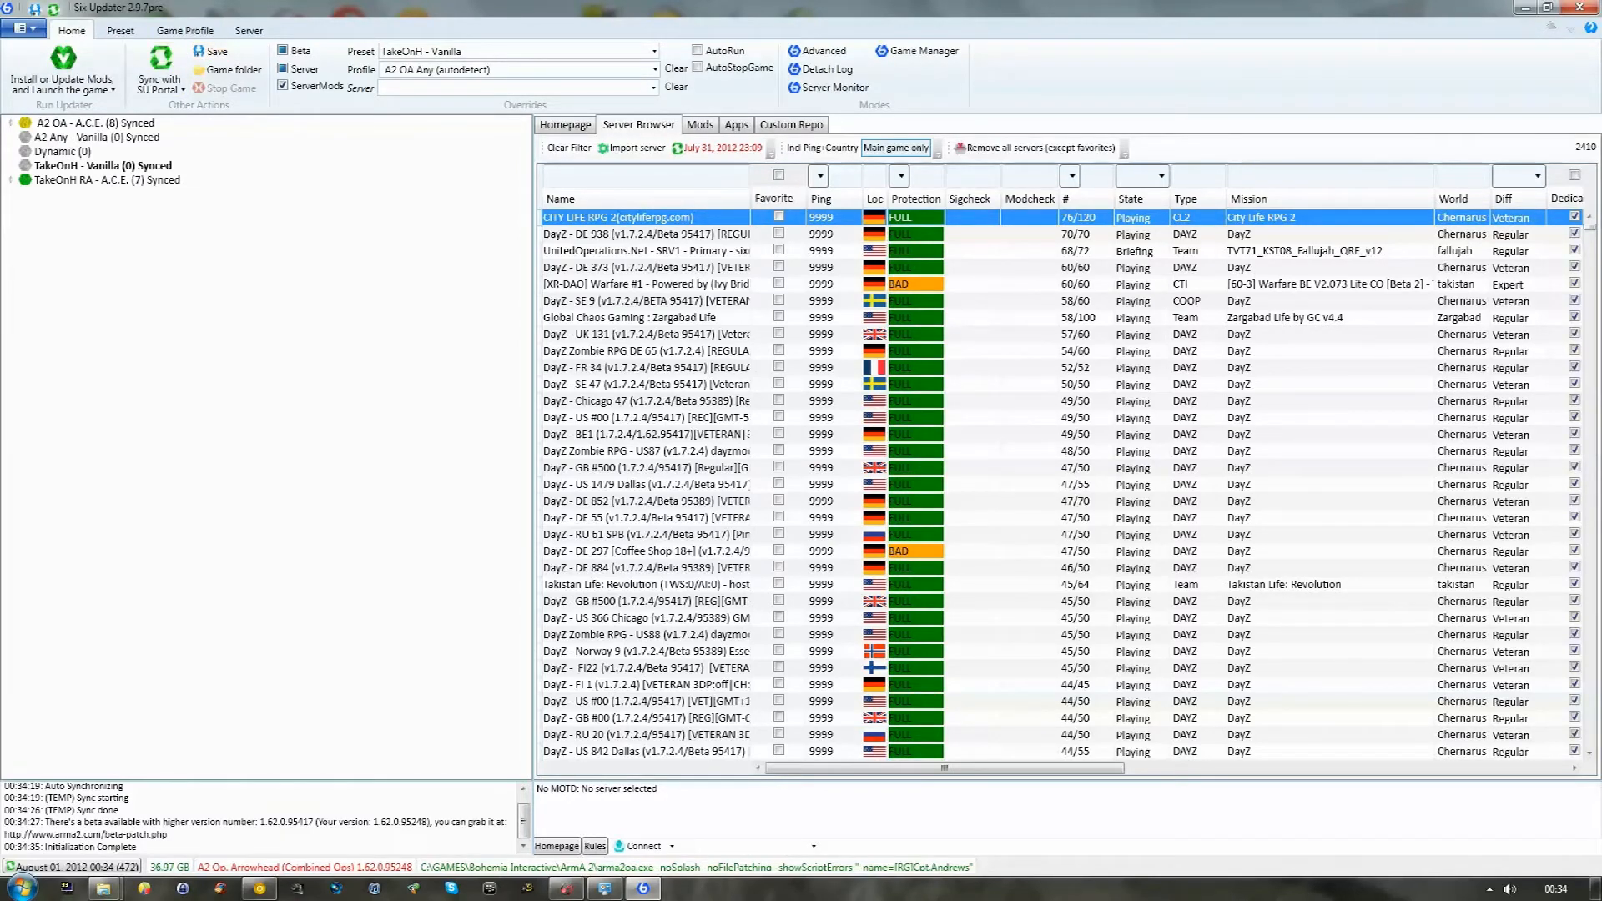
{"action": "mouse_move", "coordinate": [198, 832]}
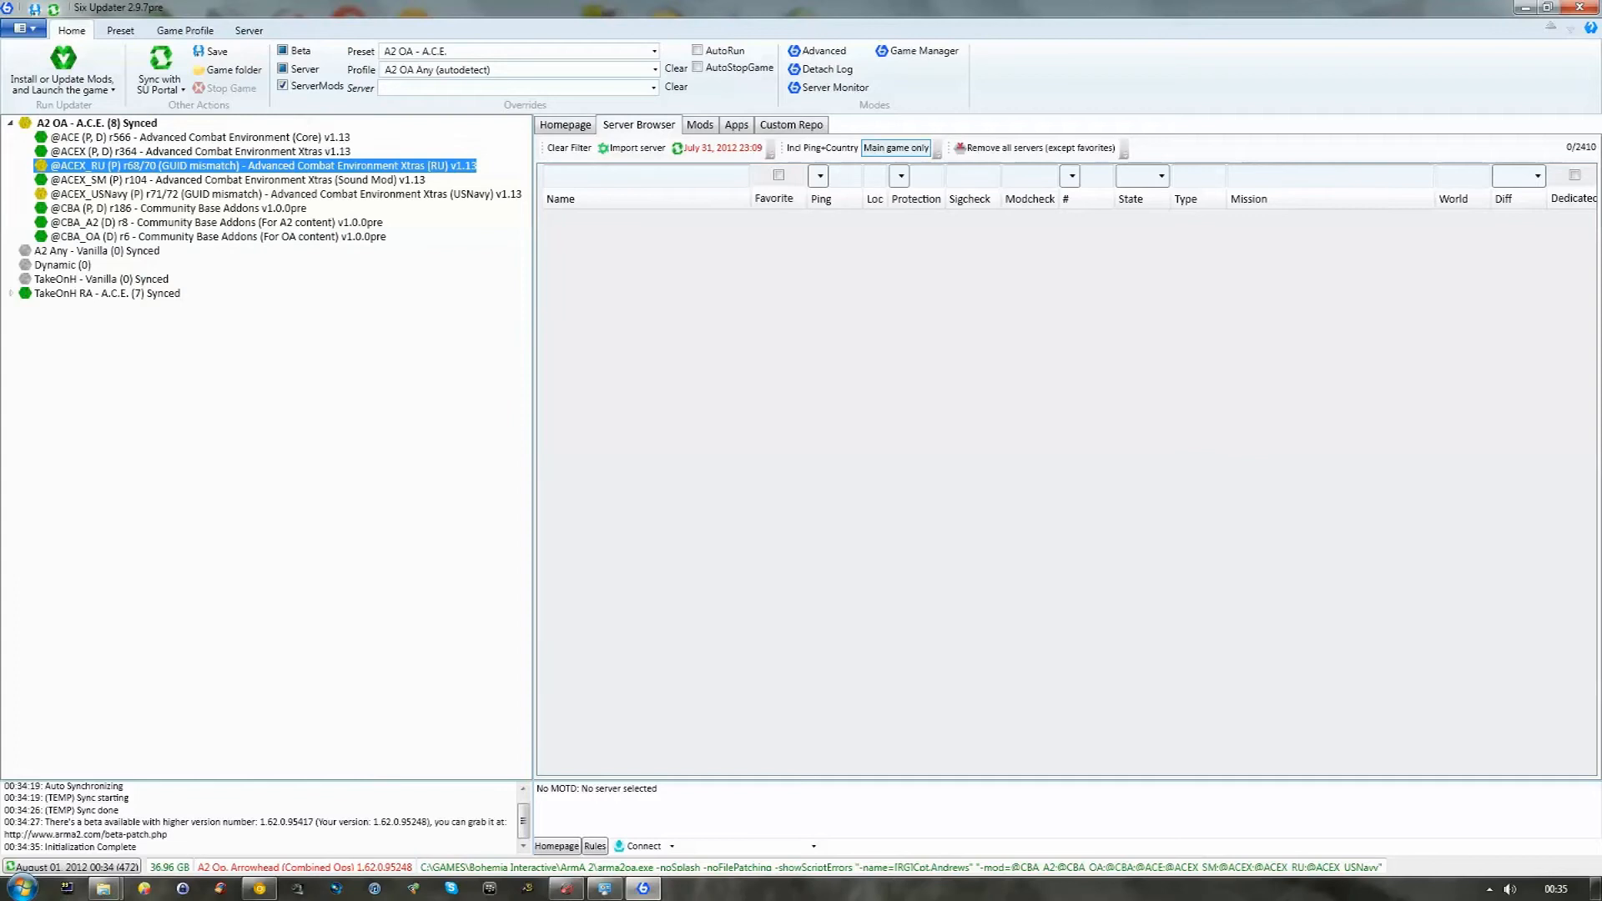
{"action": "mouse_move", "coordinate": [246, 166]}
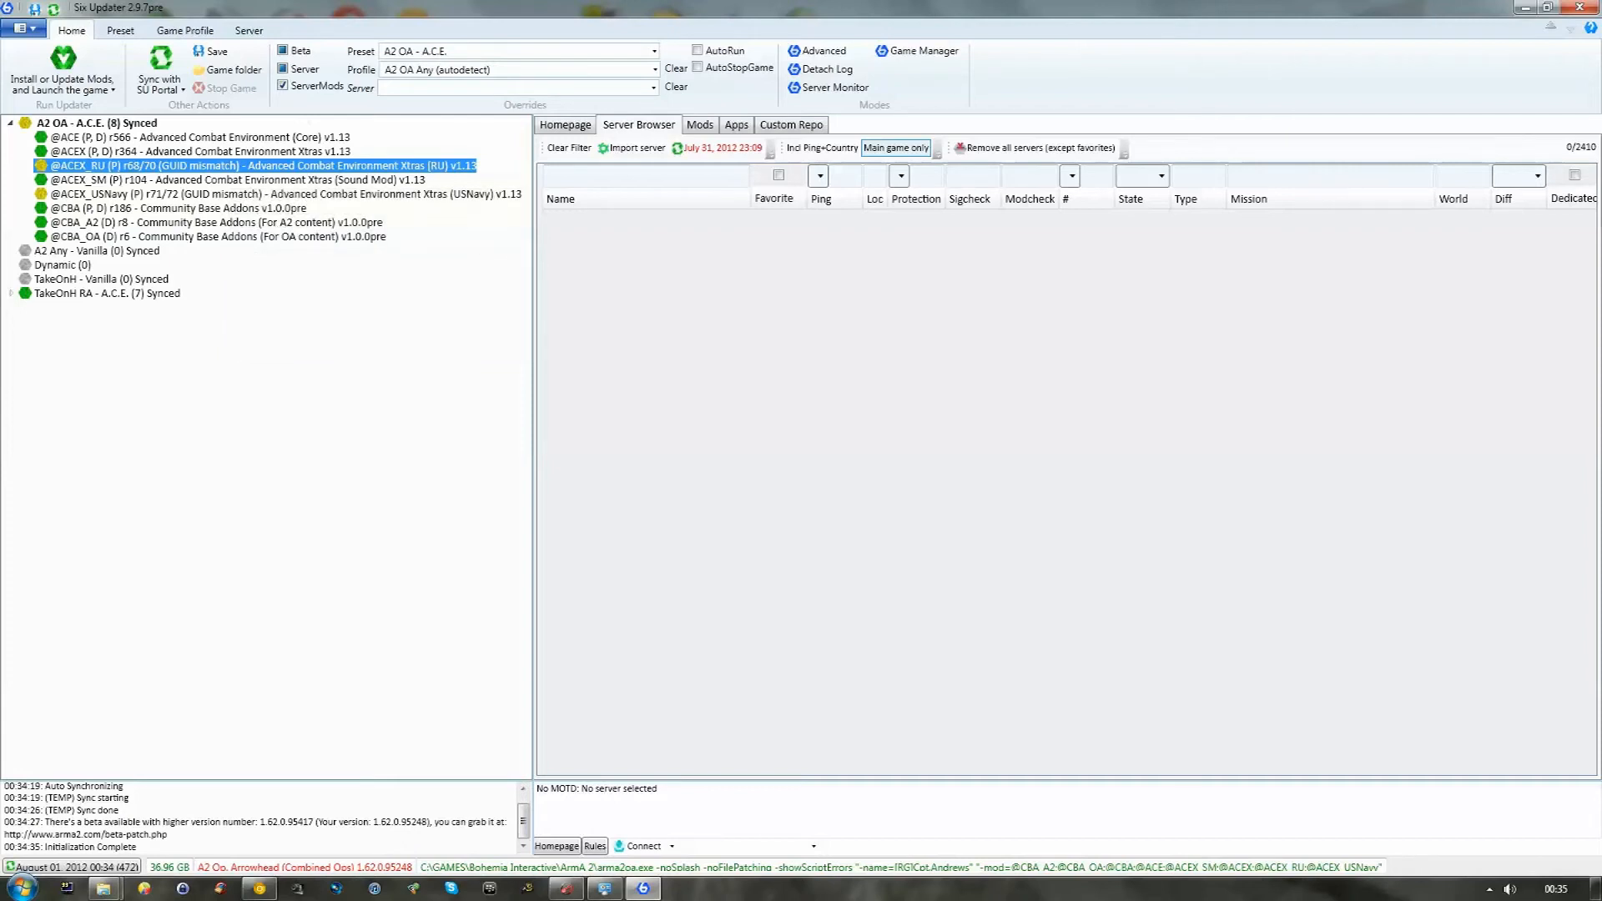
{"action": "left_click", "coordinate": [286, 193]}
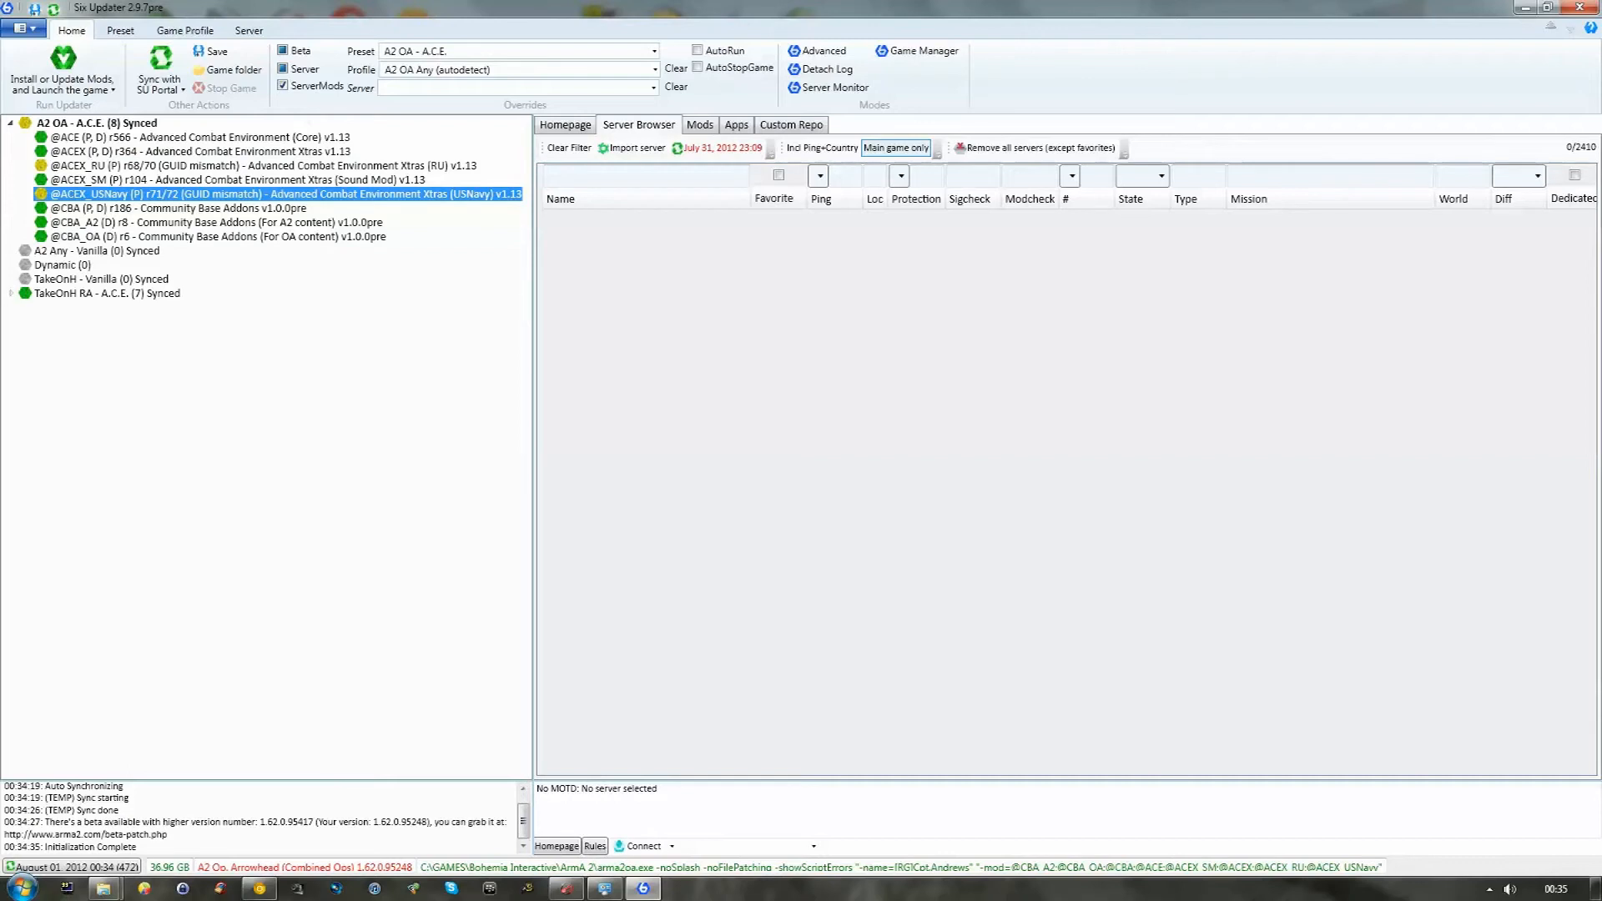
{"action": "left_click", "coordinate": [204, 152]}
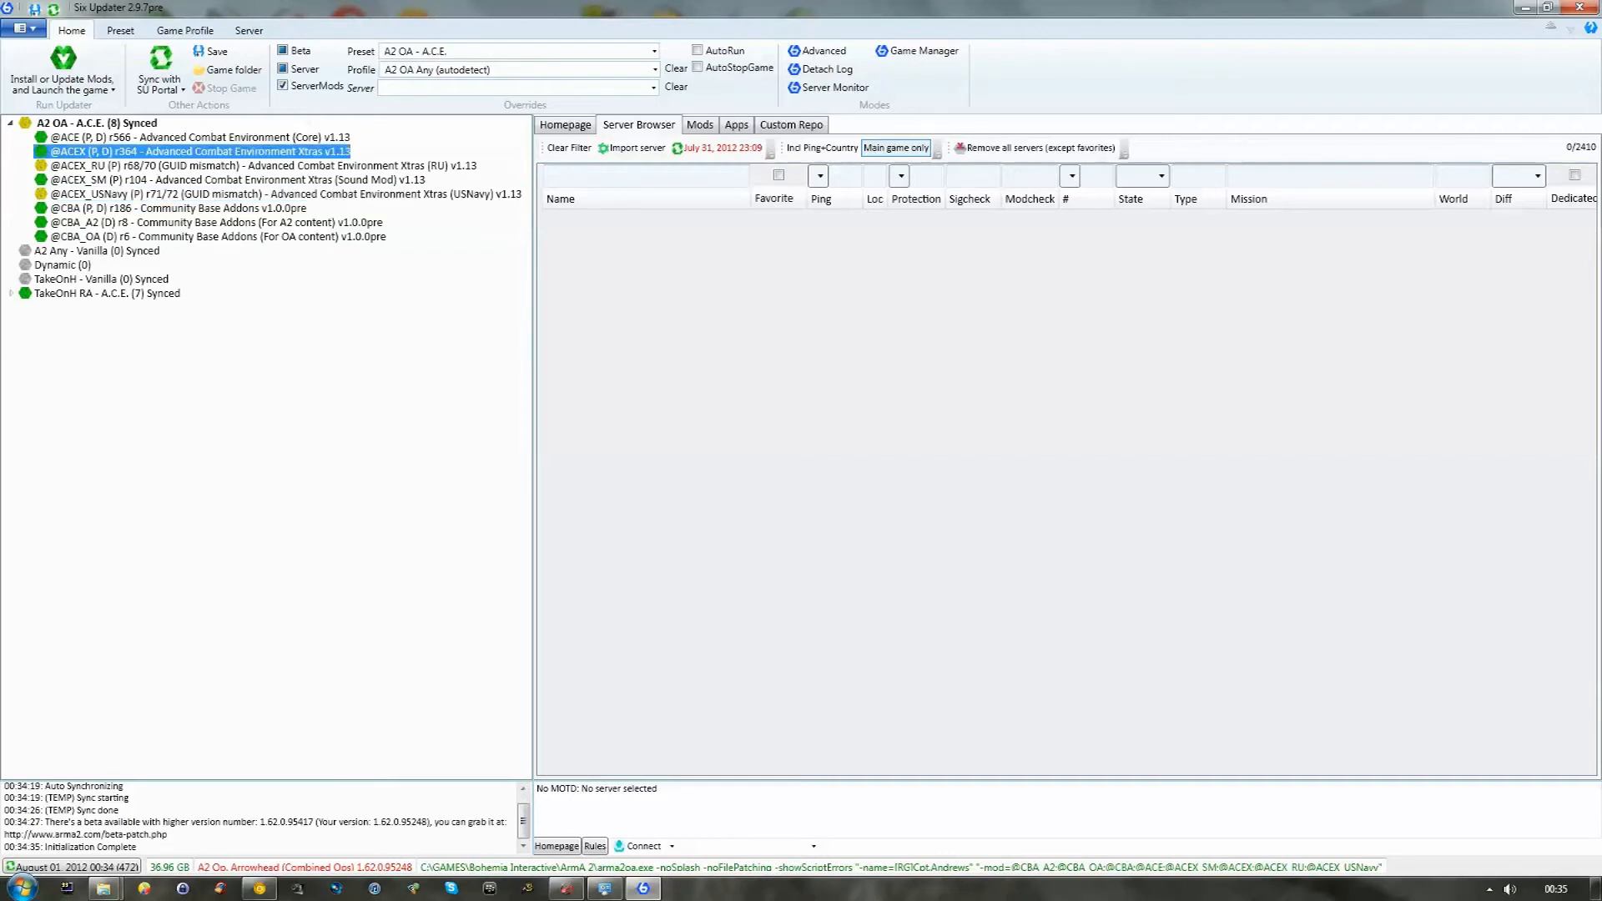
{"action": "left_click", "coordinate": [1542, 889]}
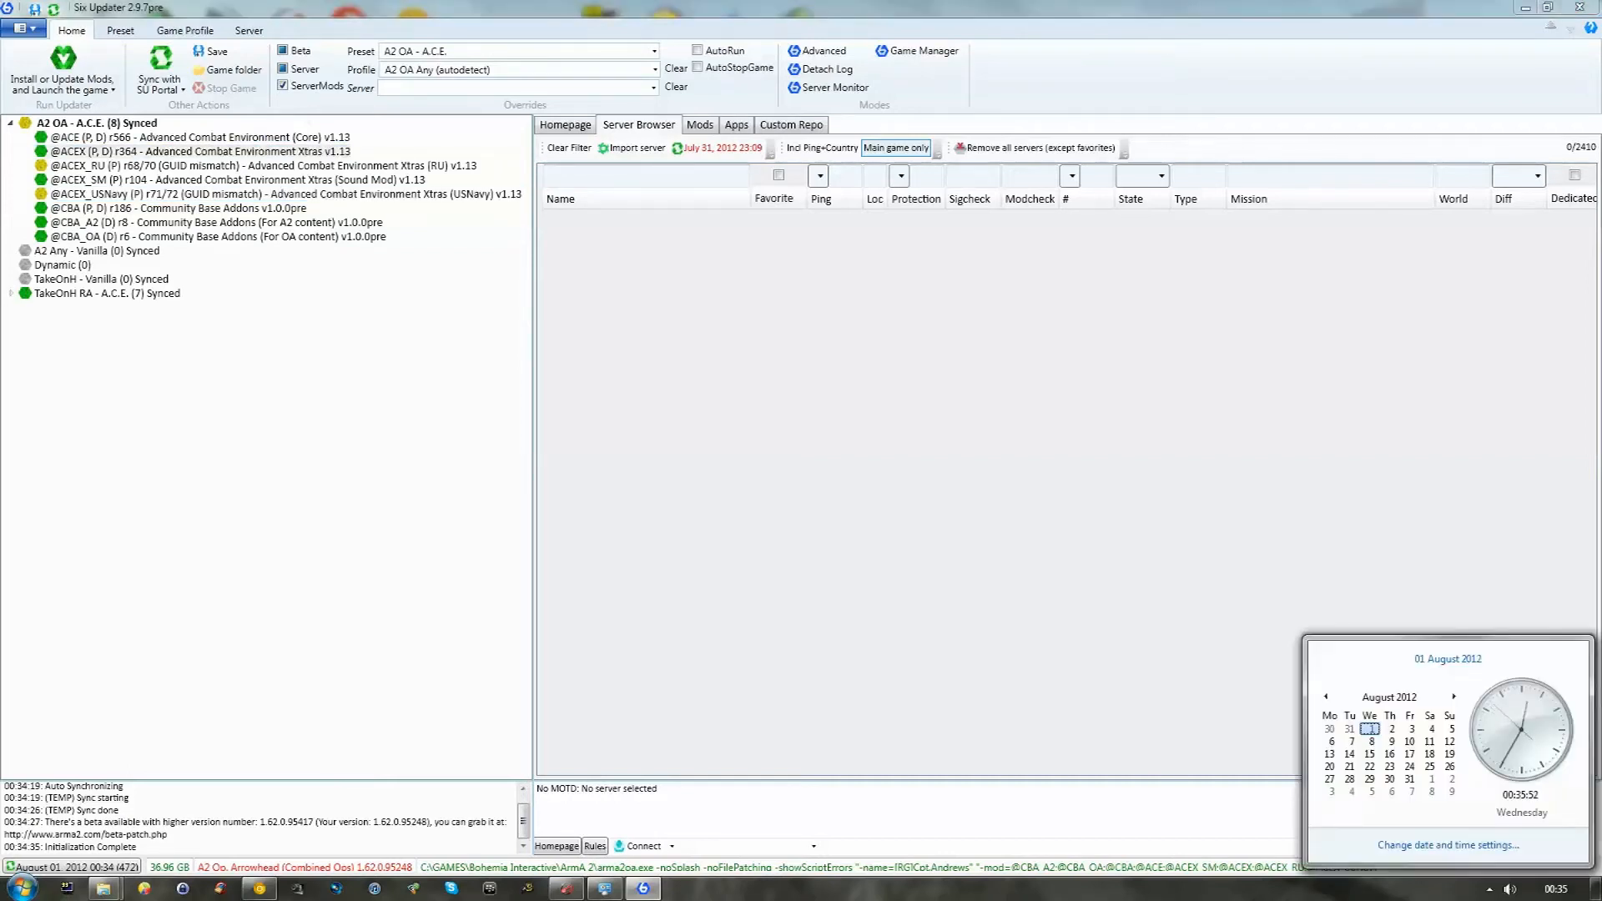
{"action": "left_click", "coordinate": [198, 152]}
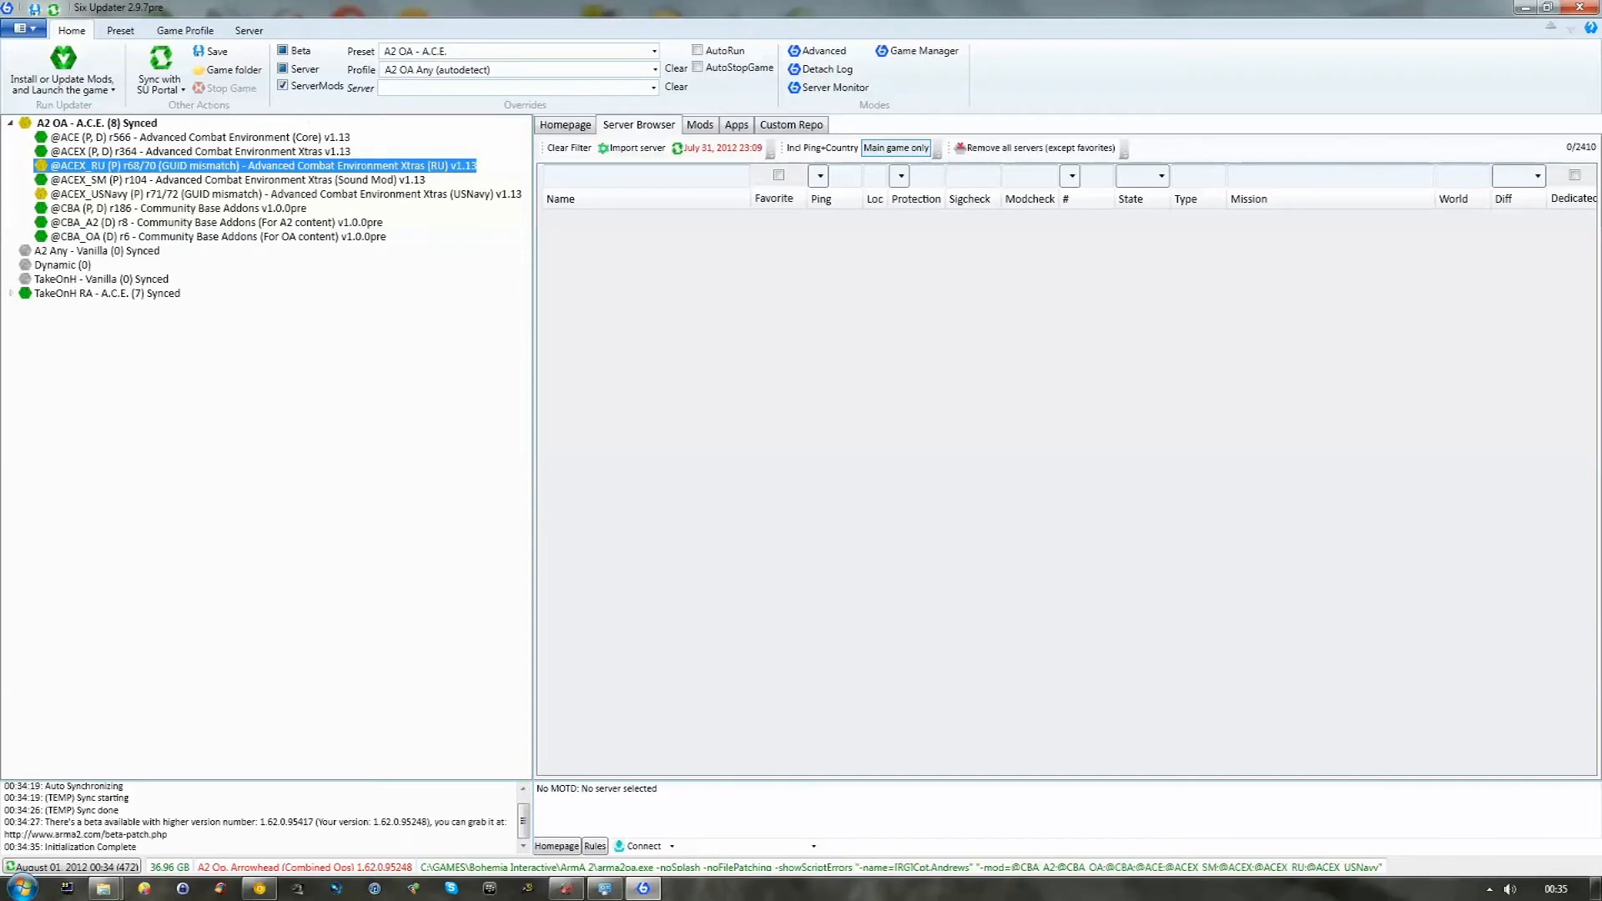
{"action": "left_click", "coordinate": [198, 152]}
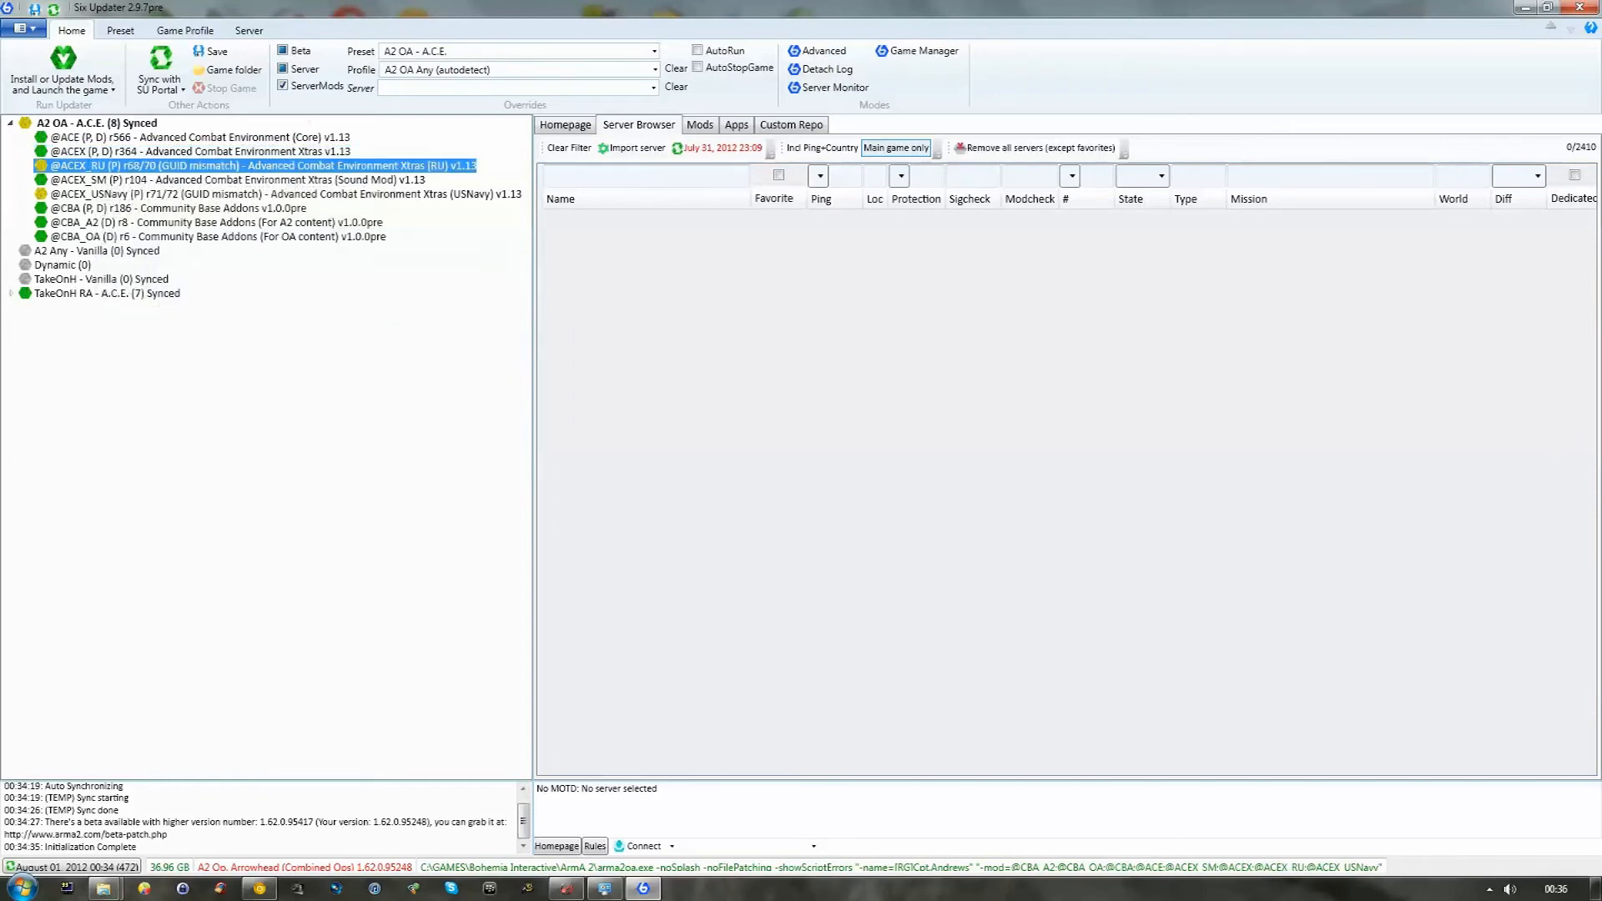
{"action": "mouse_move", "coordinate": [255, 165]}
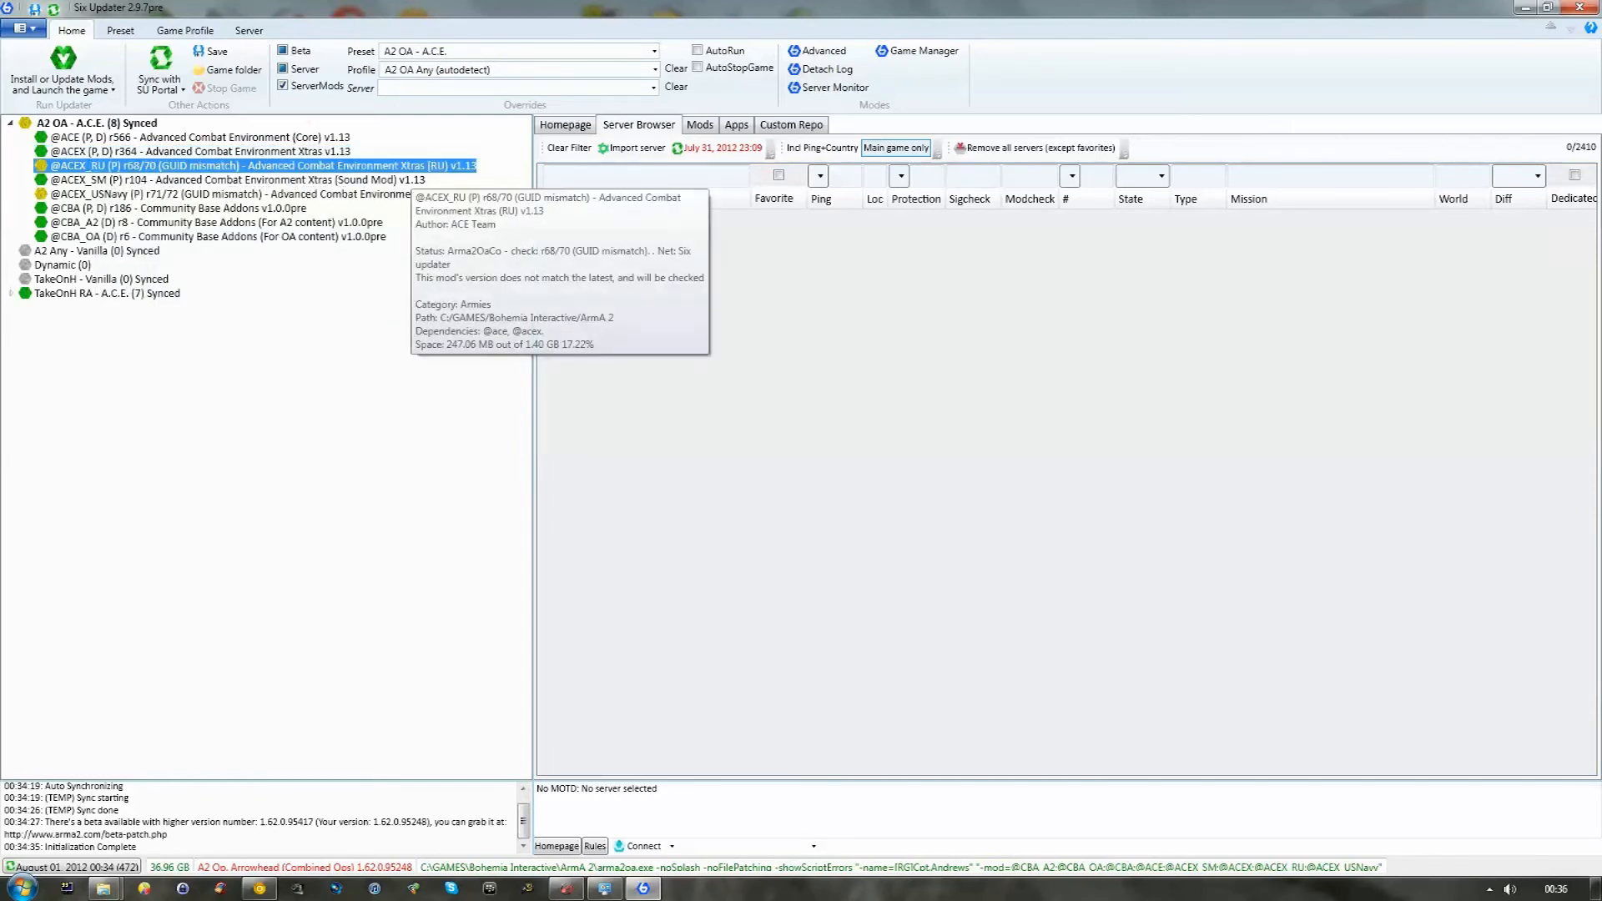
{"action": "left_click", "coordinate": [204, 193]}
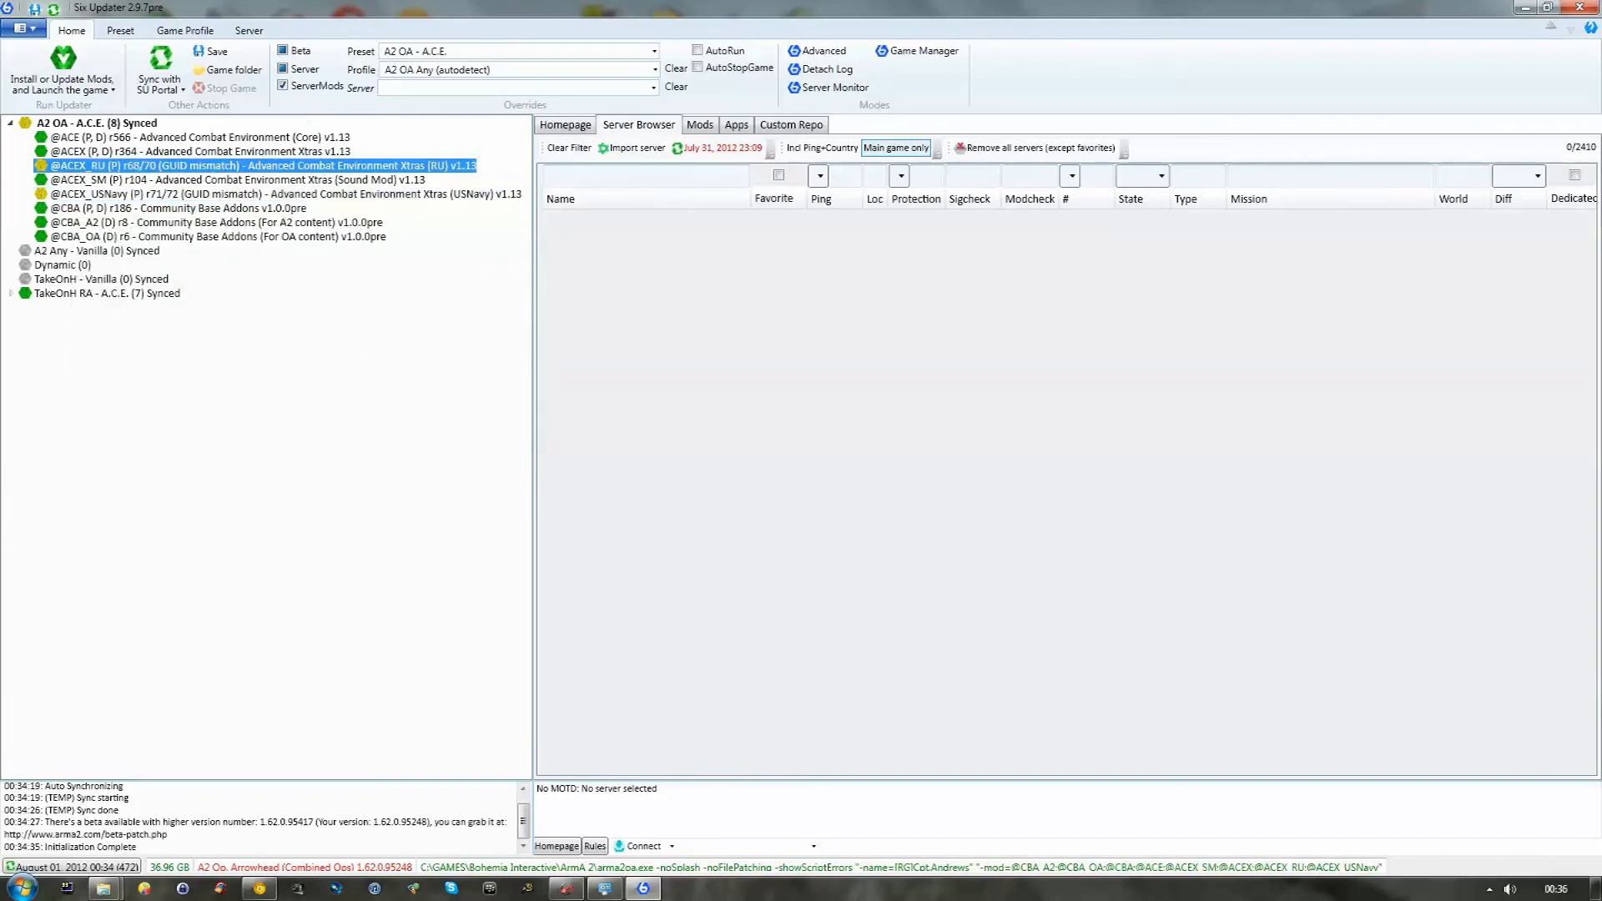
{"action": "left_click", "coordinate": [204, 137]}
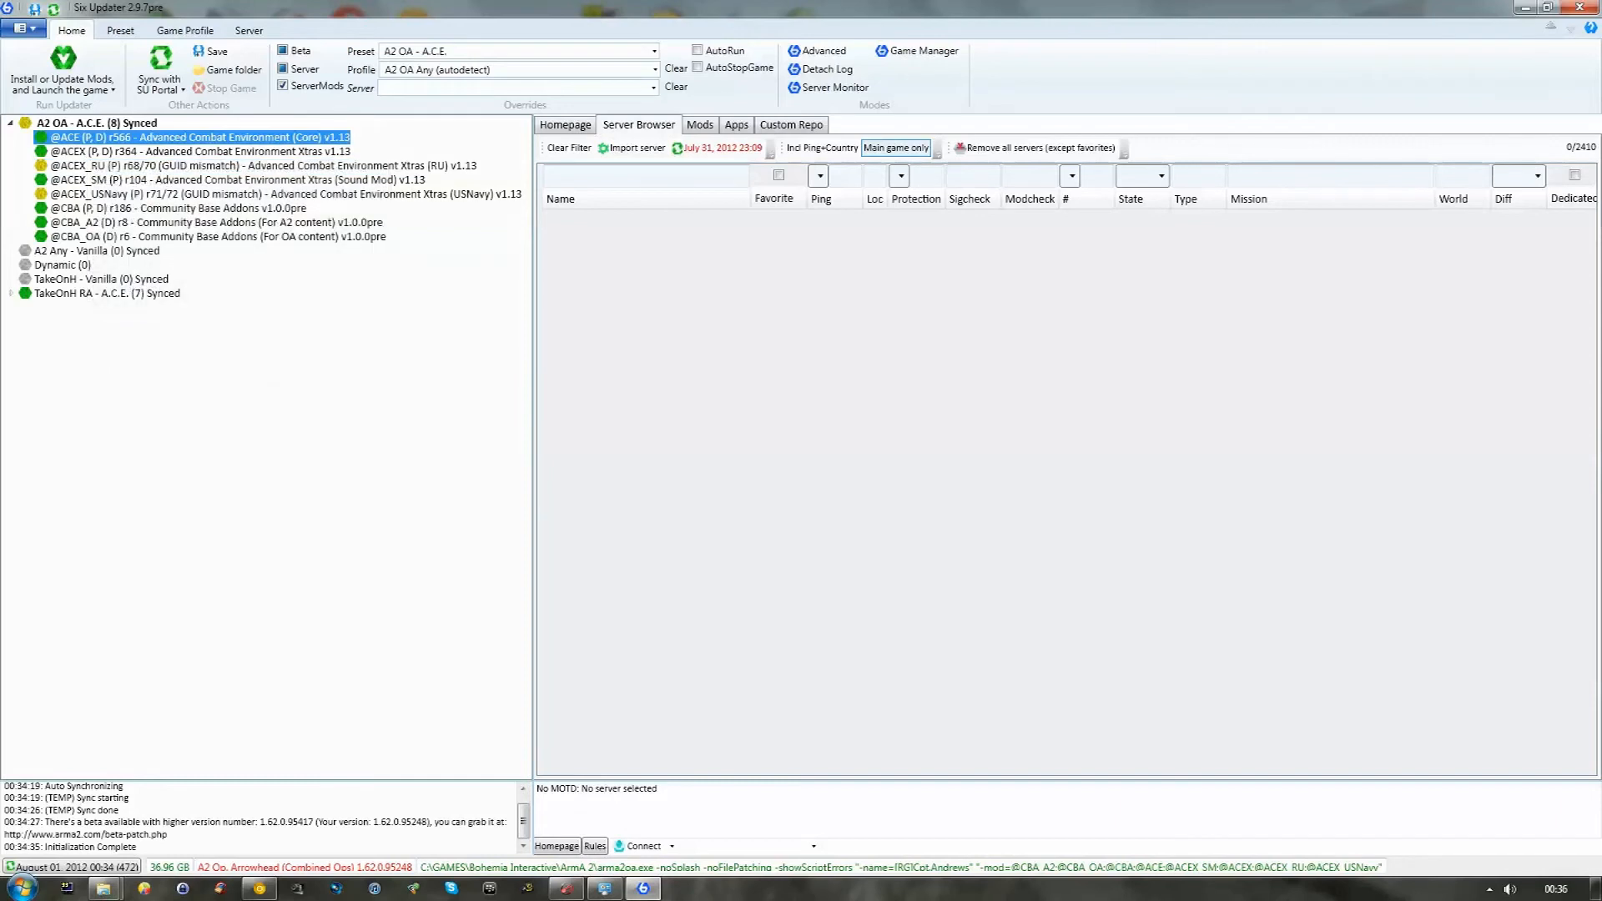
{"action": "right_click", "coordinate": [198, 137]}
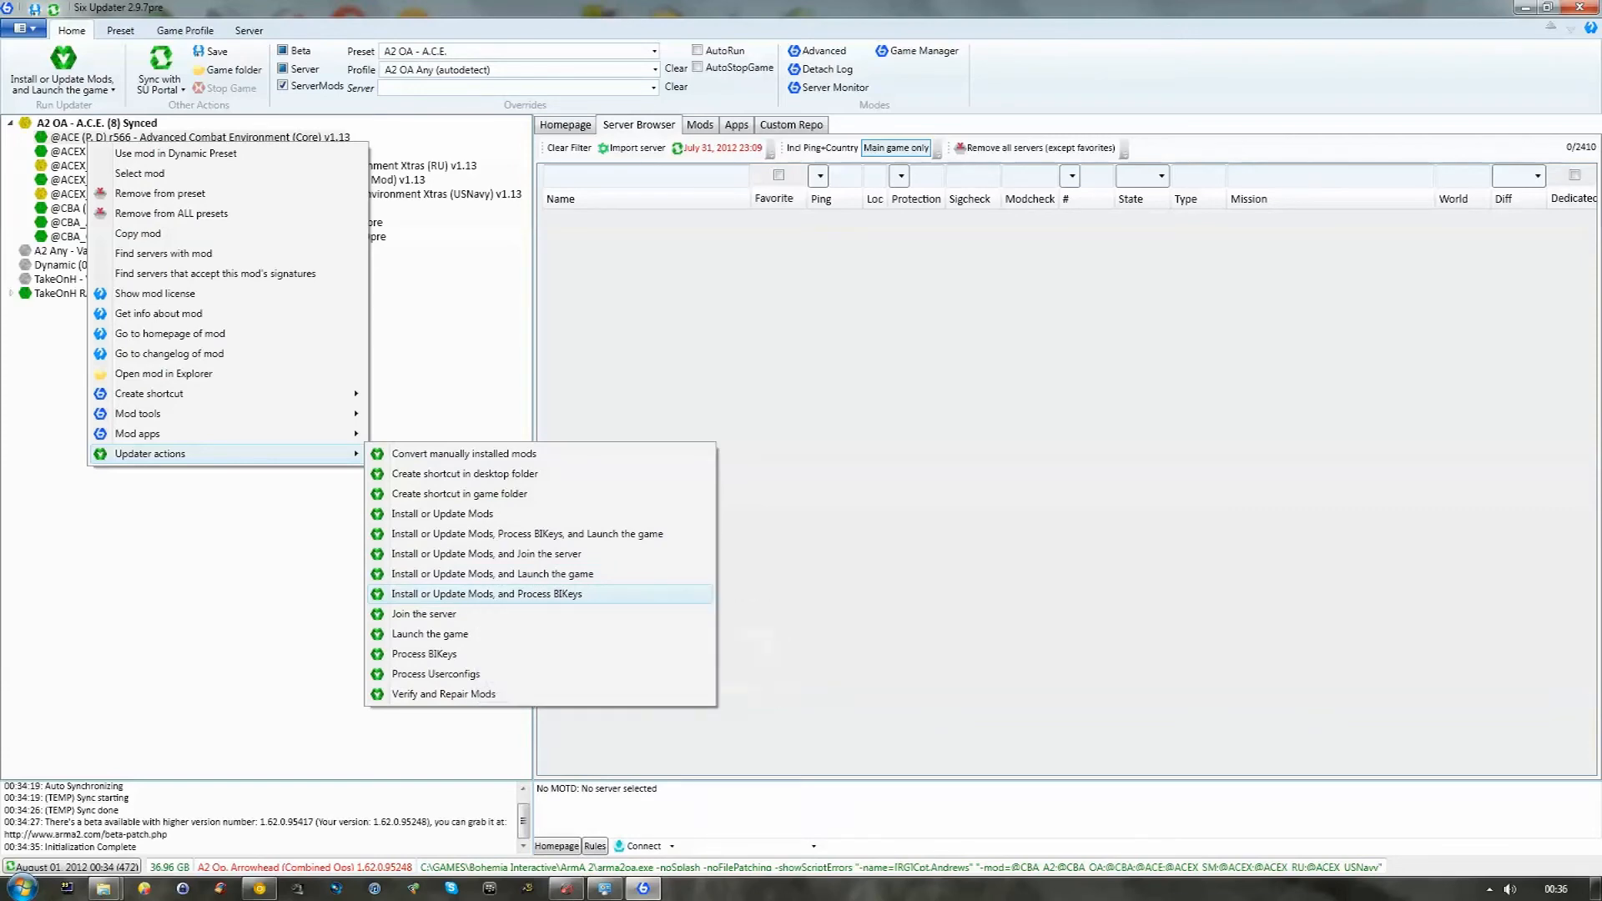
{"action": "left_click", "coordinate": [486, 594]}
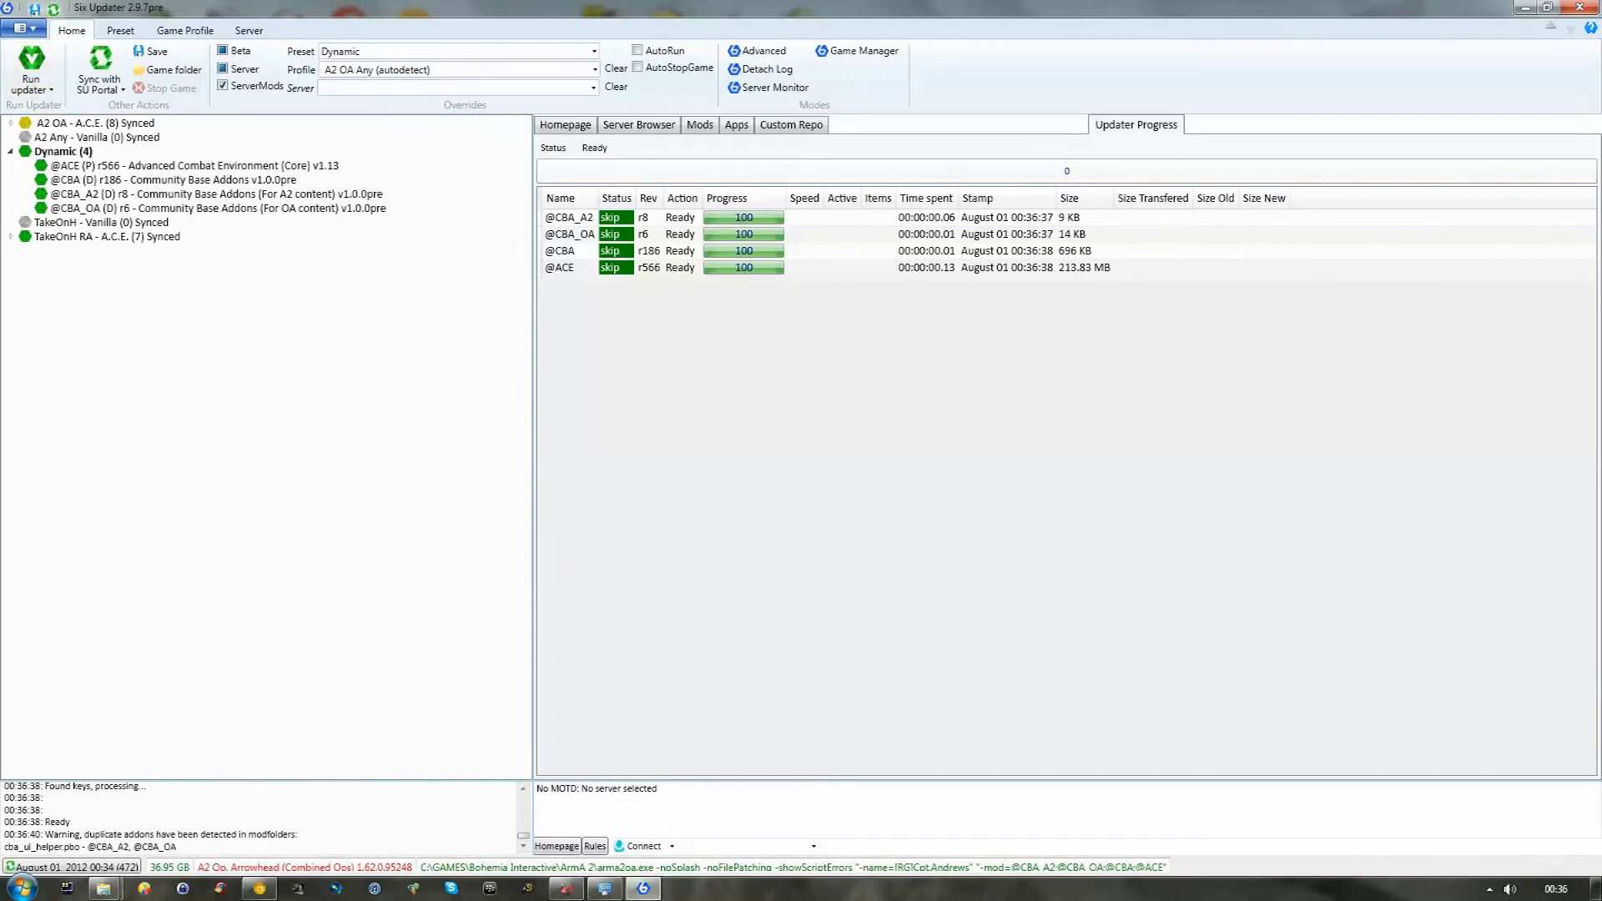
{"action": "left_click", "coordinate": [10, 122]}
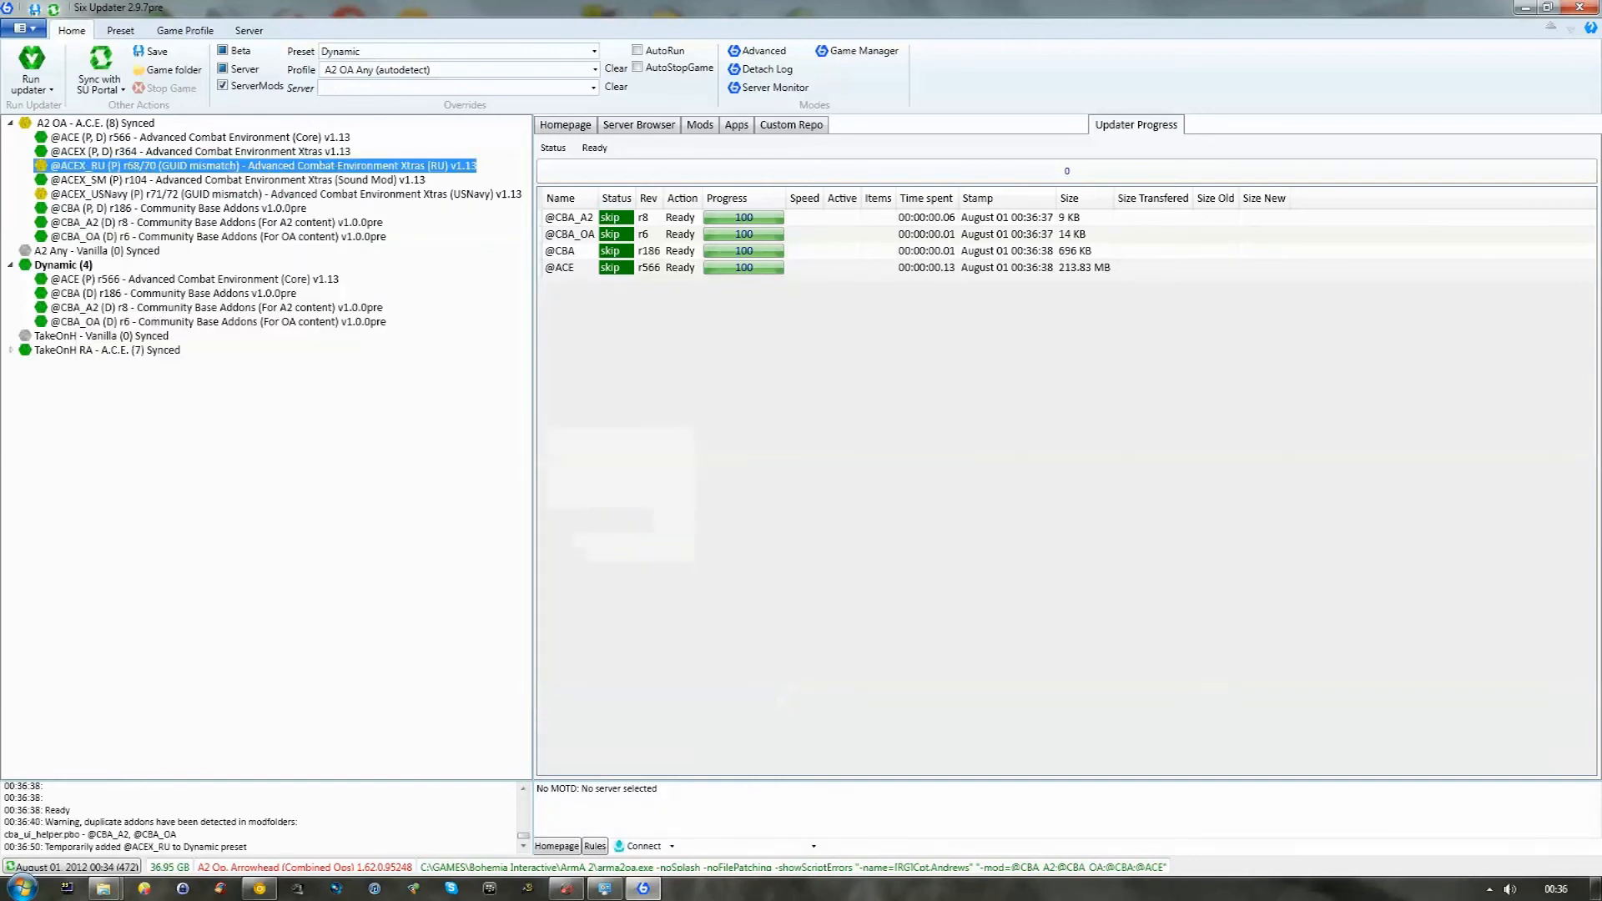
{"action": "left_click", "coordinate": [30, 66]}
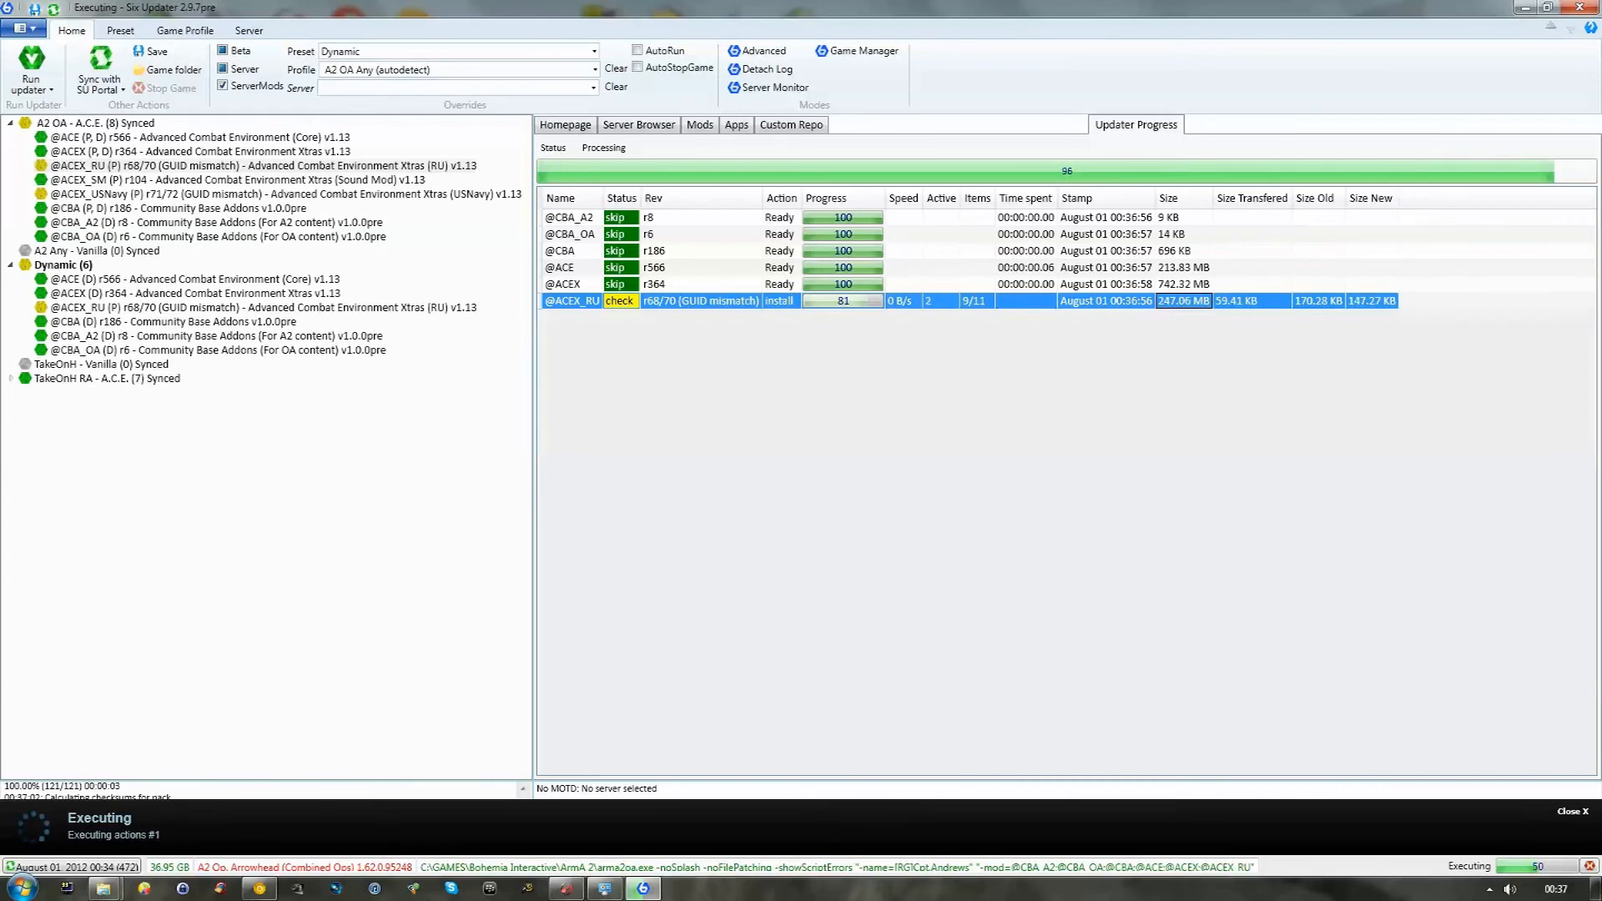
{"action": "left_click", "coordinate": [169, 207]}
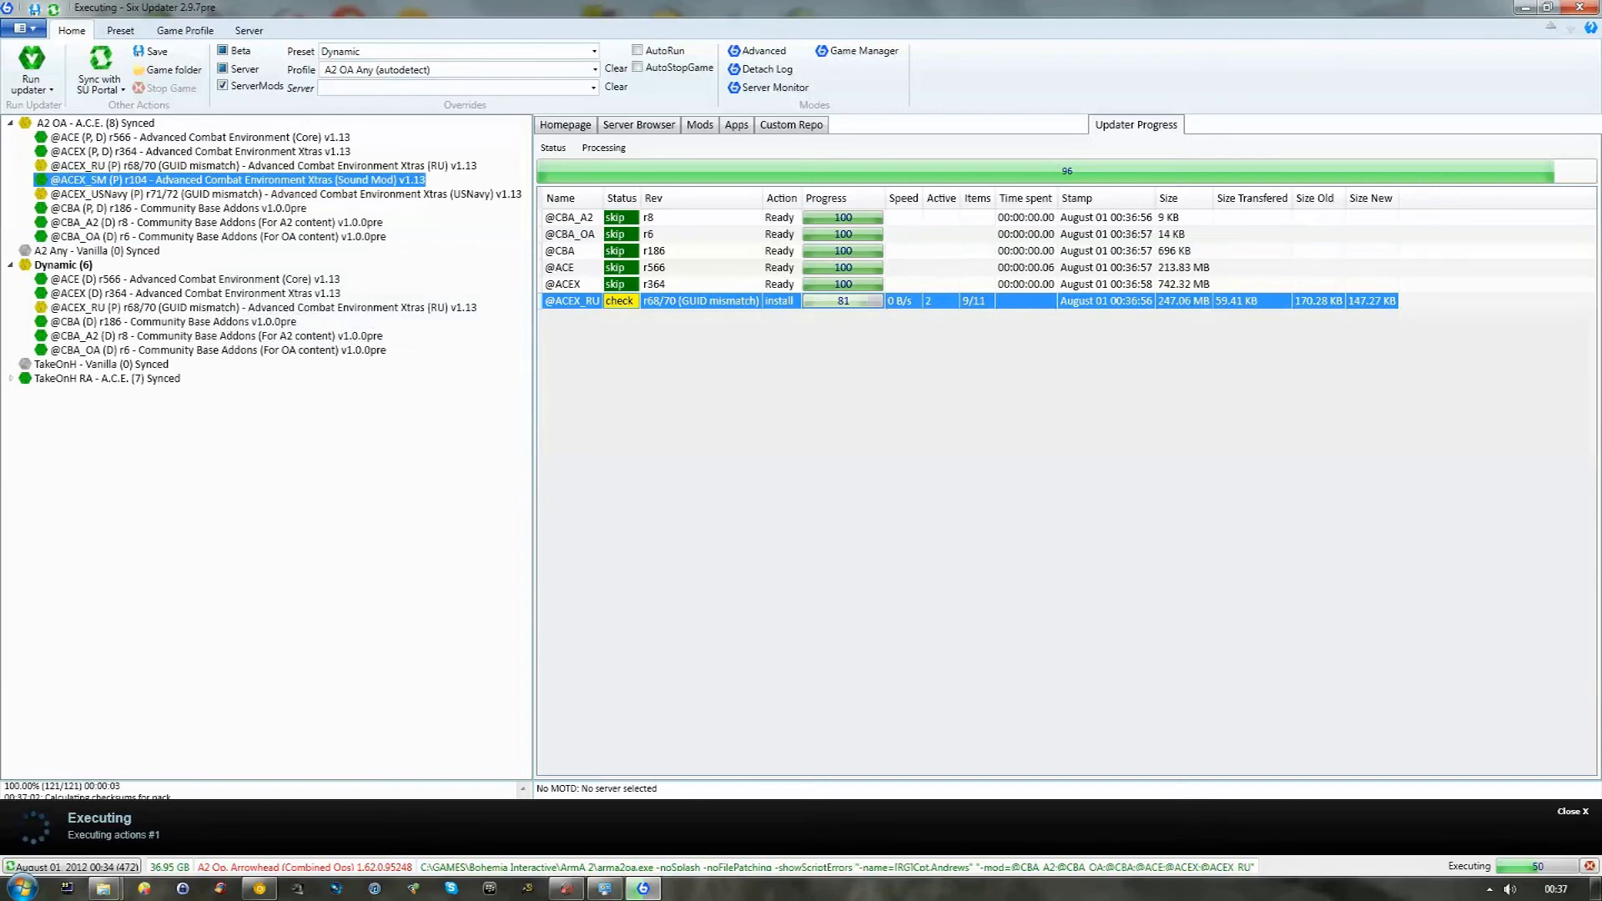
{"action": "left_click", "coordinate": [286, 194]}
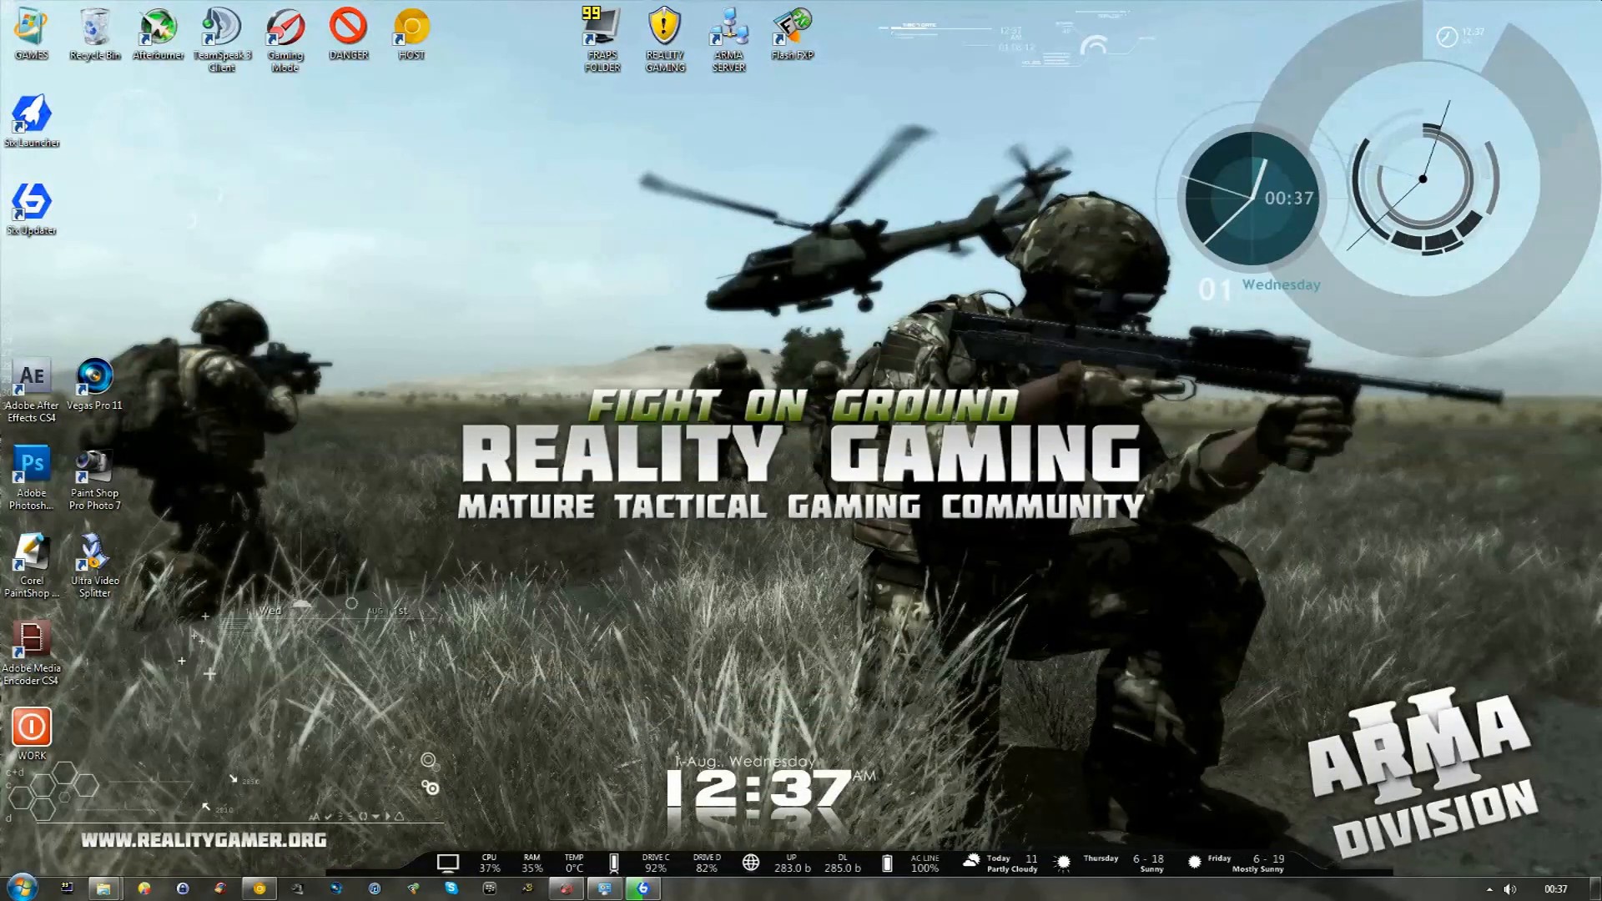
{"action": "mouse_move", "coordinate": [259, 888]}
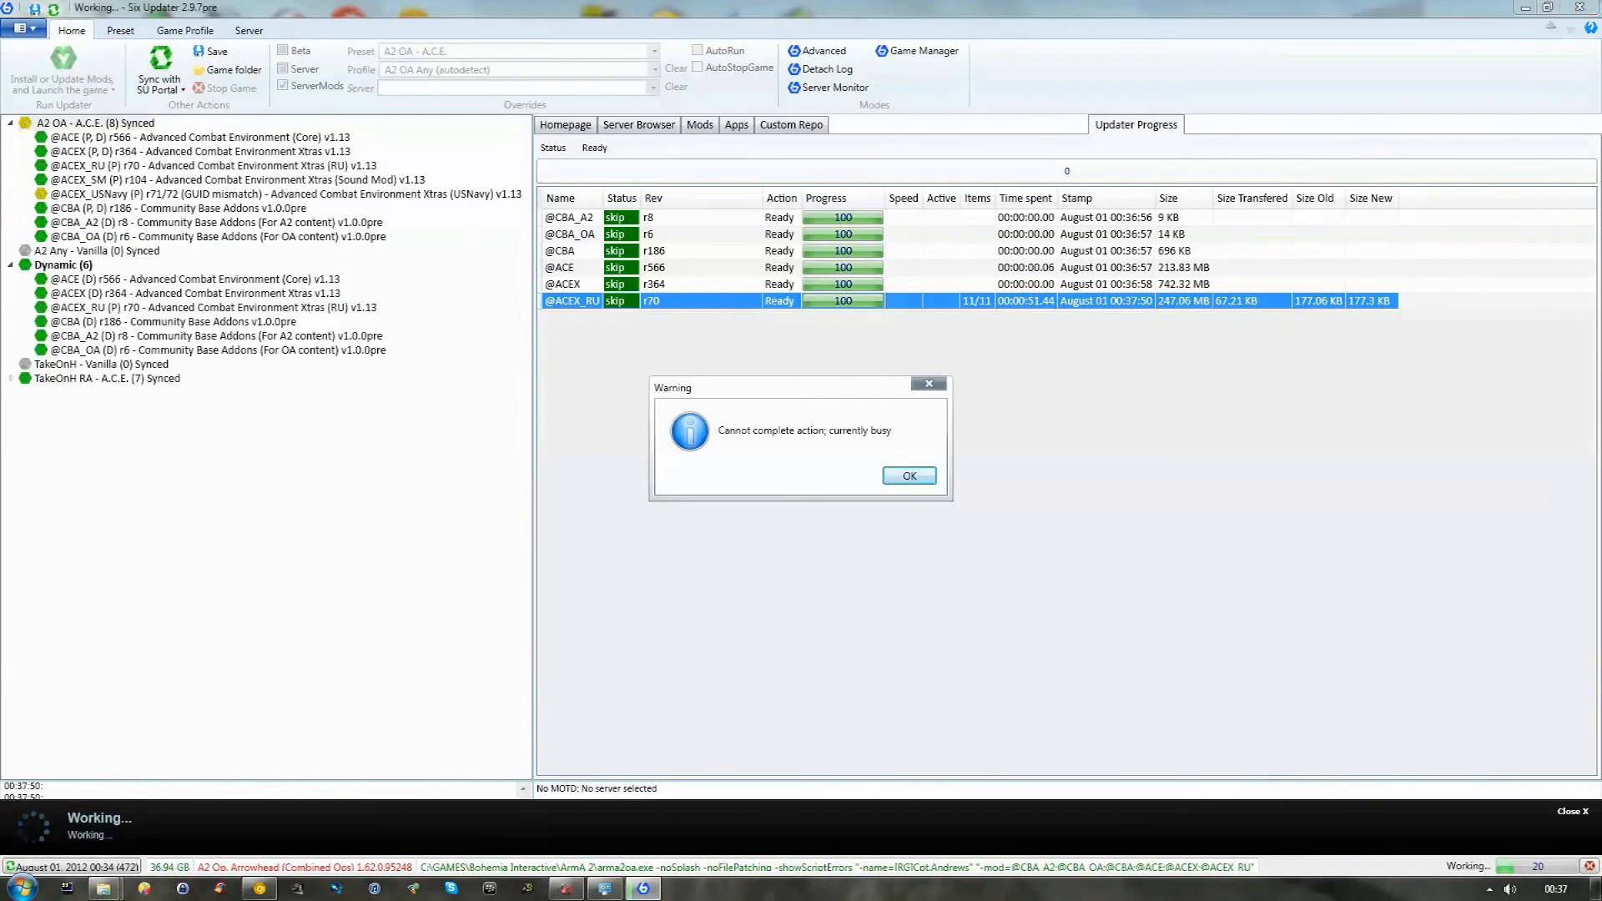
{"action": "left_click", "coordinate": [908, 476]}
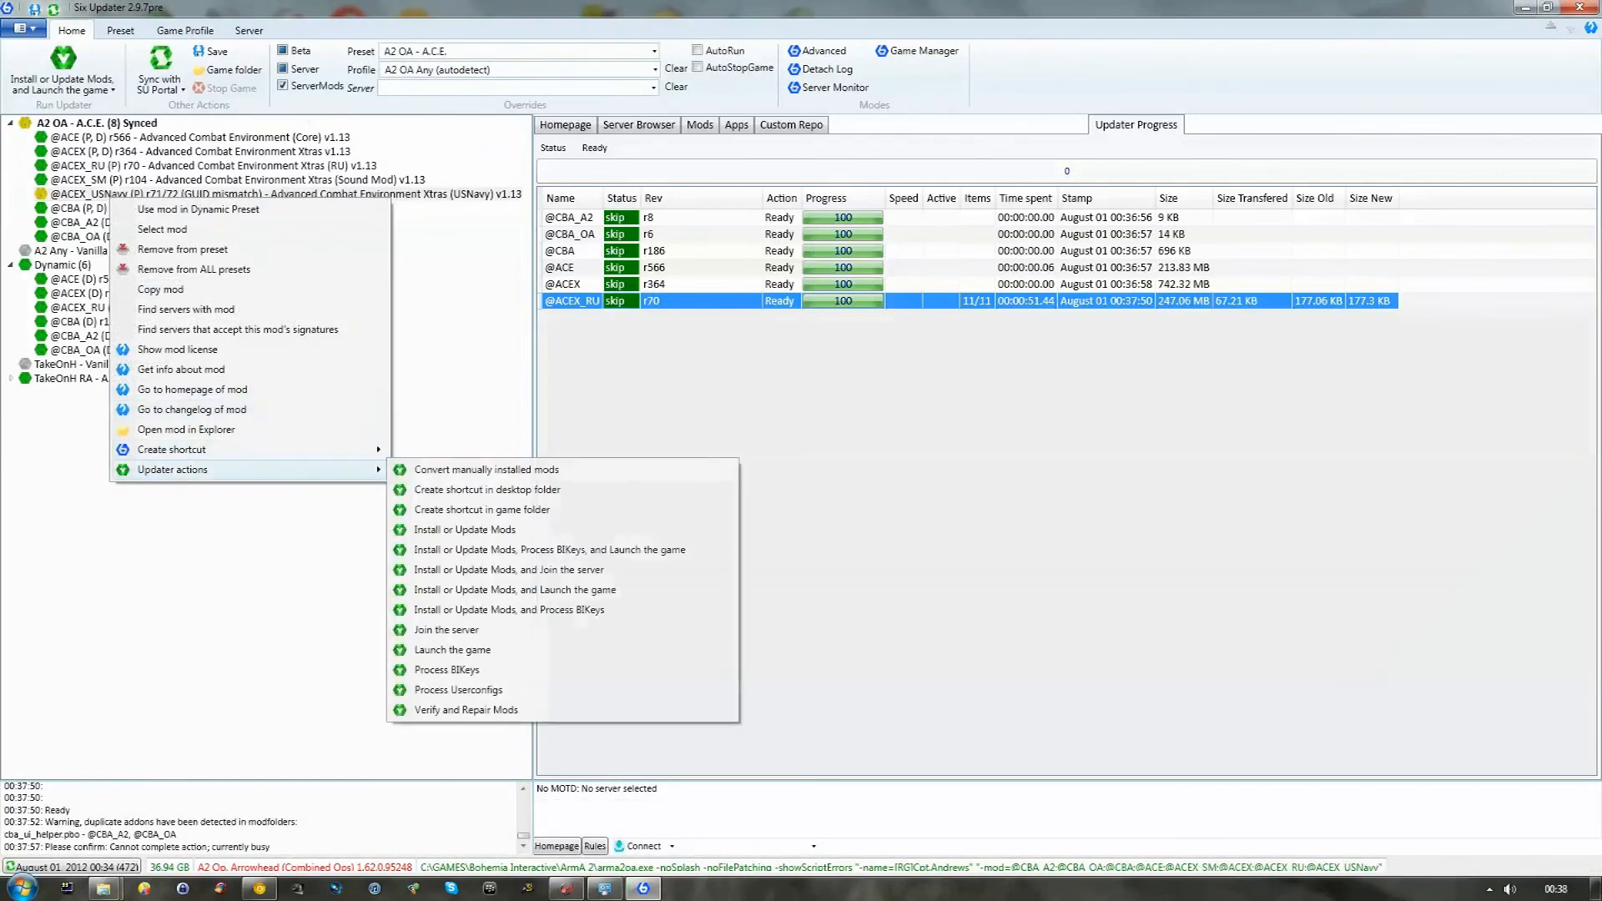
{"action": "left_click", "coordinate": [464, 529]}
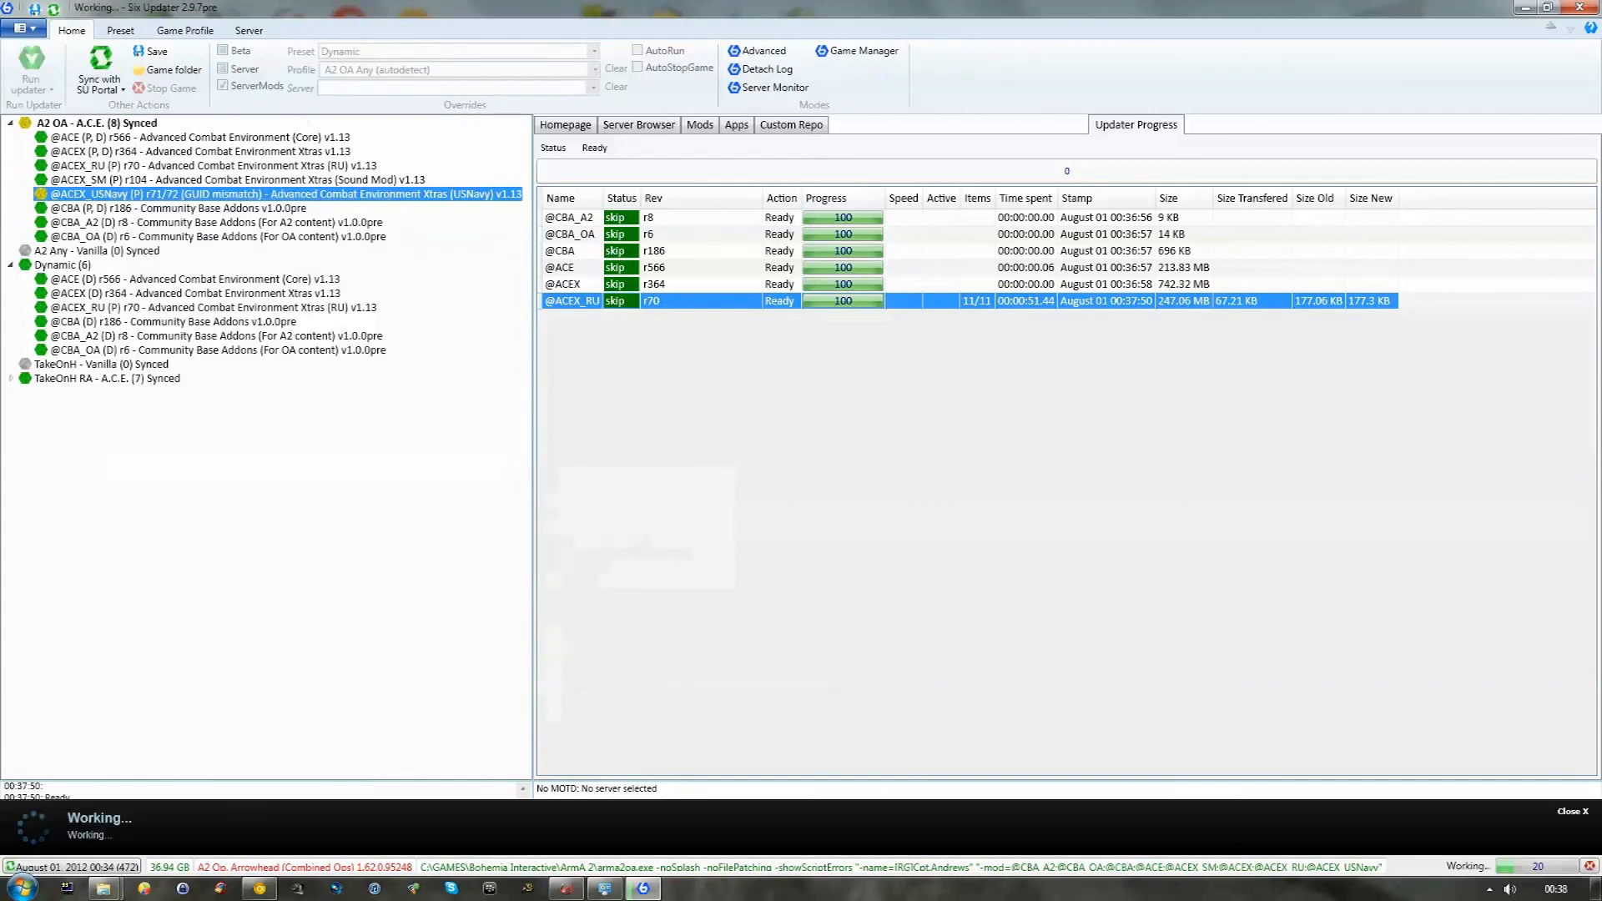